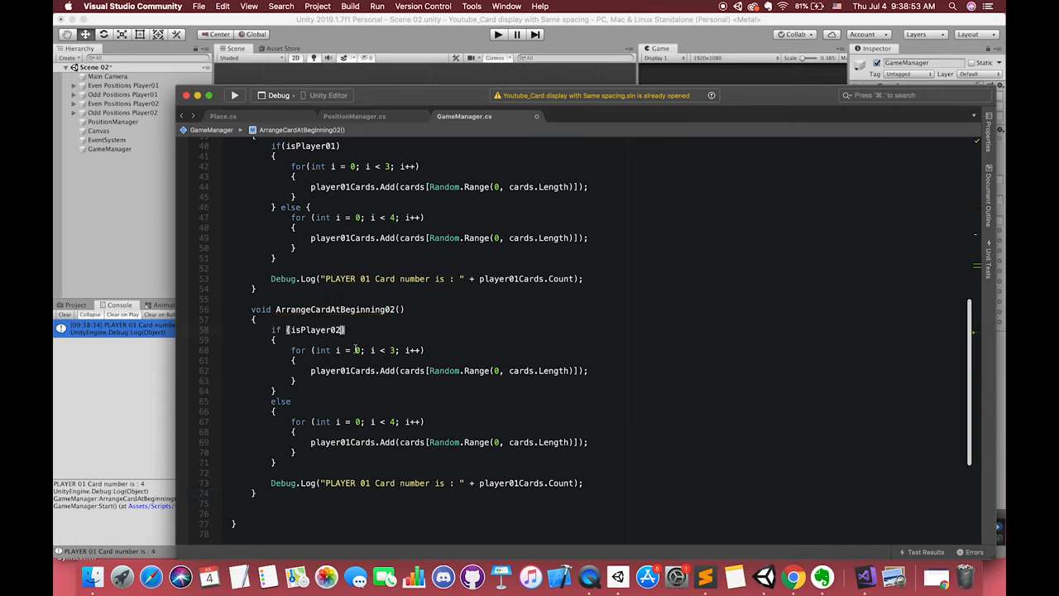
Delete ArrangeCardAtBeginning02 and add // isPlayer02 and // player02Cards comments beside the player 01 code
{"action": "double_click", "coordinate": [314, 330]}
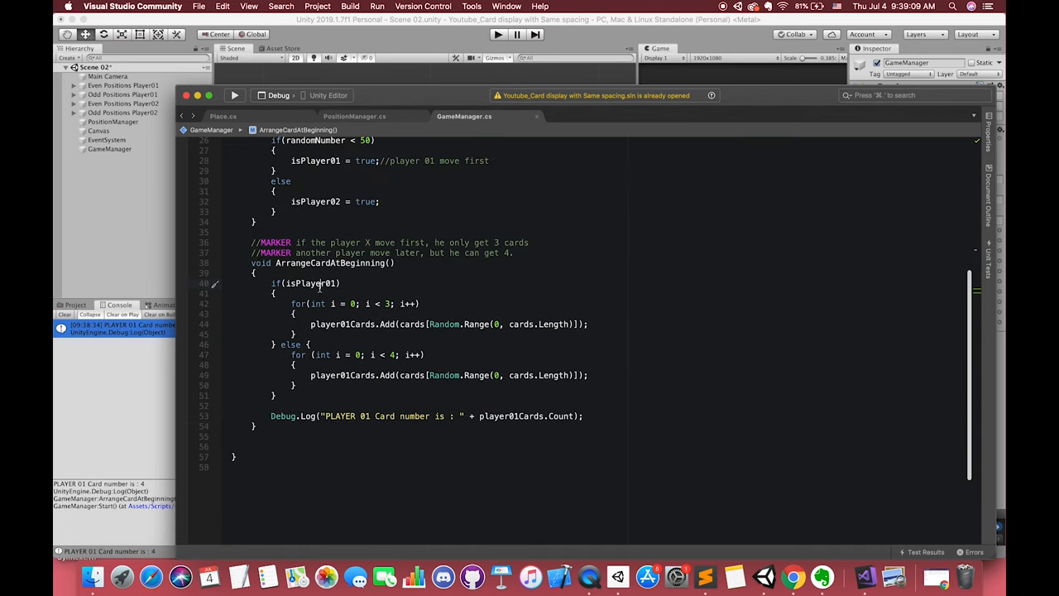
{"action": "type", "text": "//"}
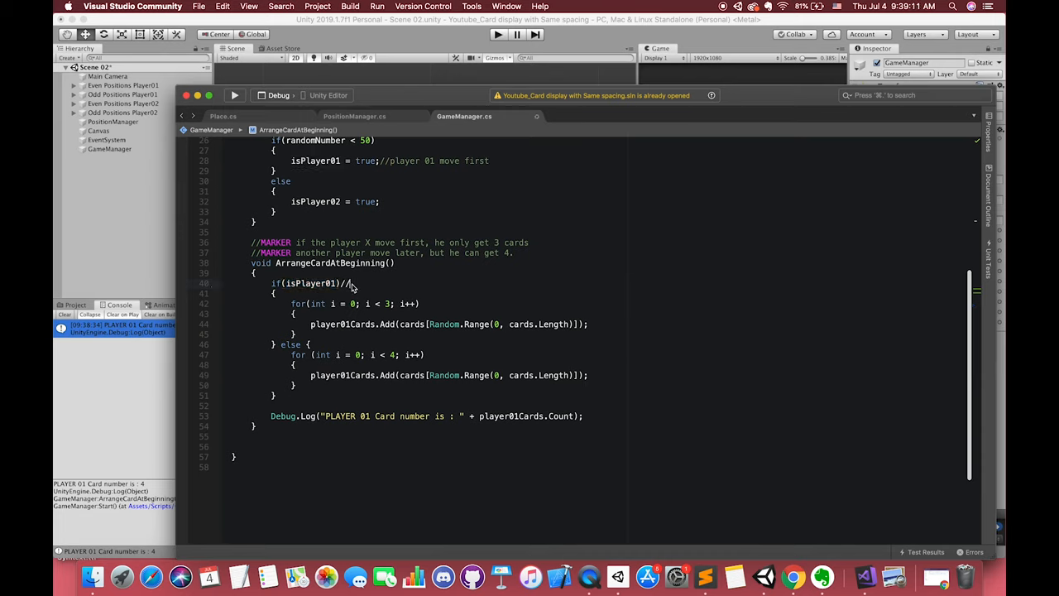
{"action": "type", "text": "isPlayer02"}
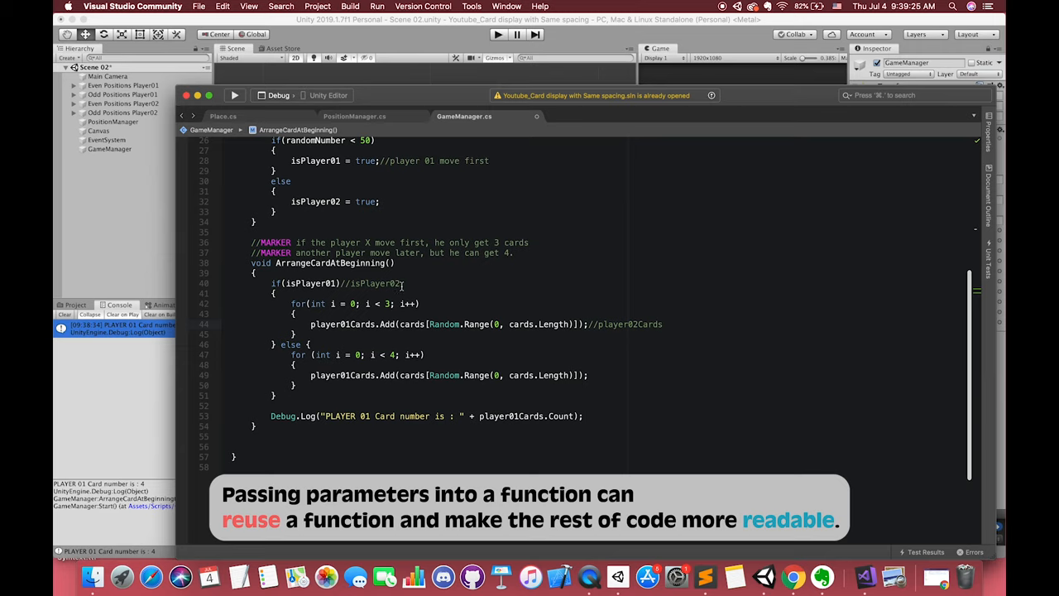
Add the parameters bool player and List<GameObject> playerCards to ArrangeCardAtBeginning
{"action": "type", "text": "bool"}
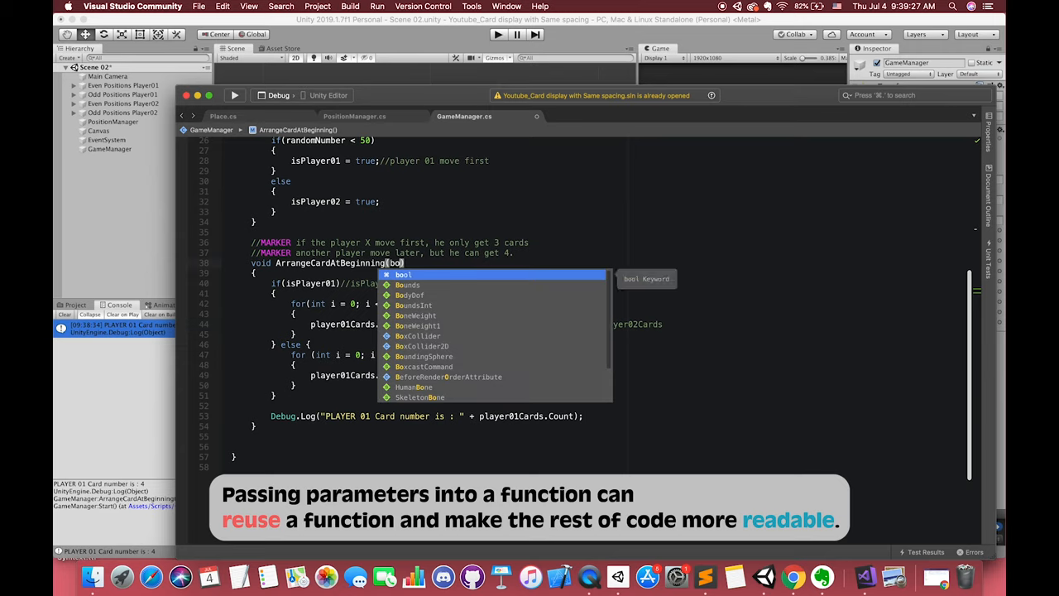
{"action": "type", "text": "isPl"}
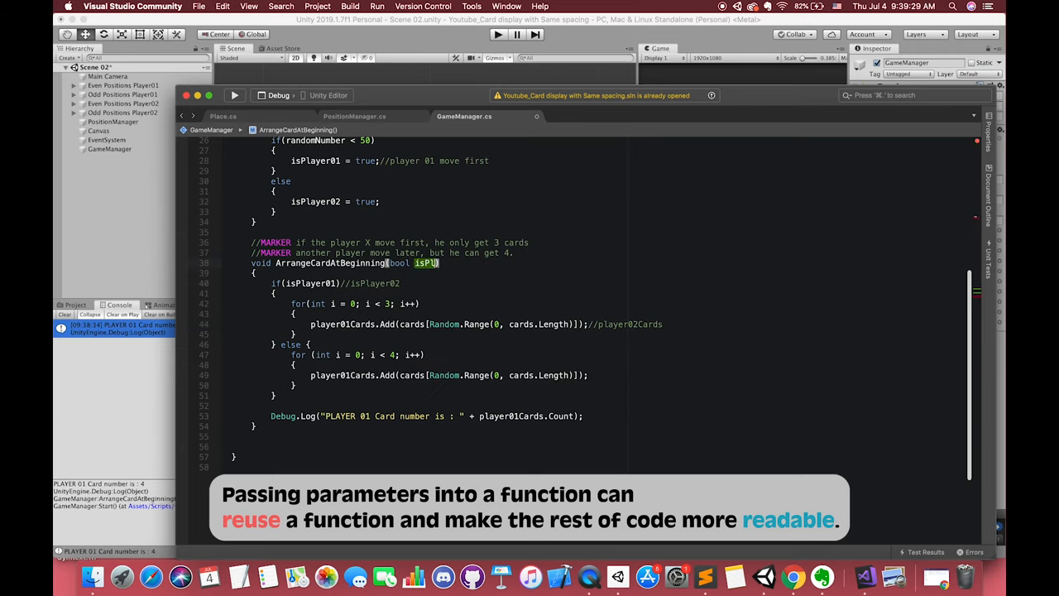
{"action": "type", "text": "play"}
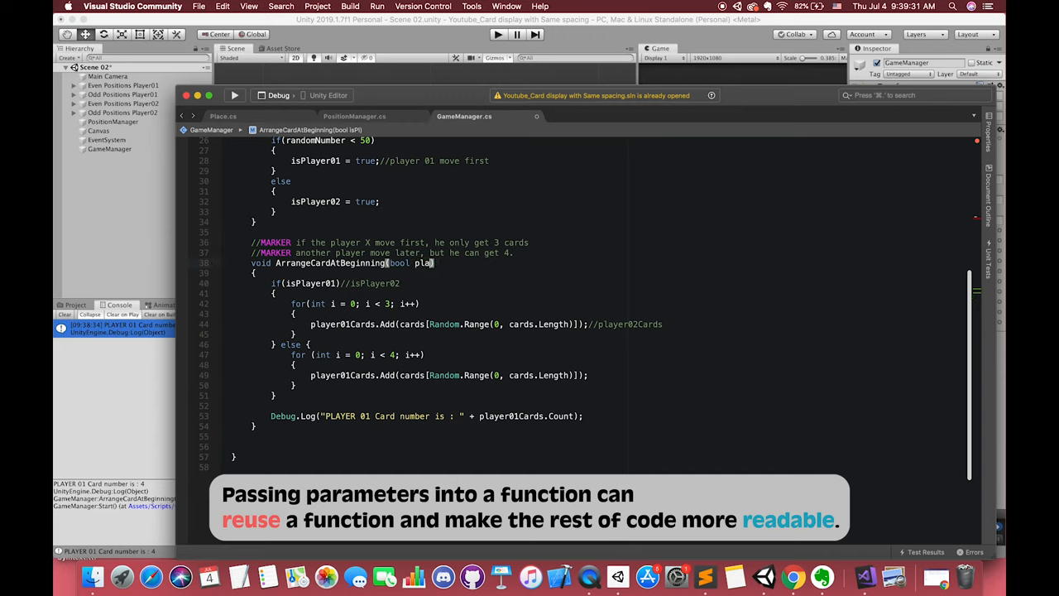
{"action": "type", "text": "player,"}
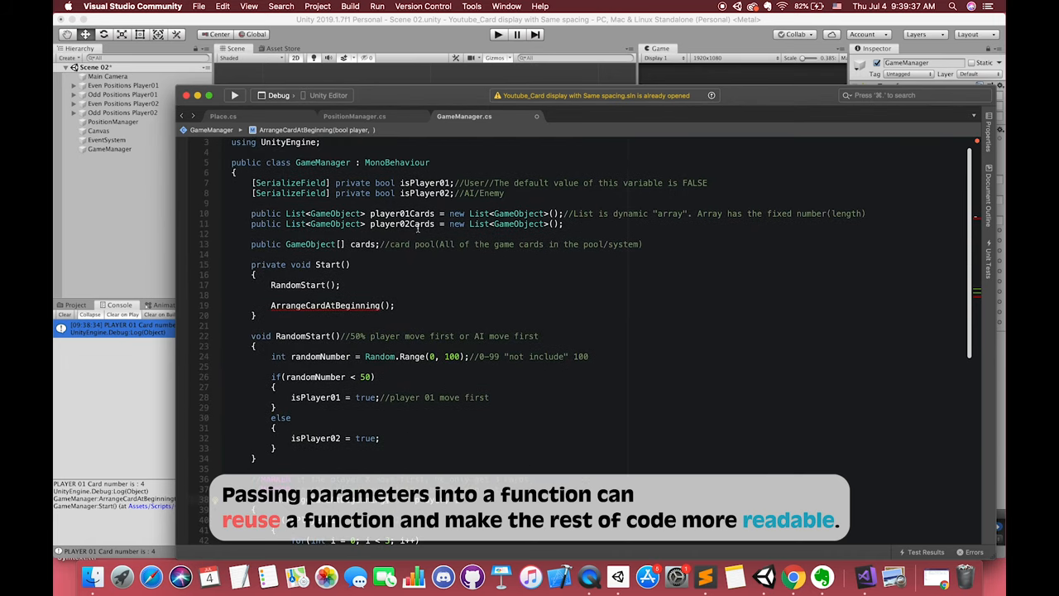
{"action": "scroll", "scroll_direction": "down", "scroll_amount": 3}
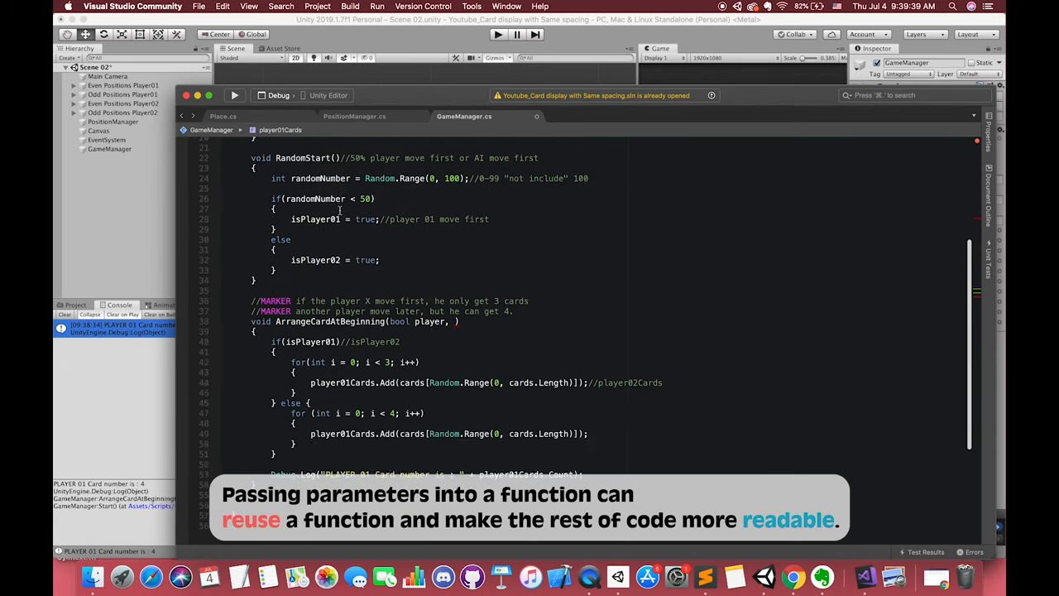
{"action": "type", "text": "List"}
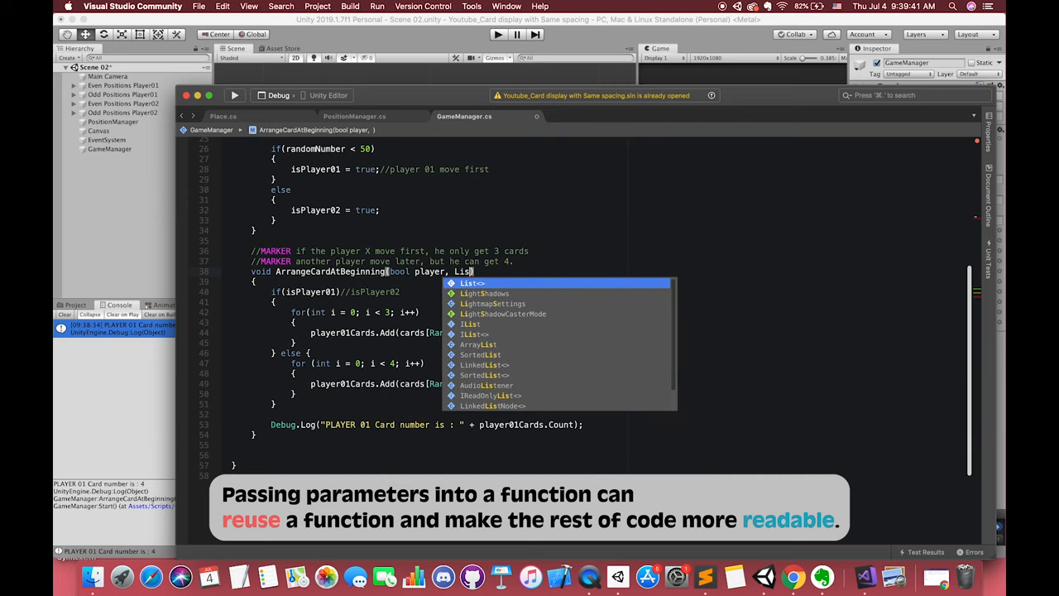
{"action": "type", "text": "<GameObject>)"}
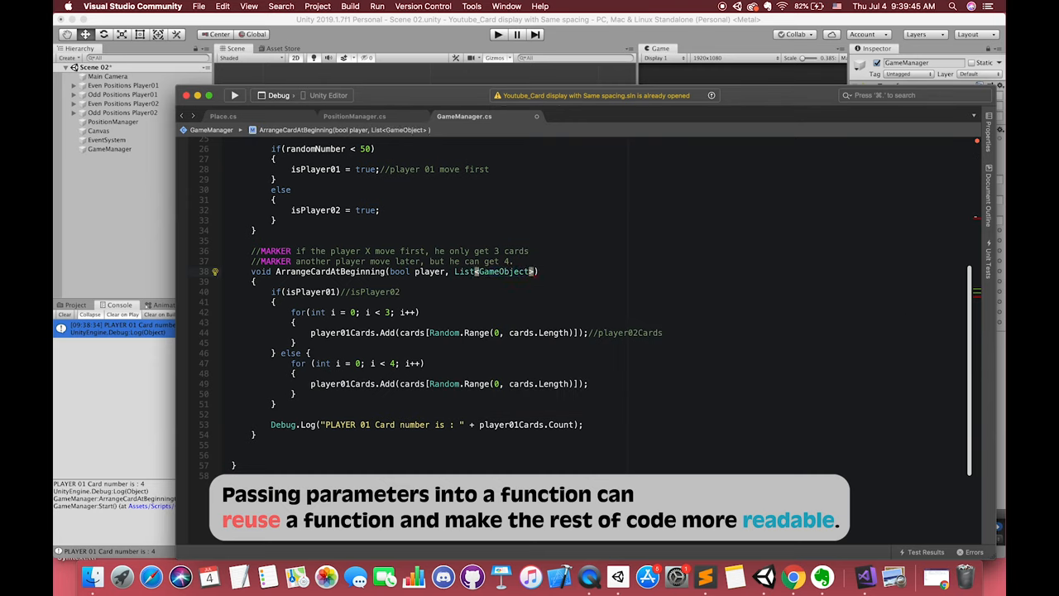
Replace isPlayer01 with player and player01Cards with playerCards in the body and log line
{"action": "type", "text": "player0"}
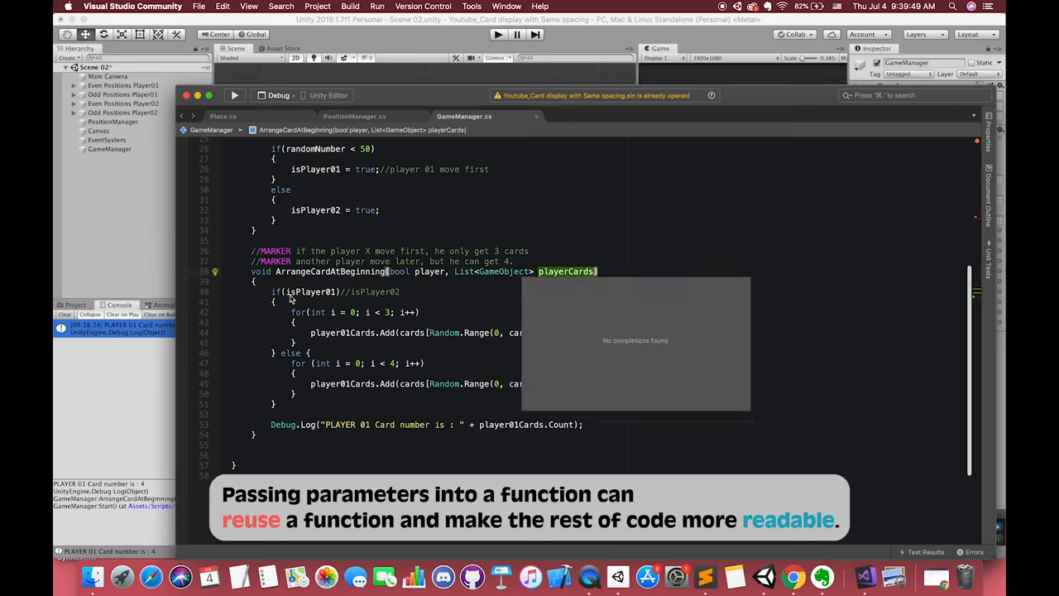
{"action": "type", "text": "player"}
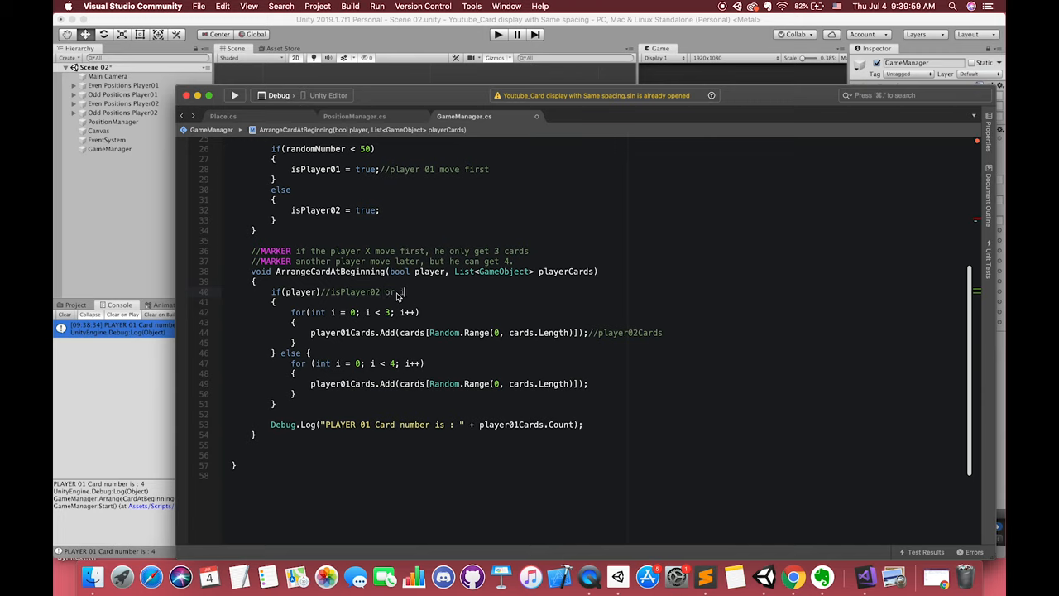
{"action": "type", "text": "isPlayer01"}
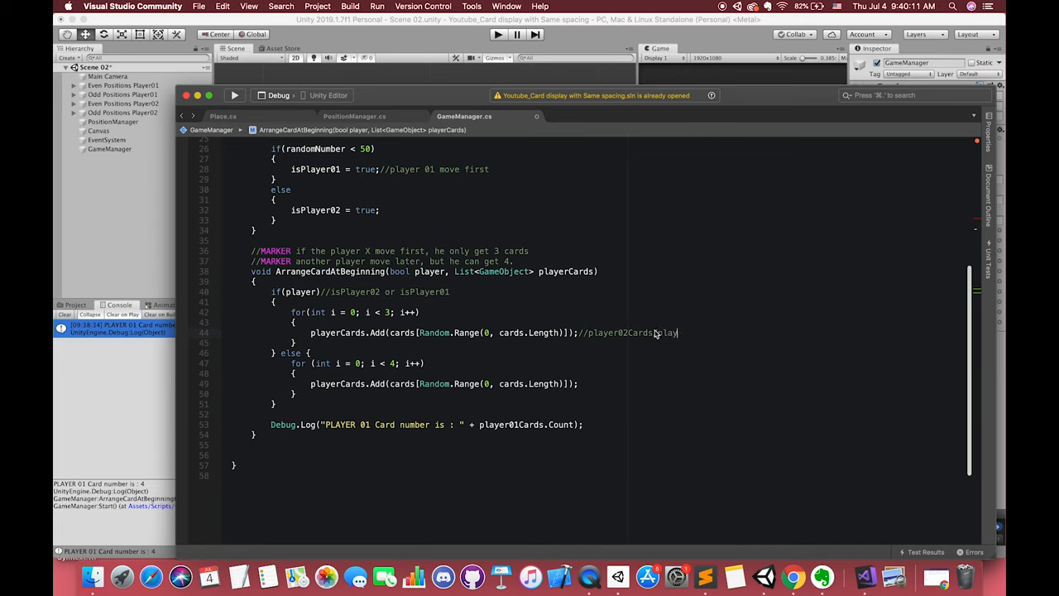
{"action": "type", "text": "player01Cards"}
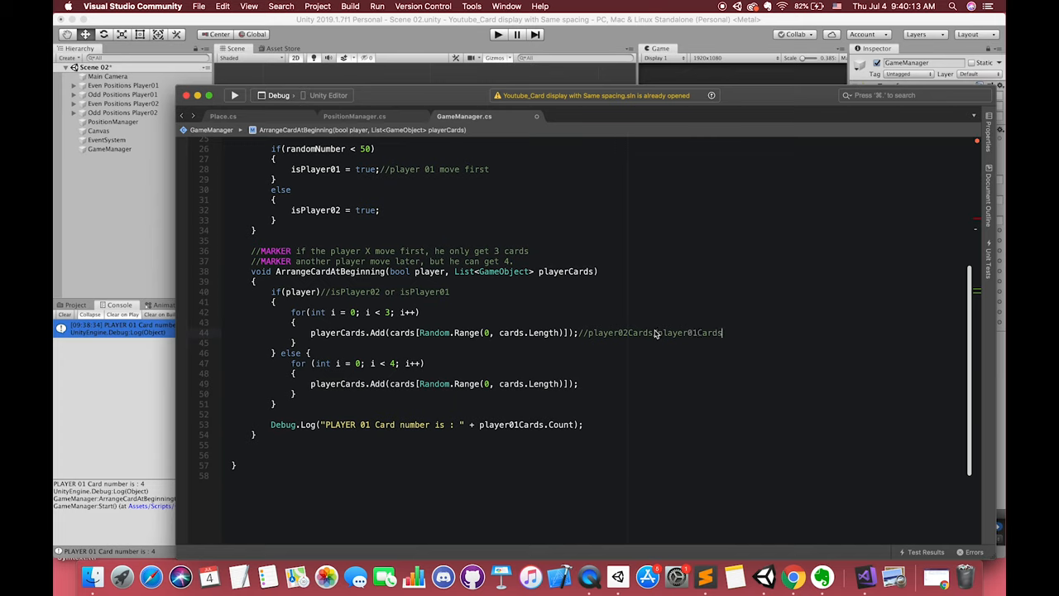
{"action": "triple_click", "coordinate": [426, 423]}
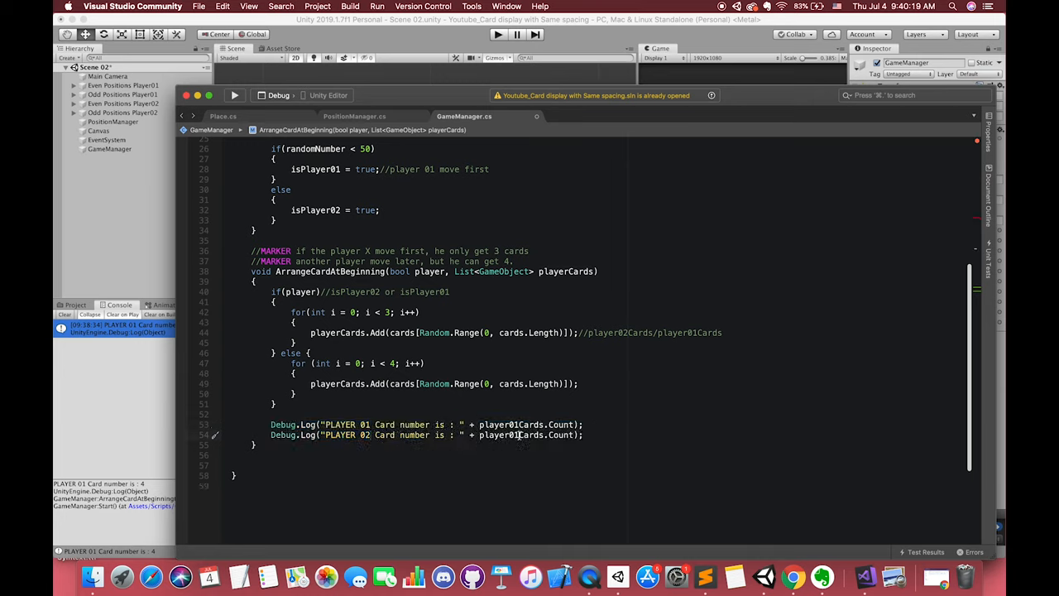
{"action": "double_click", "coordinate": [510, 433]}
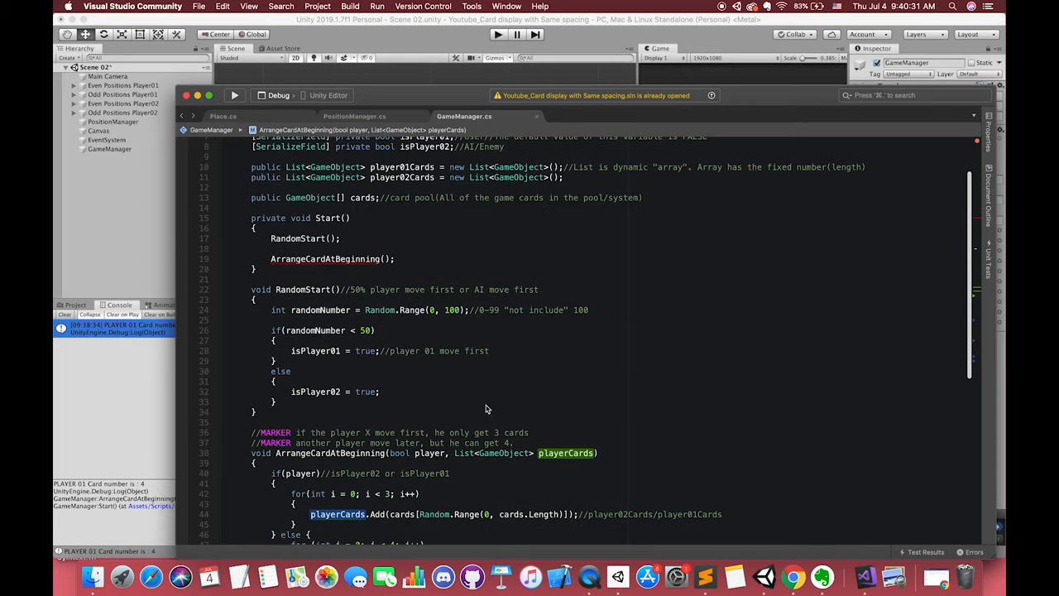
Call ArrangeCardAtBeginning(isPlayer01, player01Cards) and ArrangeCardAtBeginning(isPlayer02, player02Cards) in Start
{"action": "double_click", "coordinate": [324, 258]}
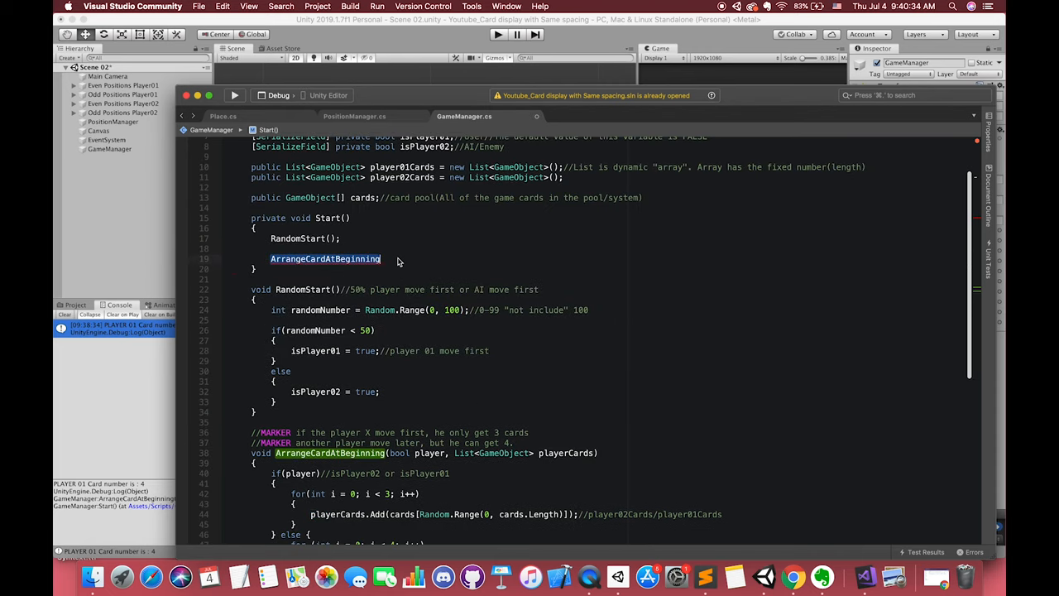
{"action": "type", "text": "(isPlayer01, player01Cards);"}
{"action": "type", "text": "arrang"}
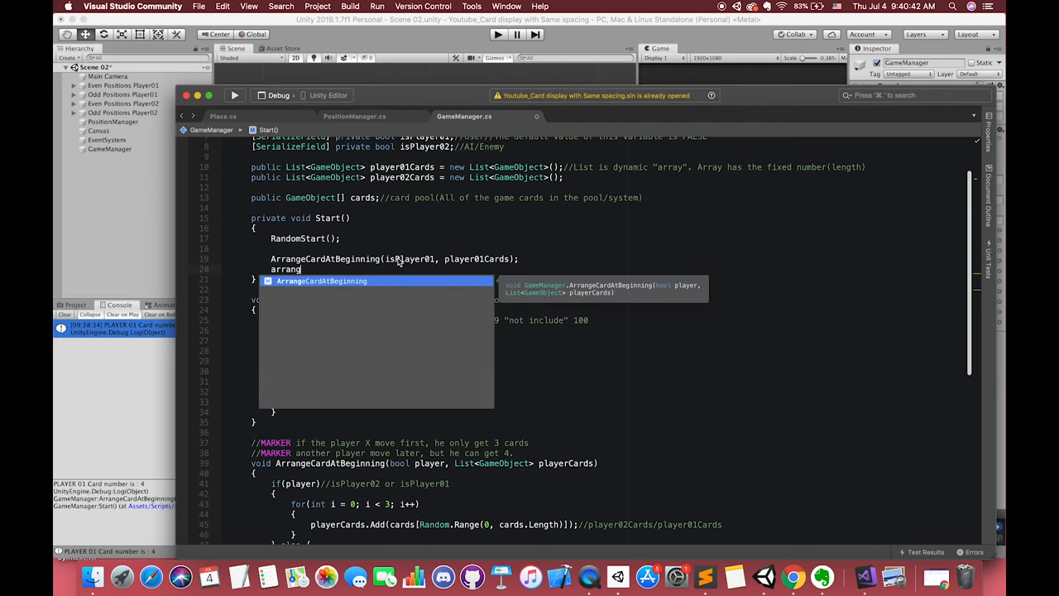
{"action": "type", "text": "ArrangeCardAtBeginning(isPlayer02, pla"}
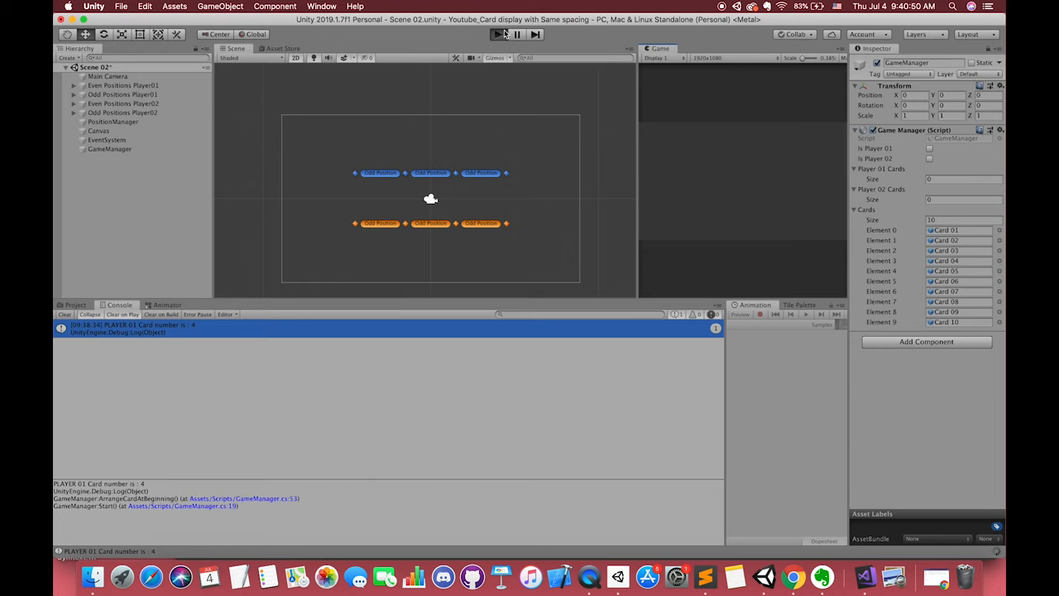
Run the scene in Unity and check the logged card counts in the Console
{"action": "left_click", "coordinate": [497, 33]}
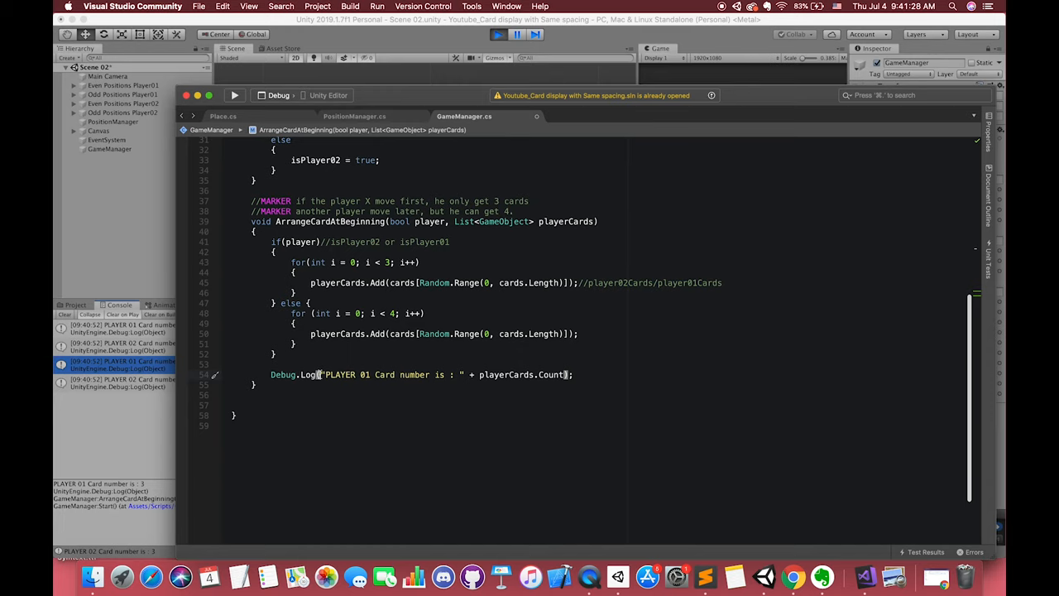
Make the Debug.Log message join "Player ", the player flag and playerCards.Count
{"action": "type", "text": "Player \""}
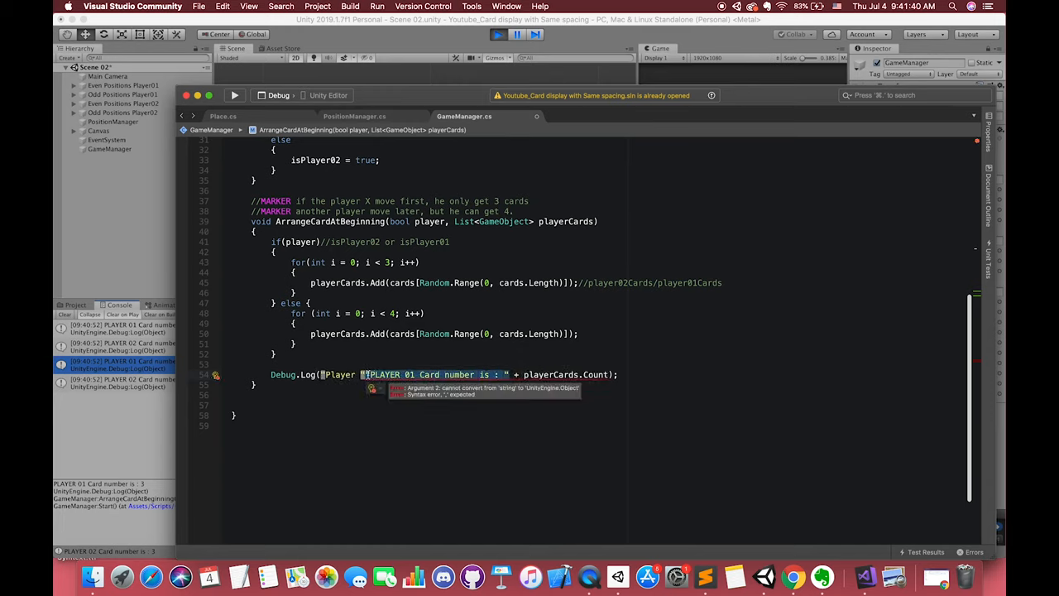
{"action": "type", "text": "player"}
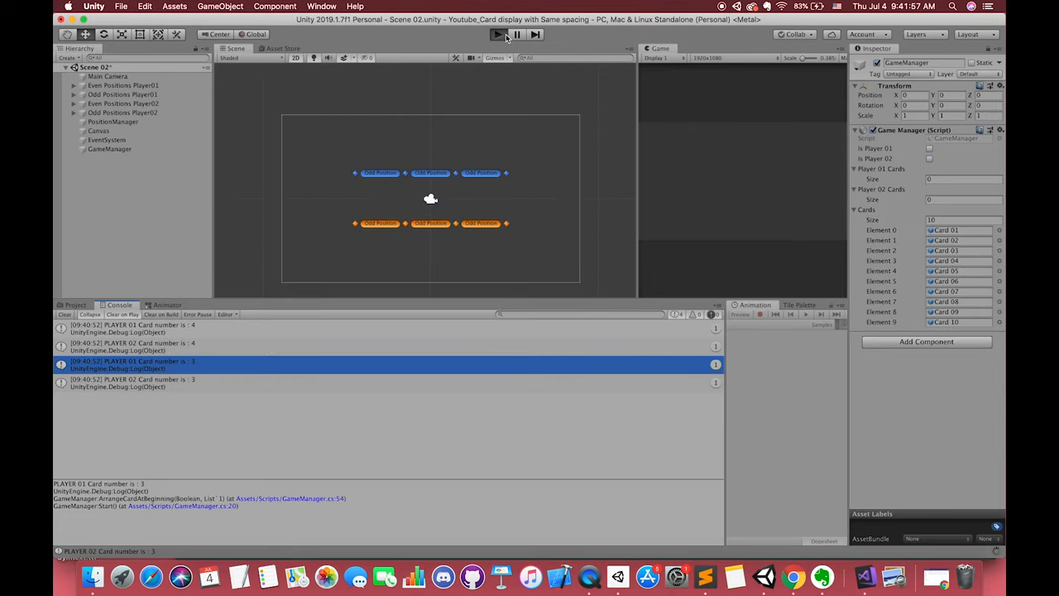
Run play mode to inspect dealt cards, both player card arrays and per-player logs, then stop it
{"action": "left_click", "coordinate": [496, 33]}
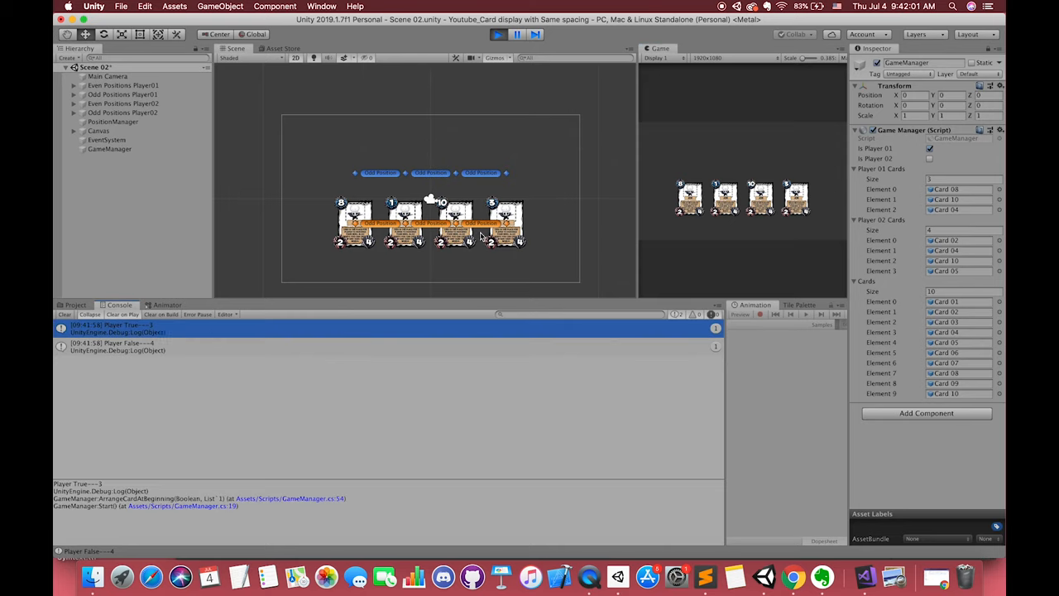
{"action": "mouse_move", "coordinate": [361, 276]}
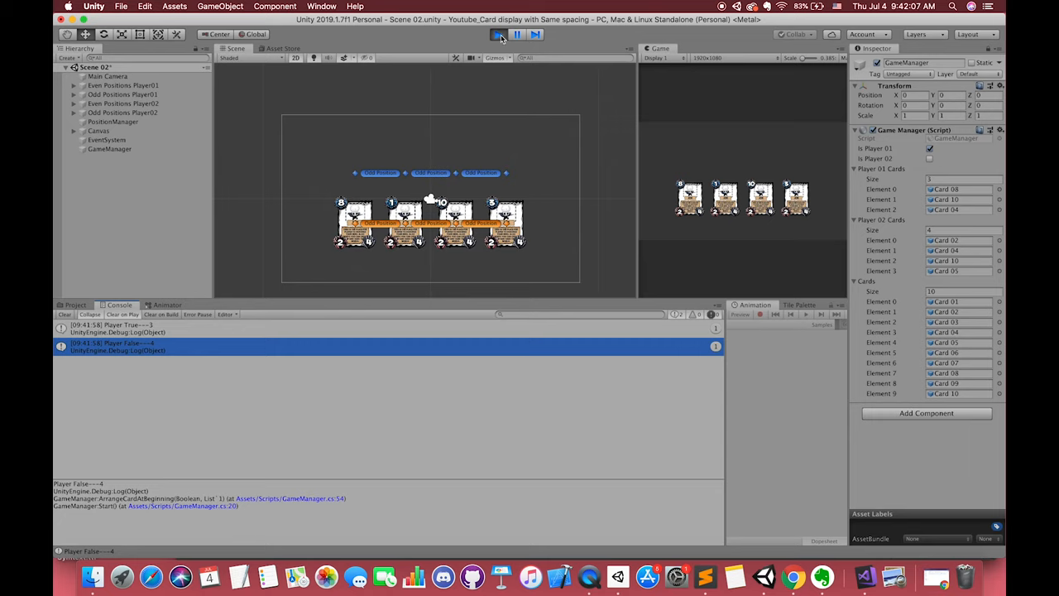
{"action": "left_click", "coordinate": [498, 33]}
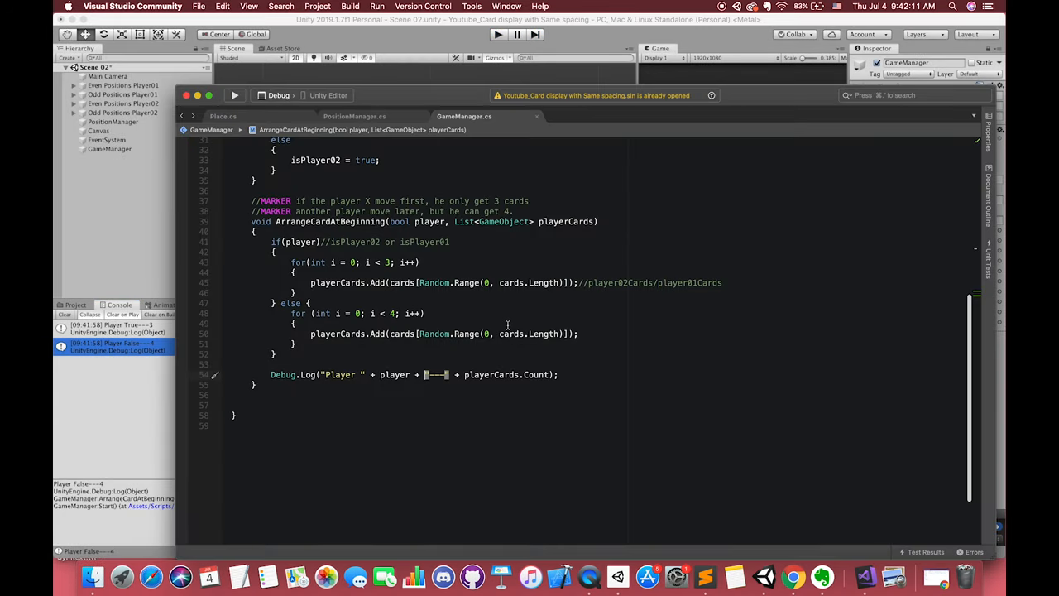
Rename the arrays to player01oddTrans/player01evenTrans and declare player02oddTrans and player02evenTrans in PositionManager
{"action": "left_click", "coordinate": [470, 80]}
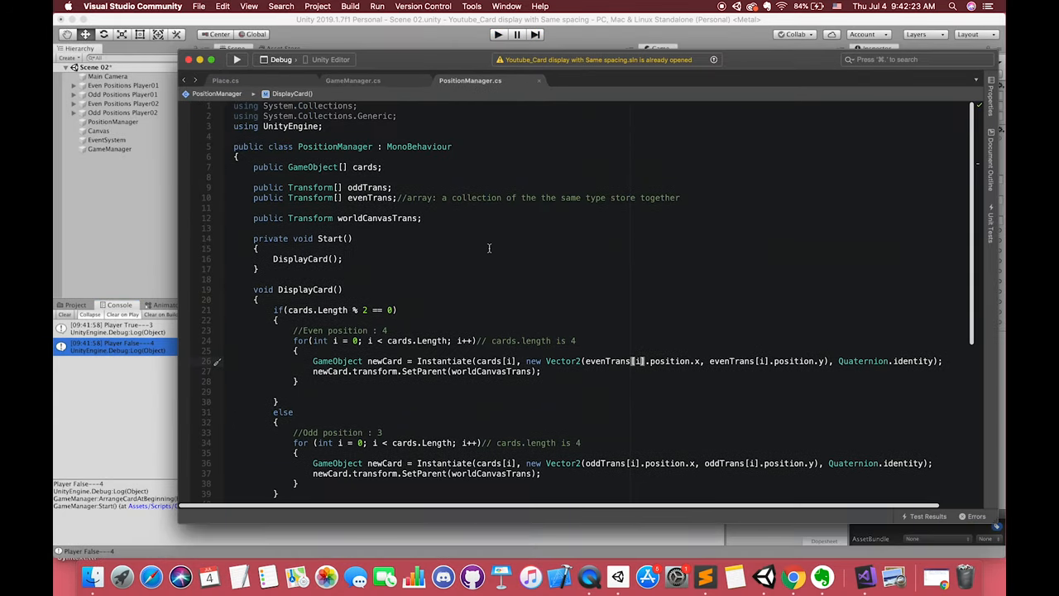
{"action": "mouse_move", "coordinate": [351, 185]}
{"action": "type", "text": "public Tr"}
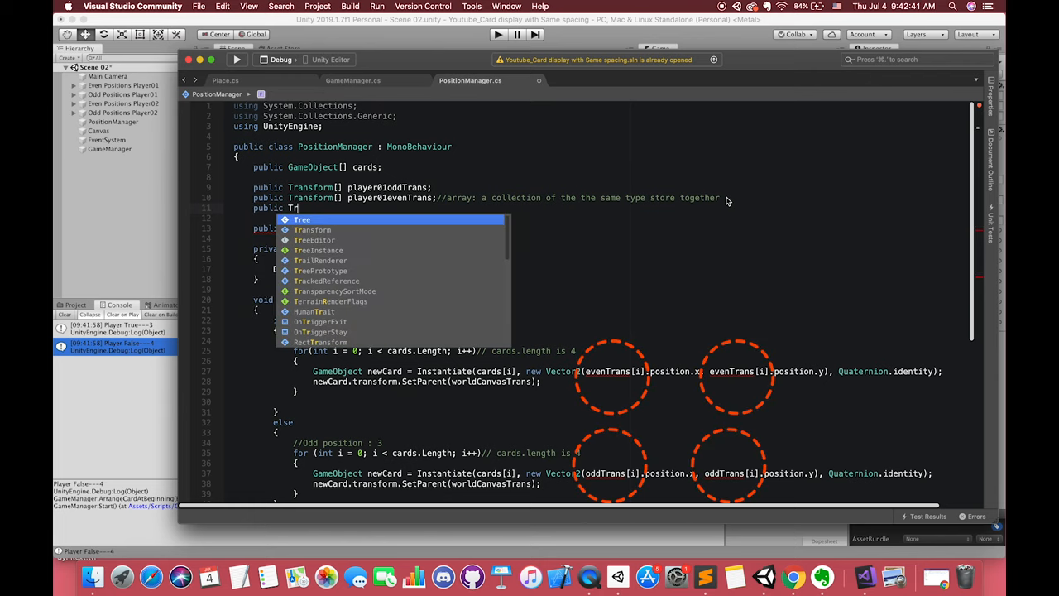
{"action": "type", "text": "player02oddTrans;"}
{"action": "left_click", "coordinate": [480, 217]}
{"action": "type", "text": "public Transform["}
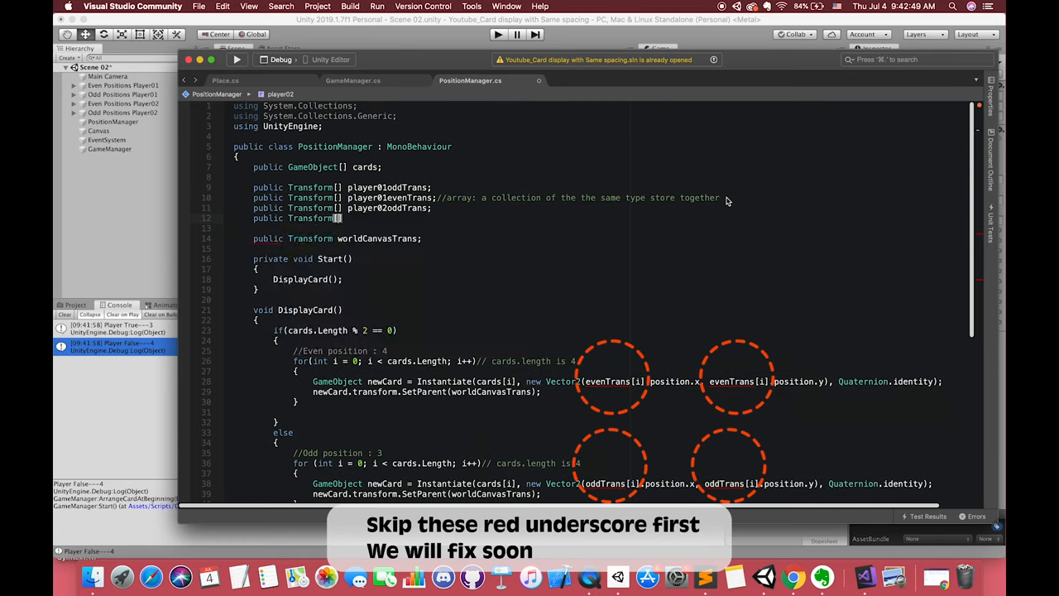
{"action": "type", "text": "player02"}
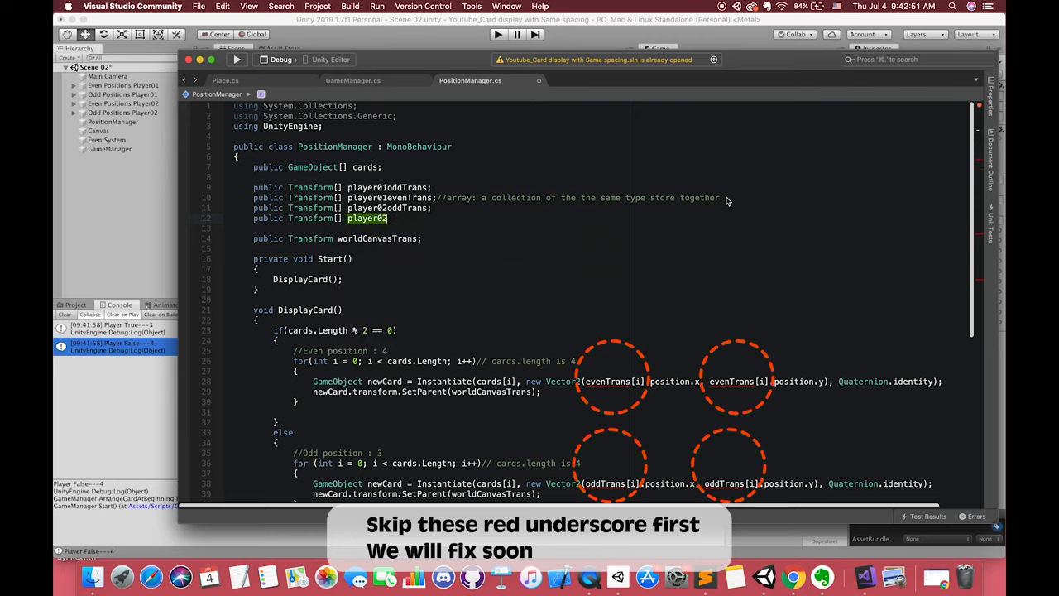
{"action": "type", "text": "even"}
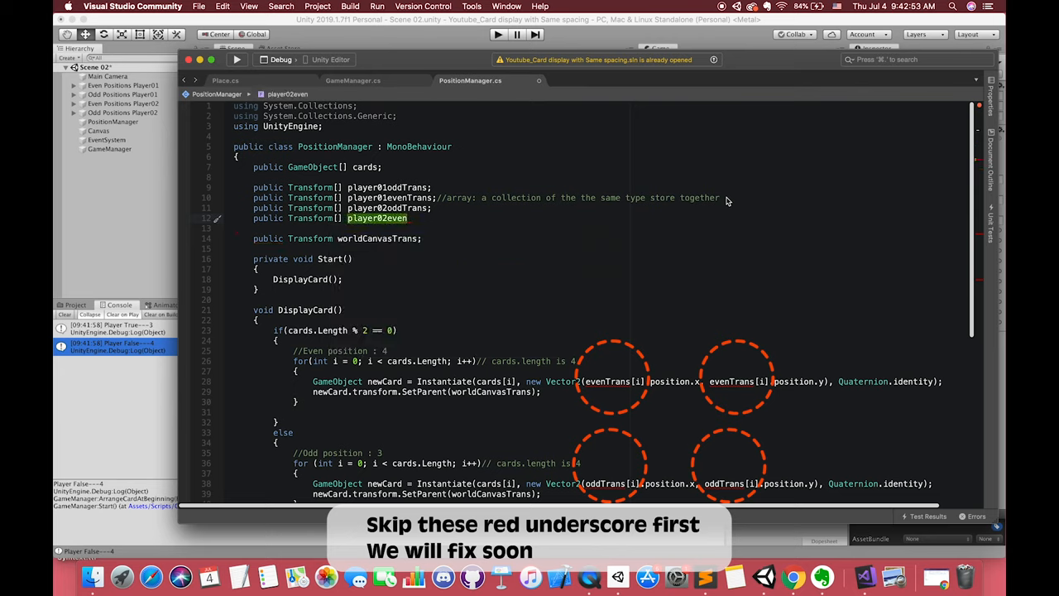
{"action": "type", "text": "Trans;"}
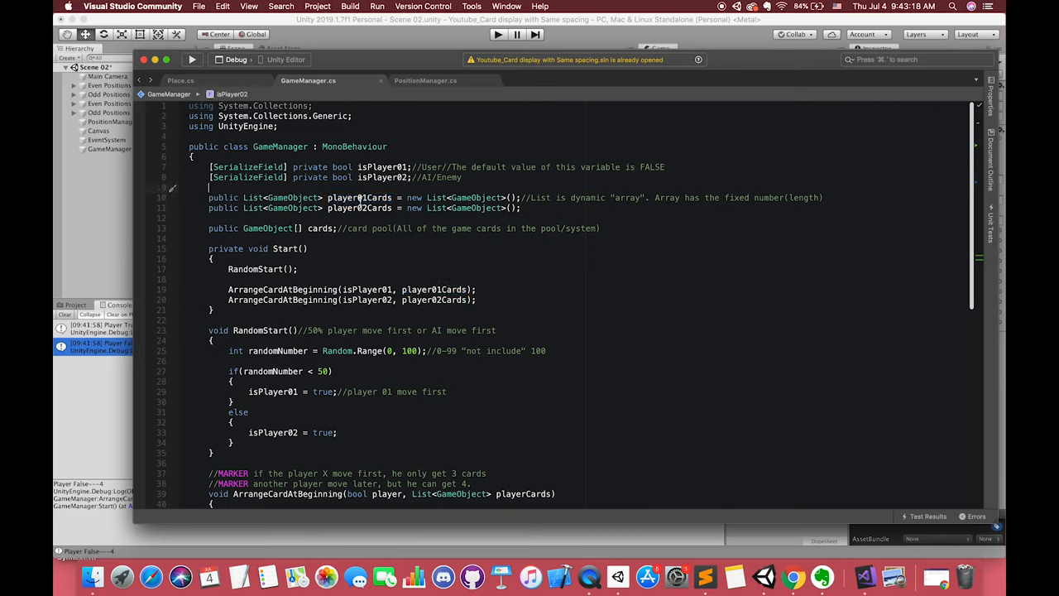
Use player01Cards in DisplayCard's even/odd condition instead of cards, undoing the quick-fix field
{"action": "double_click", "coordinate": [359, 197]}
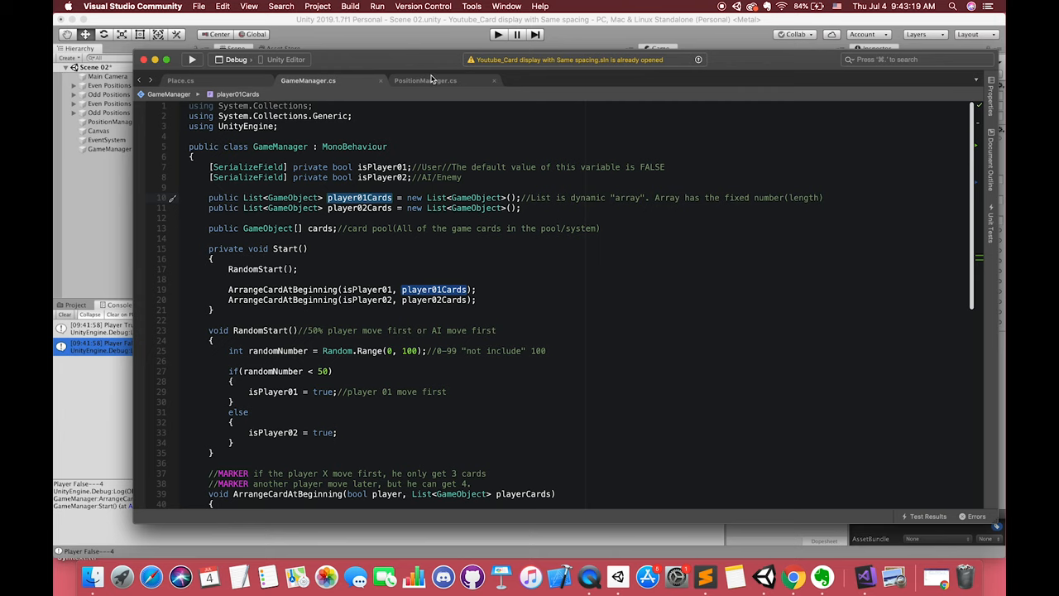
{"action": "left_click", "coordinate": [424, 79]}
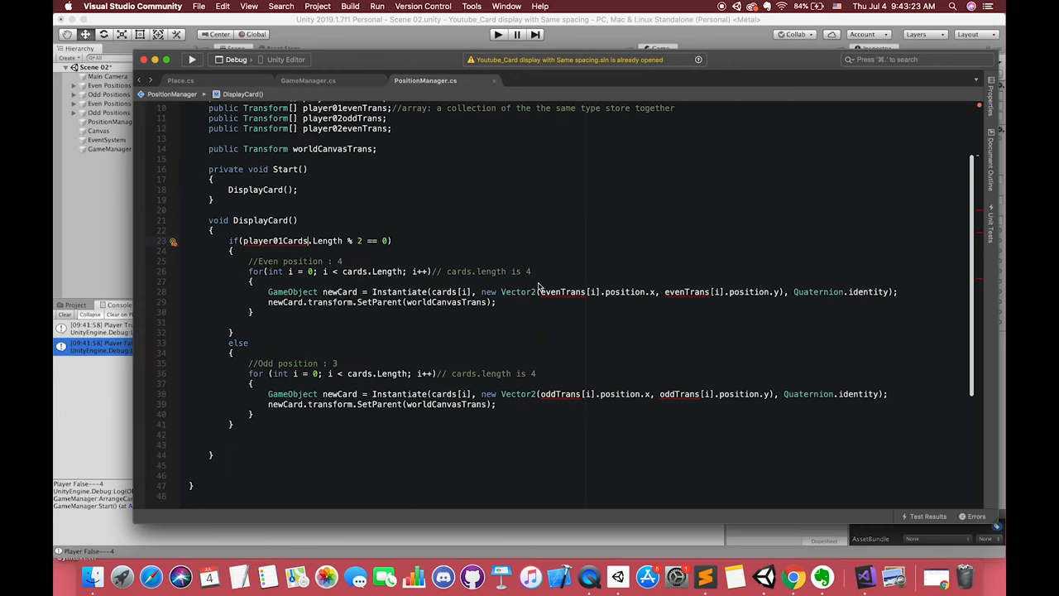
{"action": "double_click", "coordinate": [566, 291]}
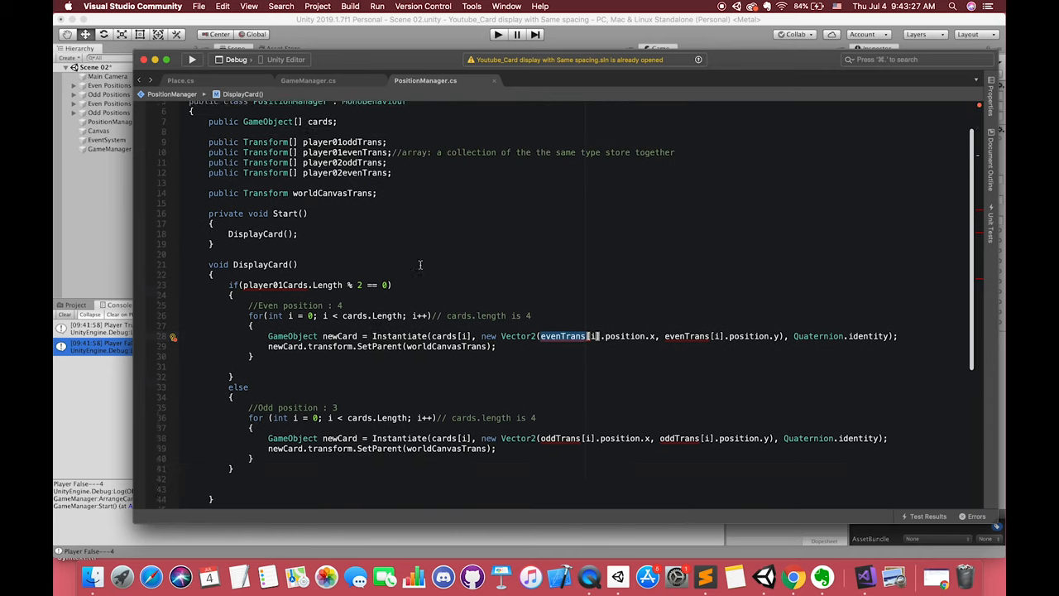
{"action": "scroll", "scroll_direction": "down", "scroll_amount": 3}
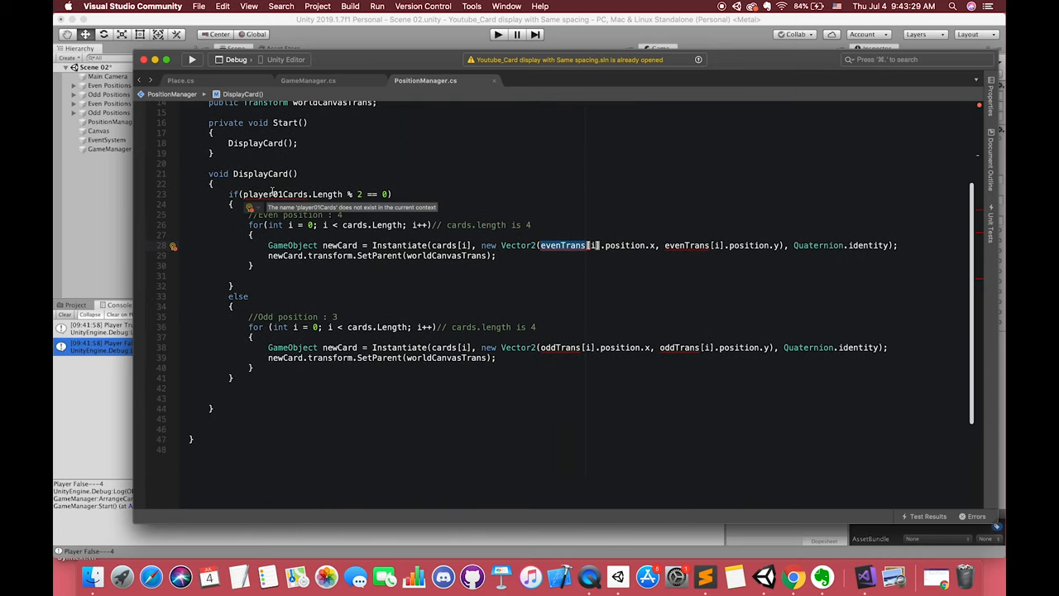
{"action": "right_click", "coordinate": [256, 194]}
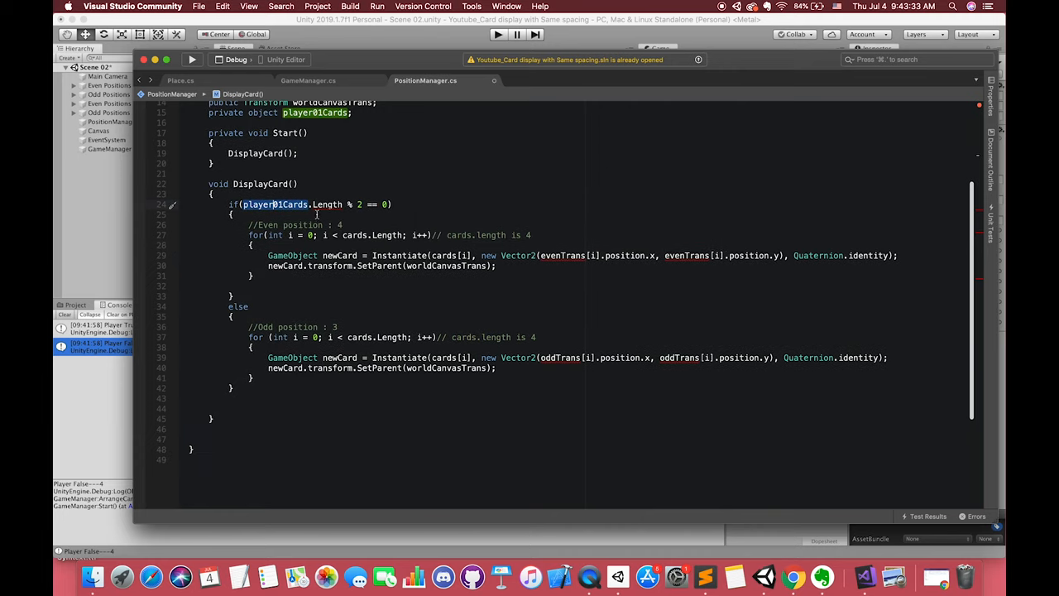
{"action": "scroll", "scroll_direction": "up", "scroll_amount": 3}
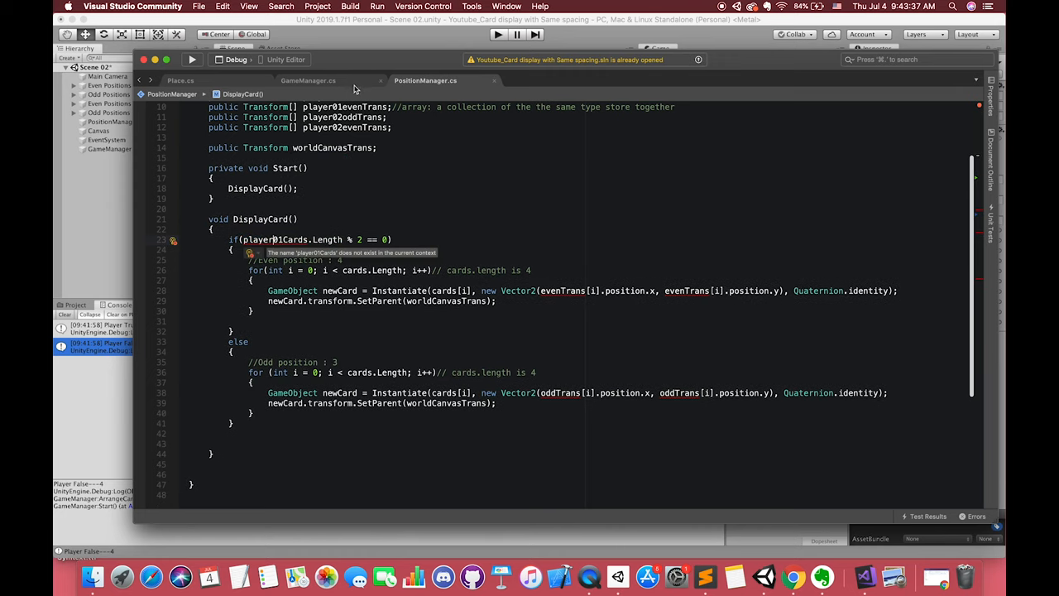
{"action": "left_click", "coordinate": [307, 80]}
{"action": "type", "text": "public static"}
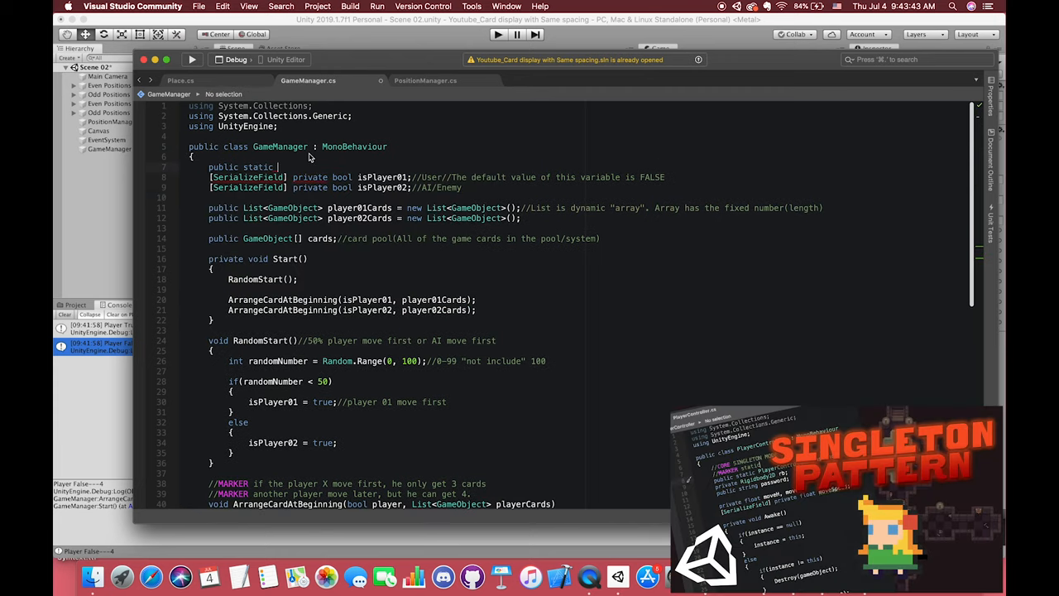
Add a static GameManager instance and an Awake singleton that destroys duplicates and calls DontDestroyOnLoad
{"action": "type", "text": "GameManager instance;"}
{"action": "type", "text": "if"}
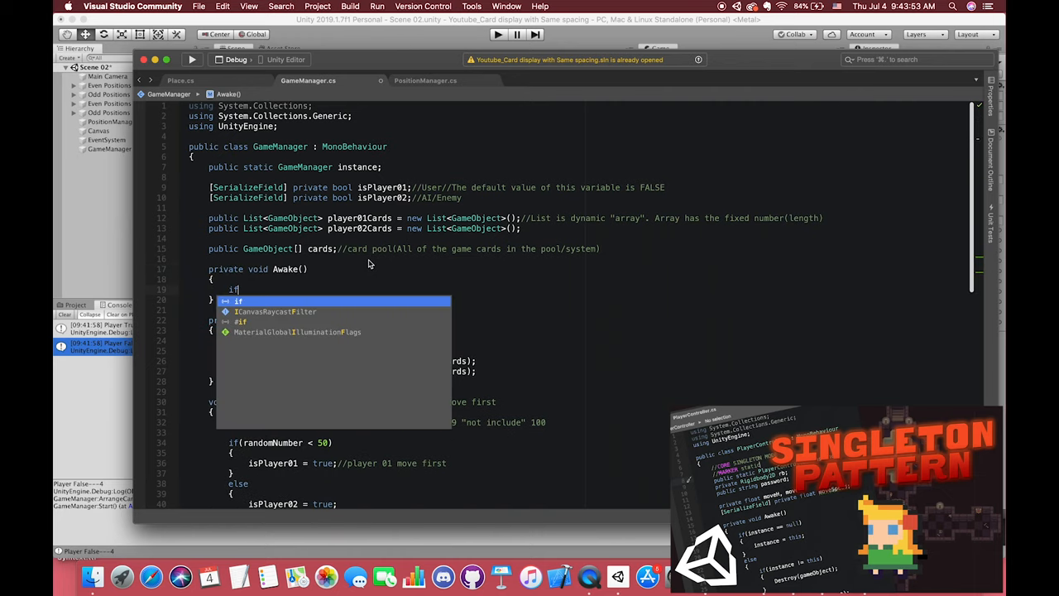
{"action": "type", "text": "(instance == null"}
{"action": "type", "text": "{"}
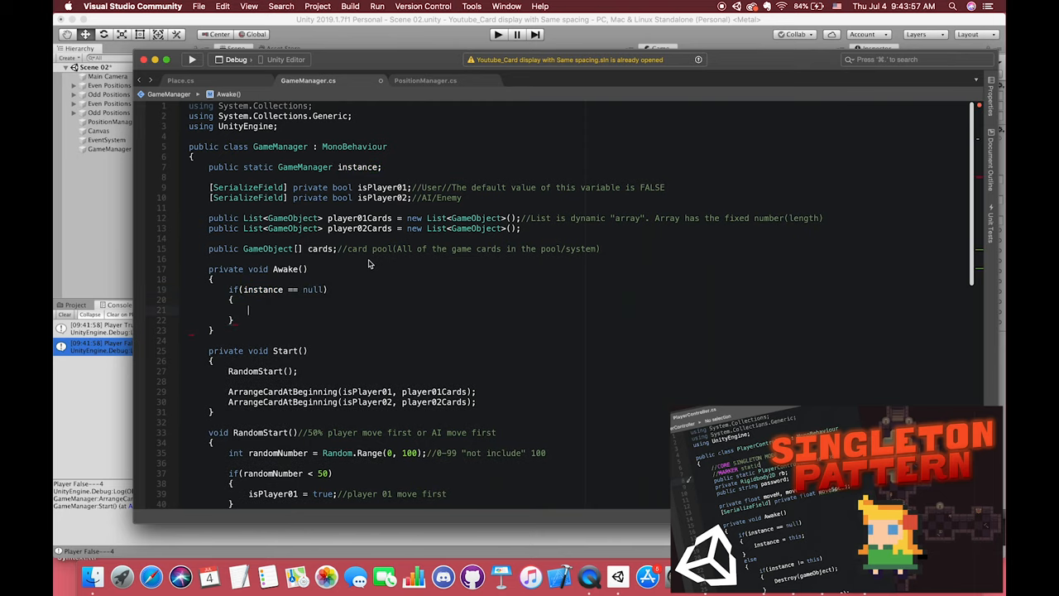
{"action": "type", "text": "instance = this;"}
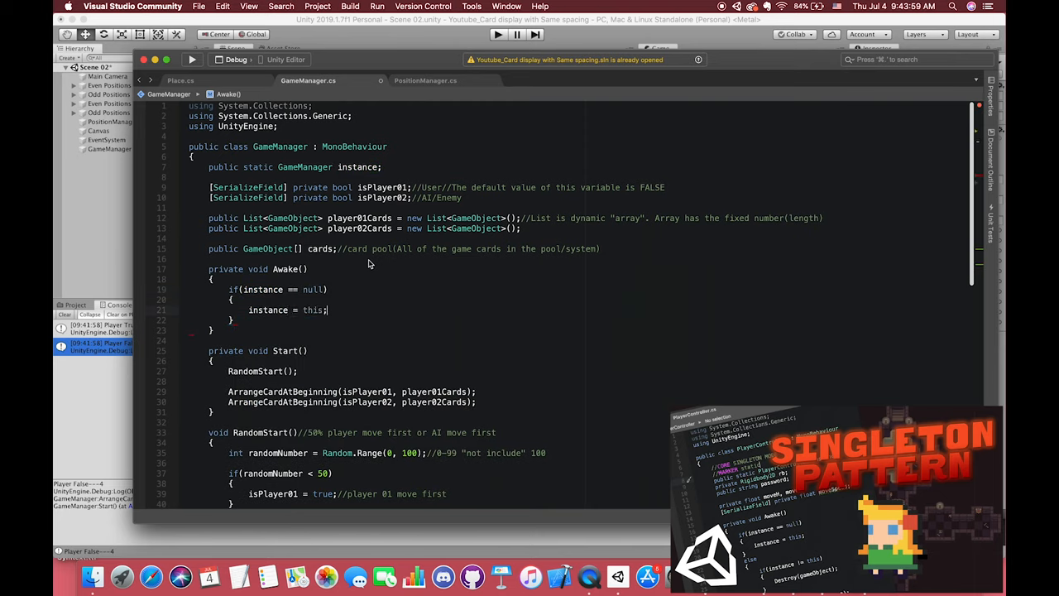
{"action": "type", "text": "else"}
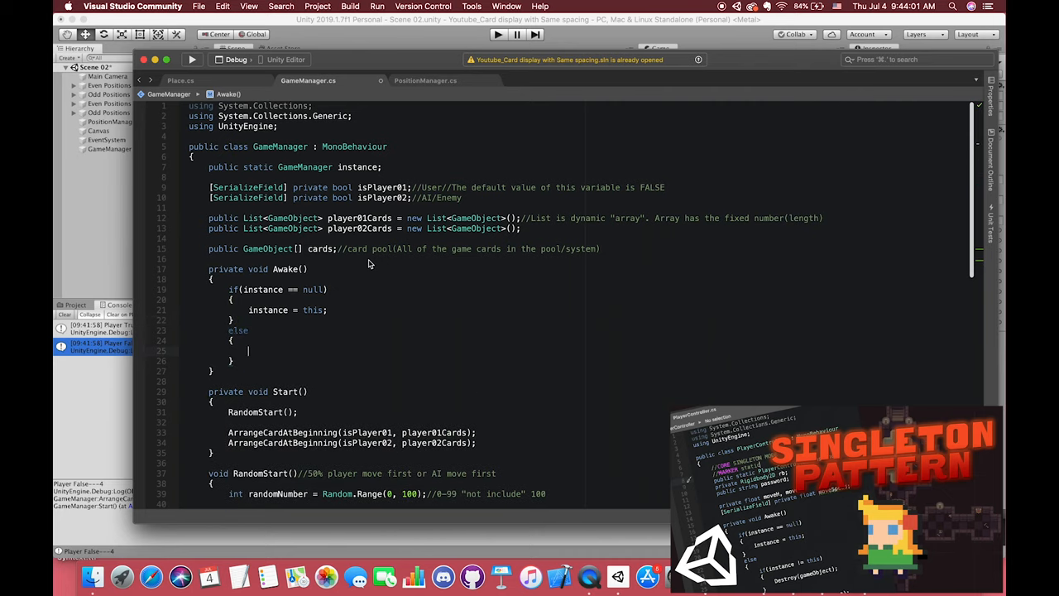
{"action": "type", "text": "if(instance"}
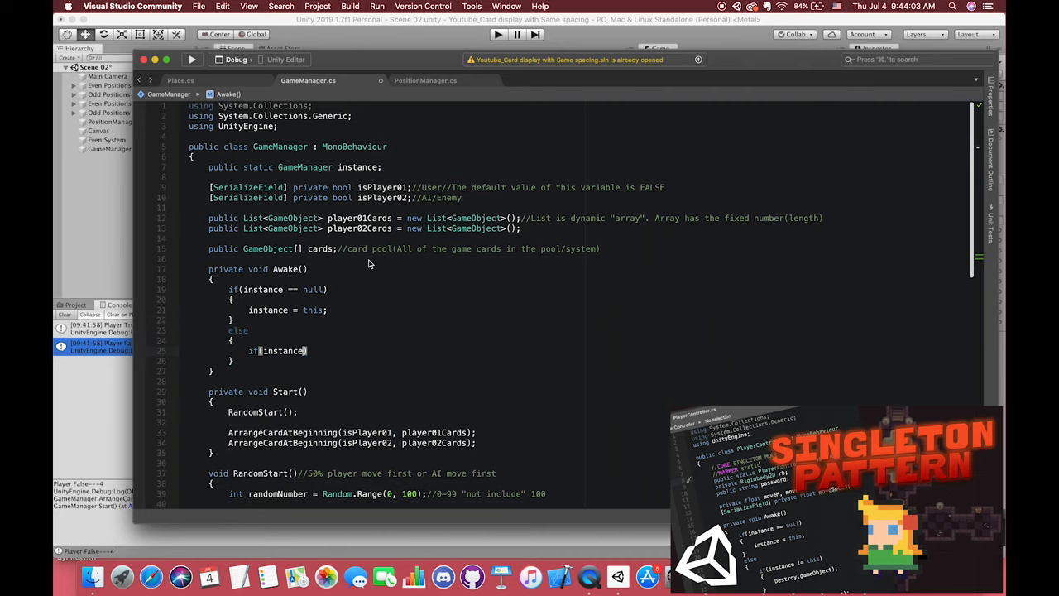
{"action": "type", "text": "!= this)"}
{"action": "type", "text": "{"}
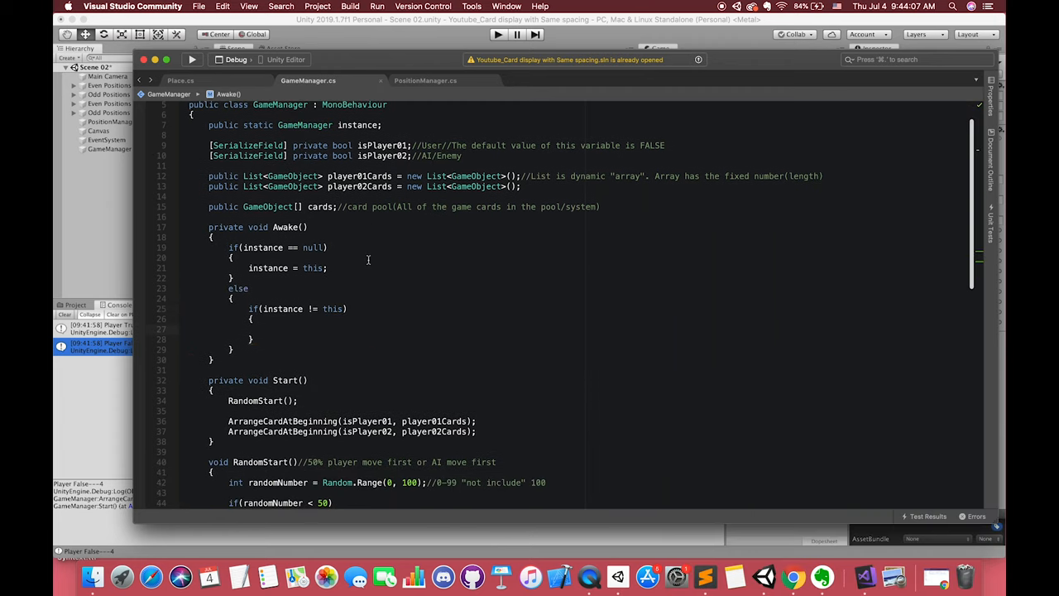
{"action": "type", "text": "Destroy(gameObject);"}
{"action": "type", "text": "DontDestroyOnLoad(gameObject);"}
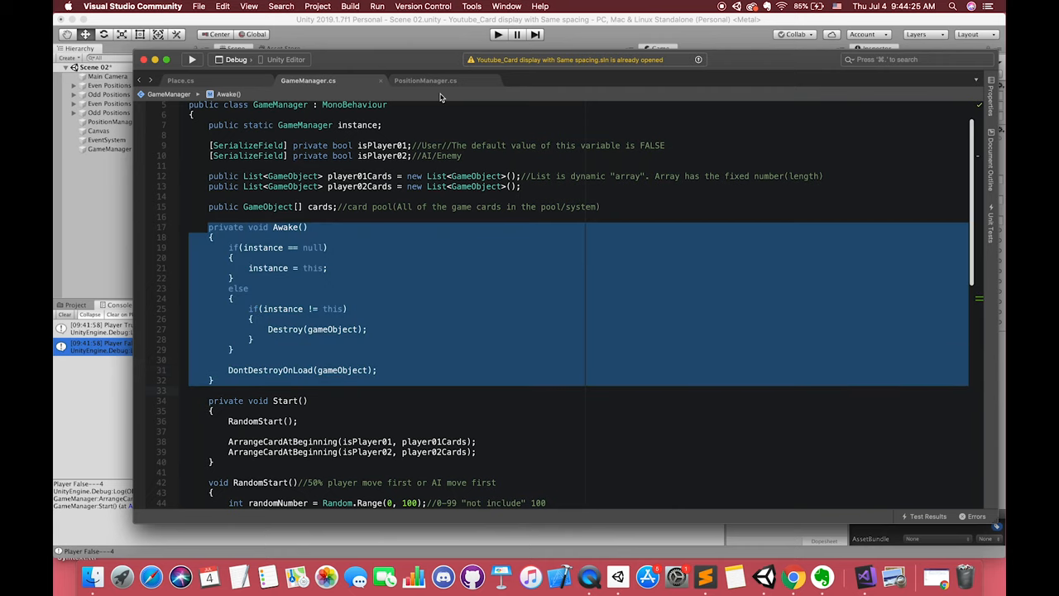
Change DisplayCard's condition to GameManager.instance.player01Cards.Count % 2 == 0
{"action": "left_click", "coordinate": [425, 79]}
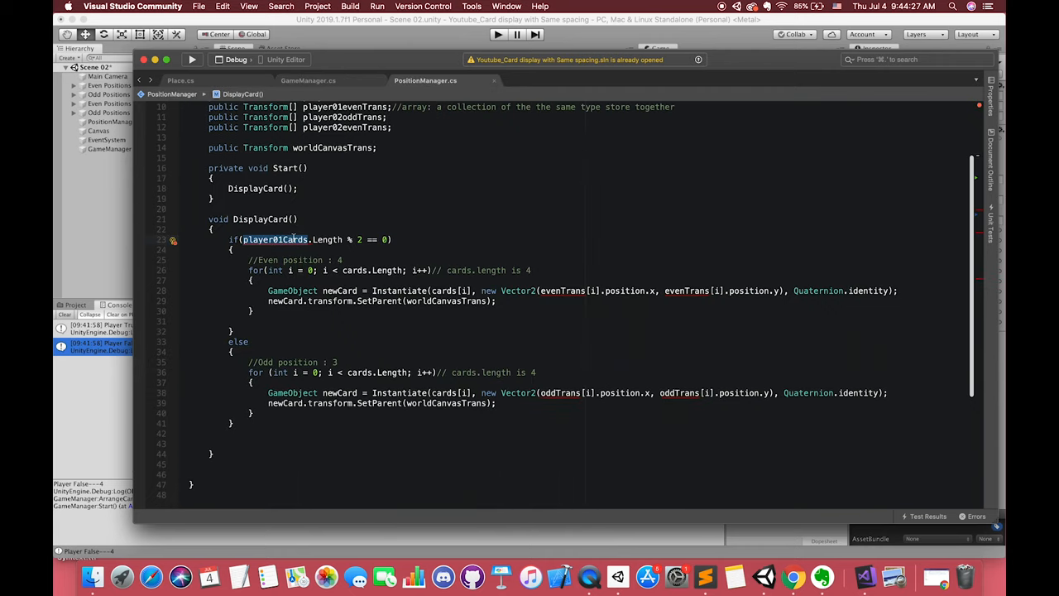
{"action": "type", "text": "GameManager"}
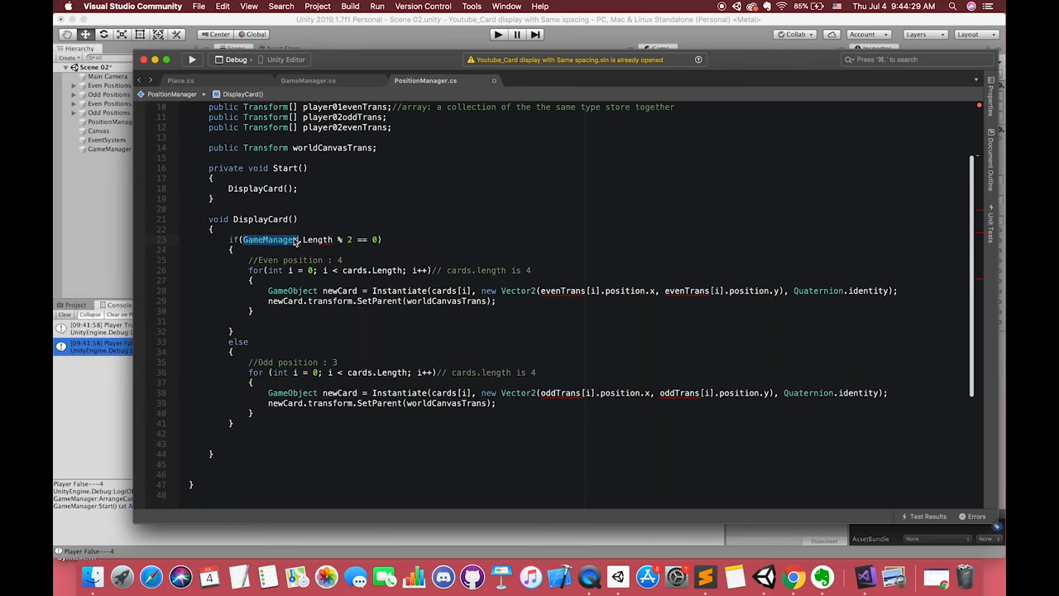
{"action": "type", "text": ".instance.player01Cards.Cou"}
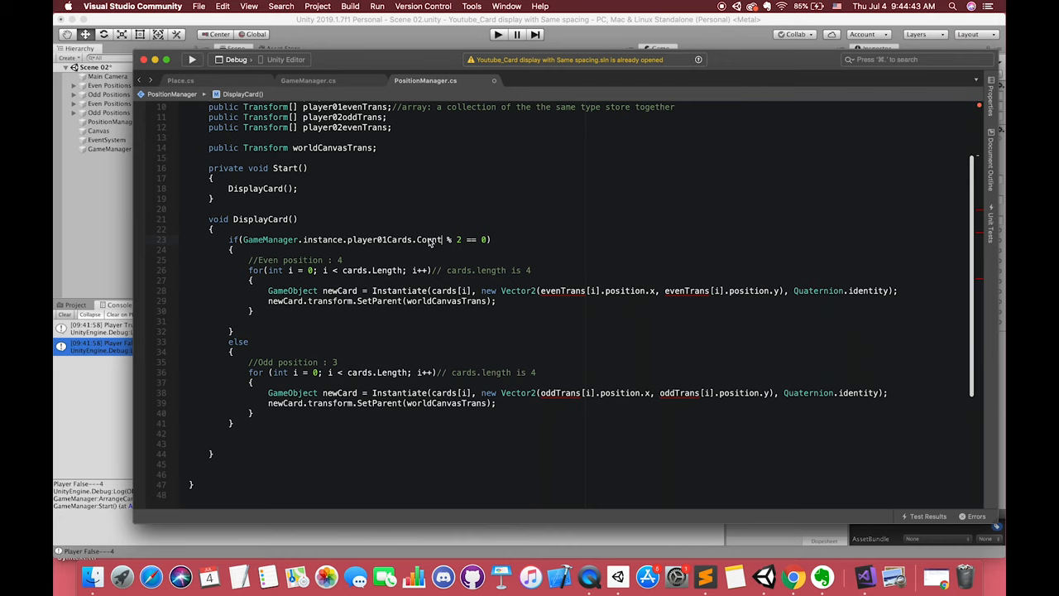
{"action": "double_click", "coordinate": [426, 238]}
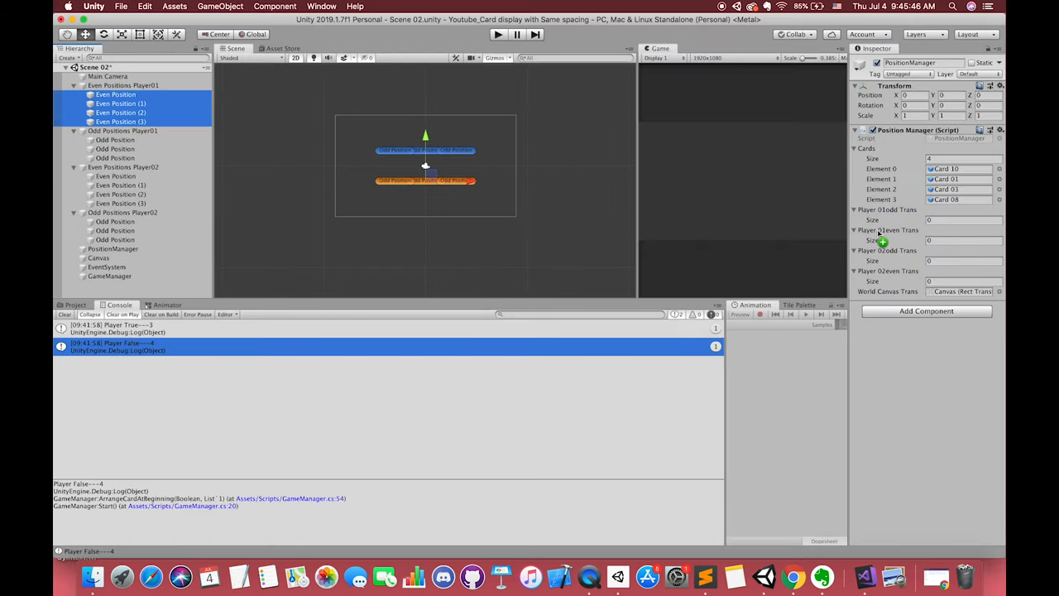
Select GameManager to view its card lists, then run and stop play mode to test the card display
{"action": "left_click", "coordinate": [116, 176]}
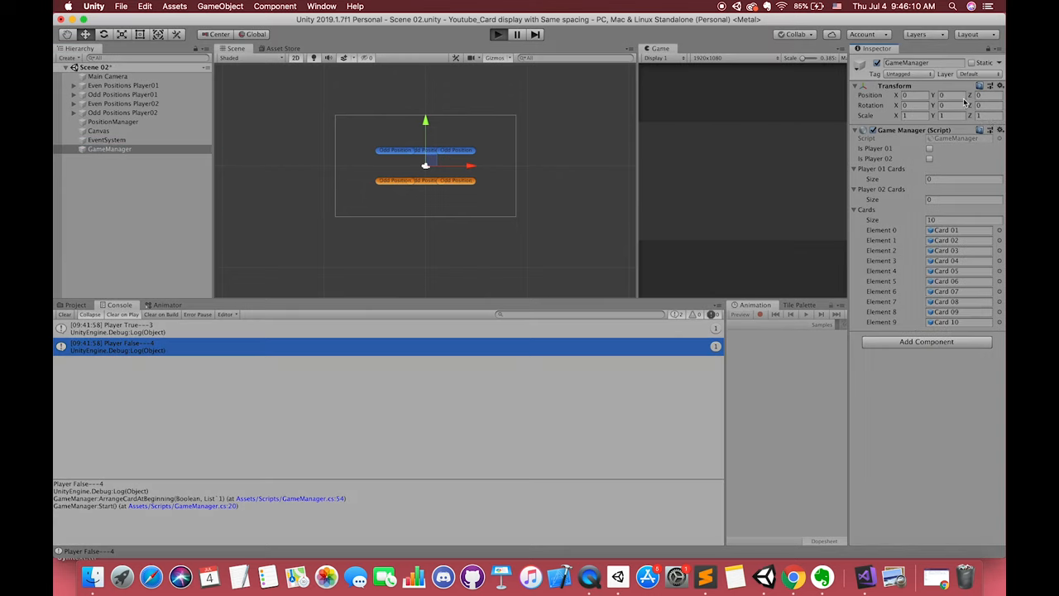
{"action": "left_click", "coordinate": [497, 33]}
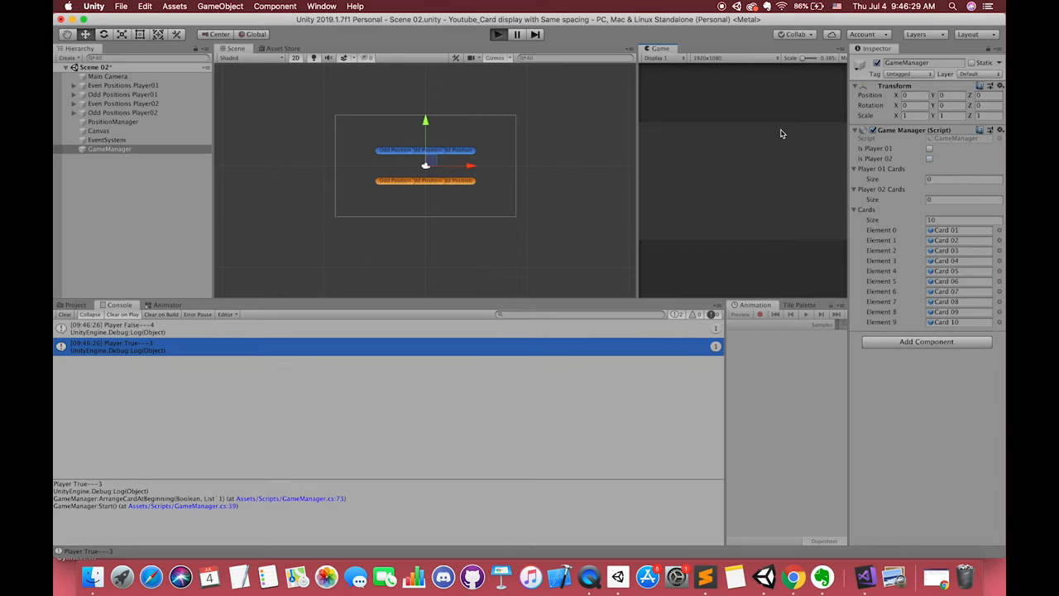
{"action": "left_click", "coordinate": [497, 33]}
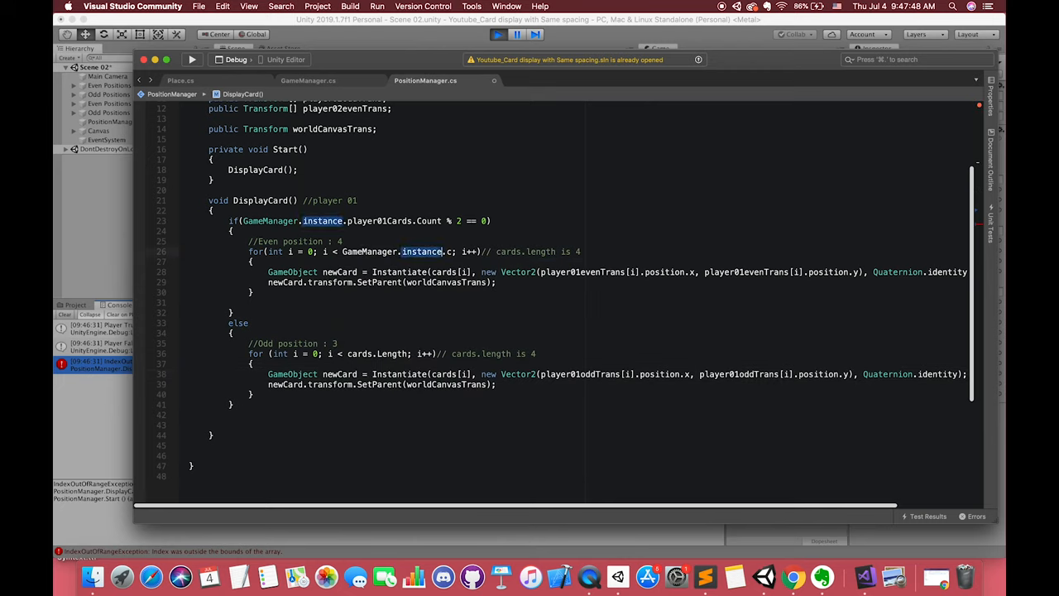
Bound the even loop by GameManager.instance.player01Cards.Count instead of cards.Length
{"action": "type", "text": "player01Cards.Count"}
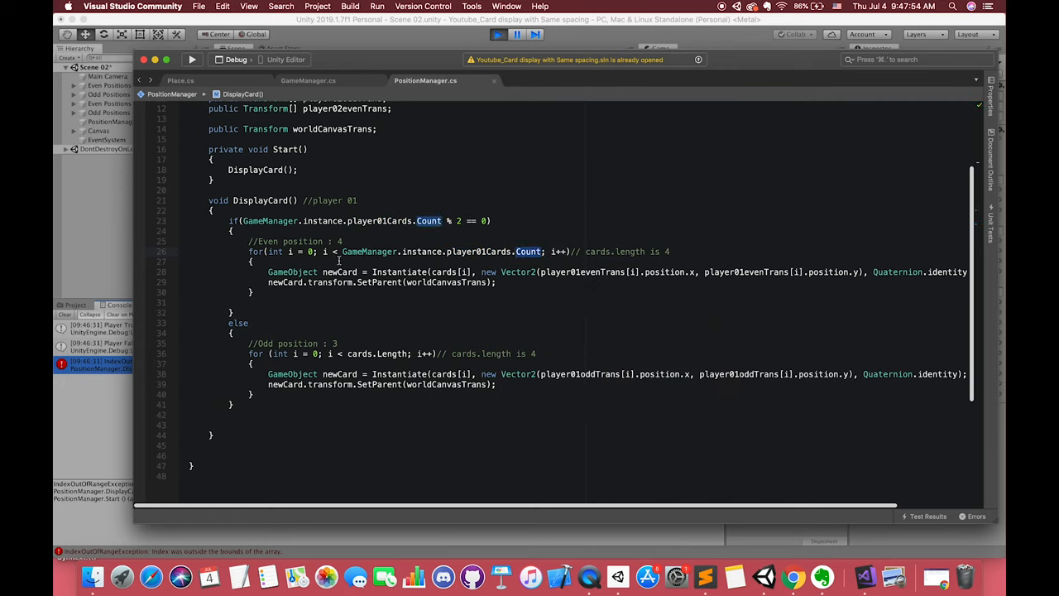
{"action": "double_click", "coordinate": [439, 252]}
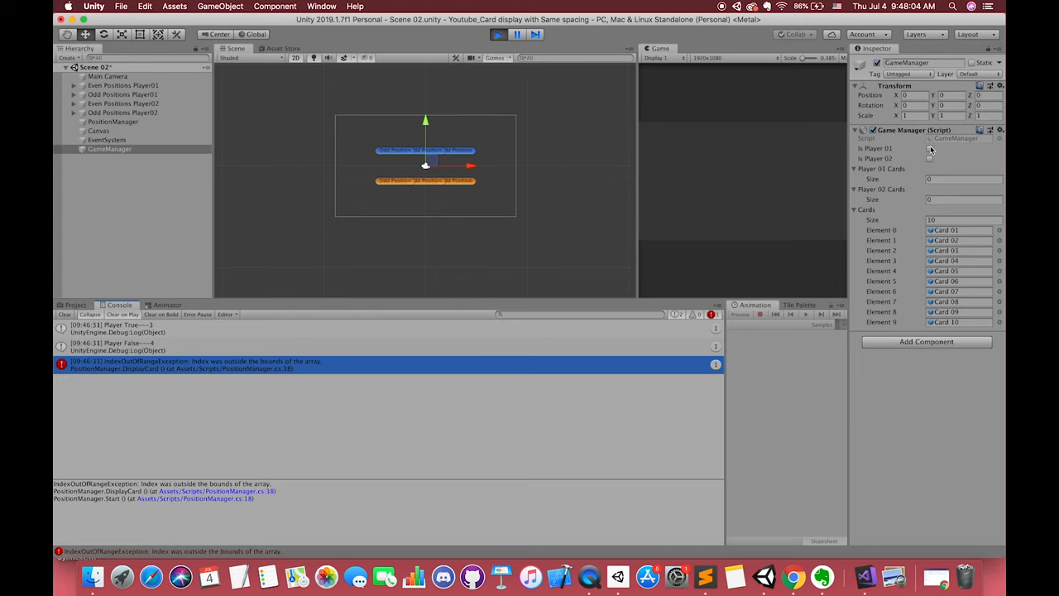
{"action": "left_click", "coordinate": [500, 33]}
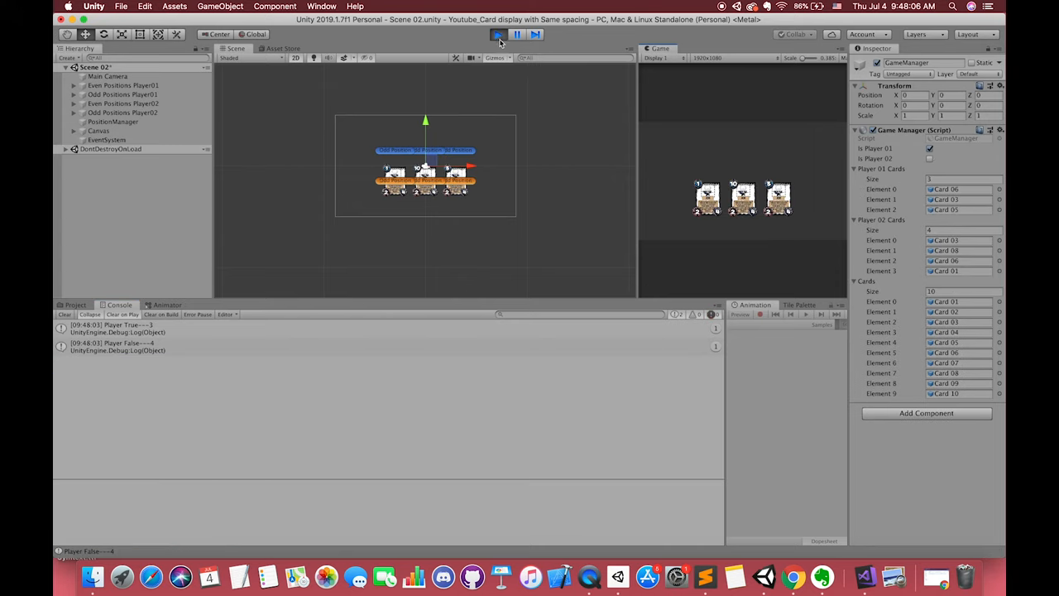
{"action": "left_click", "coordinate": [496, 33]}
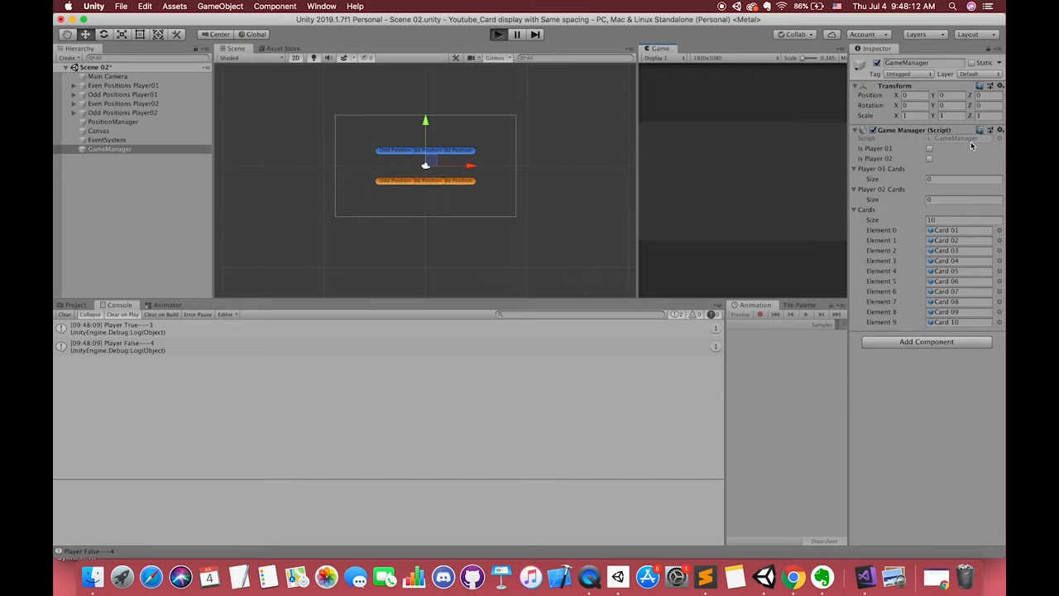
{"action": "left_click", "coordinate": [497, 33]}
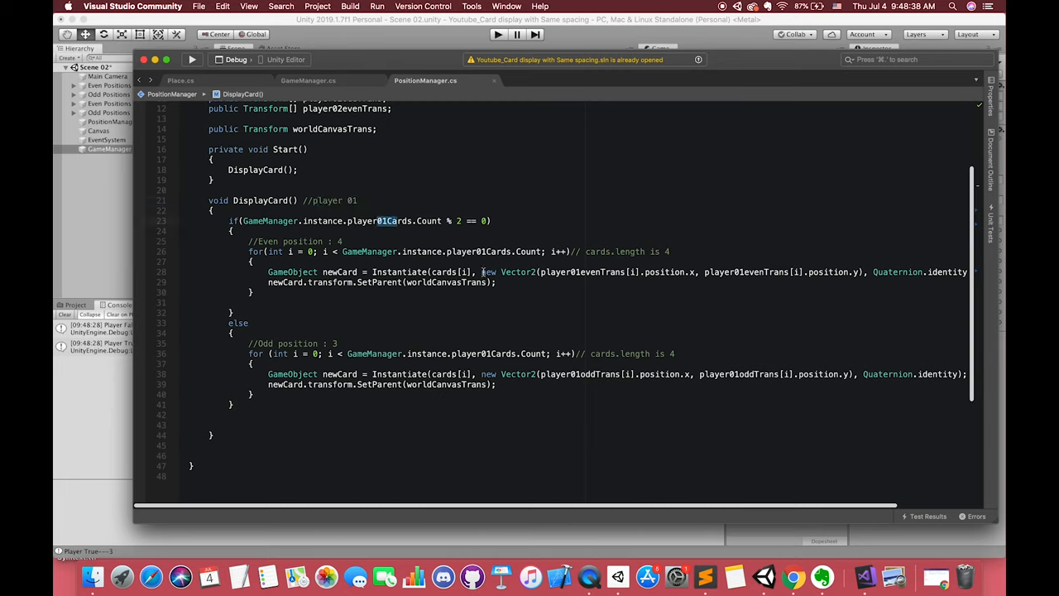
Give DisplayCard parameters List<GameObject> playerCards, Transform[] oddTrans and Transform[] evenTrans
{"action": "double_click", "coordinate": [466, 252]}
{"action": "type", "text": "01"}
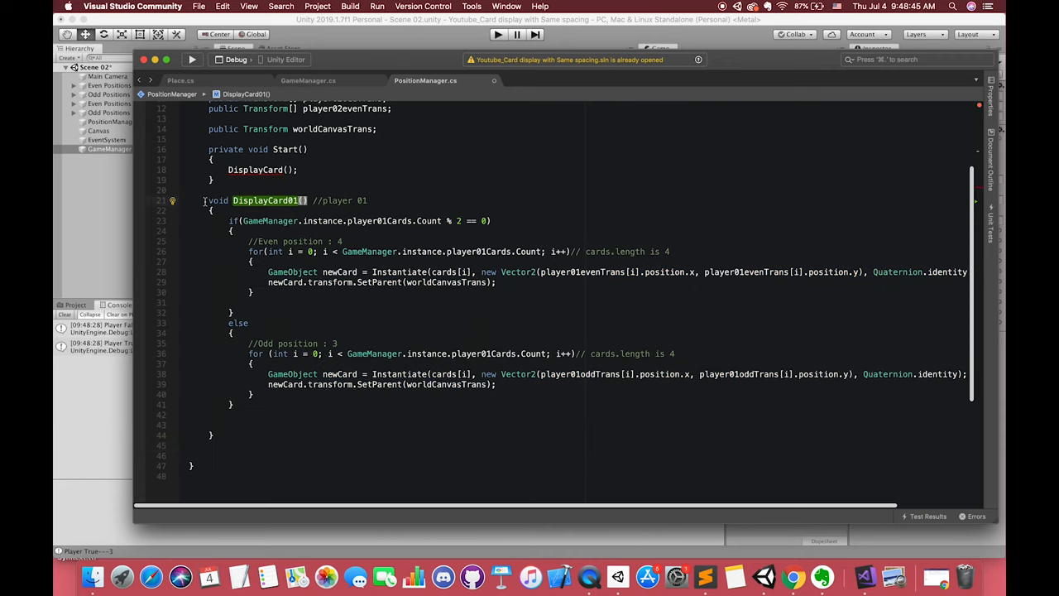
{"action": "scroll", "scroll_direction": "down", "scroll_amount": 3}
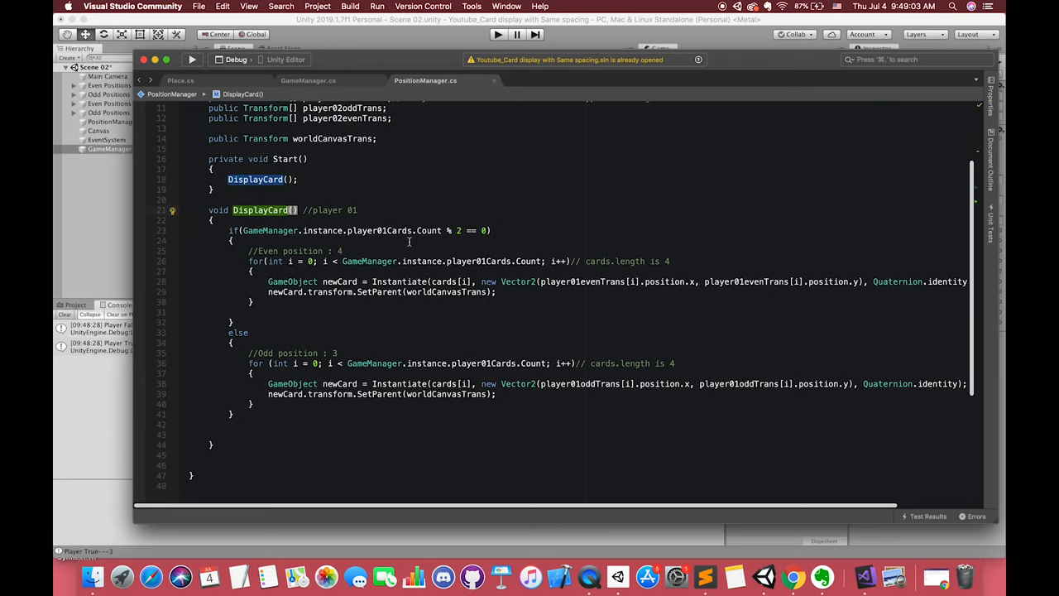
{"action": "double_click", "coordinate": [379, 230]}
{"action": "type", "text": "(Parameter:"}
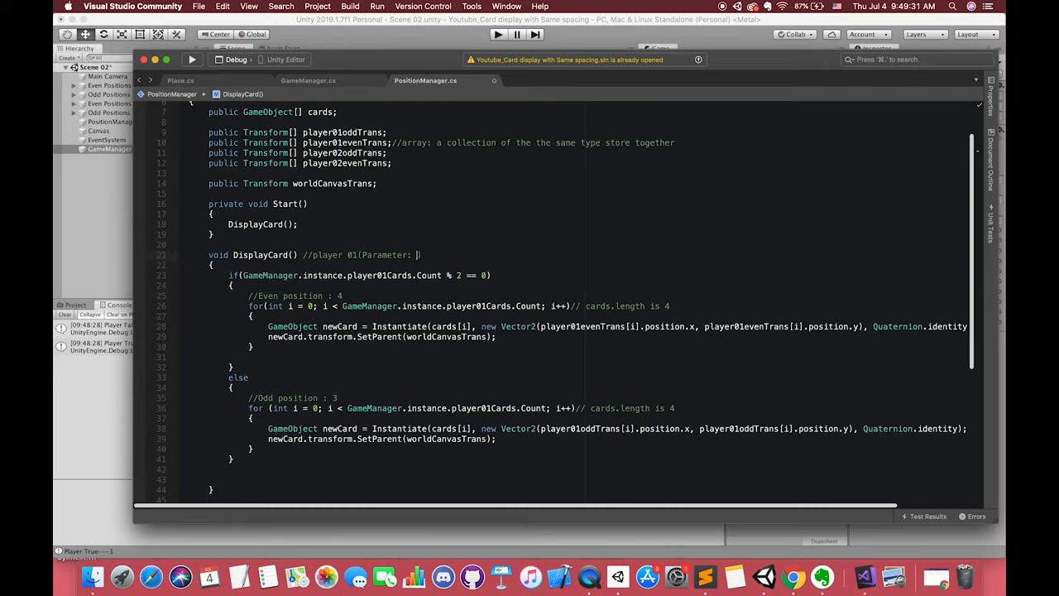
{"action": "type", "text": "playerCards"}
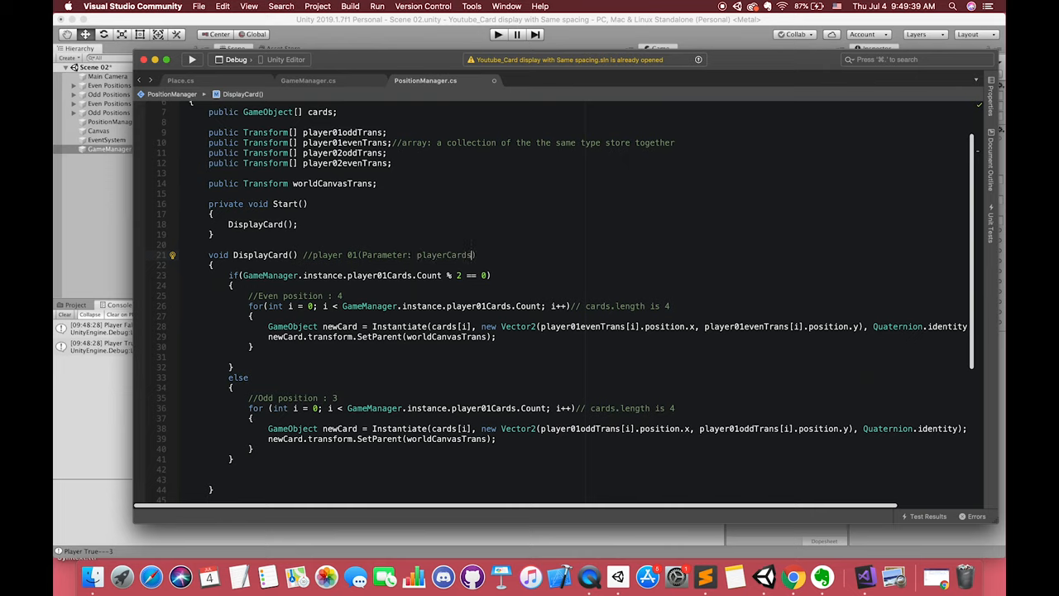
{"action": "type", "text": "List , playerEnveTrans, playerOddTrans"}
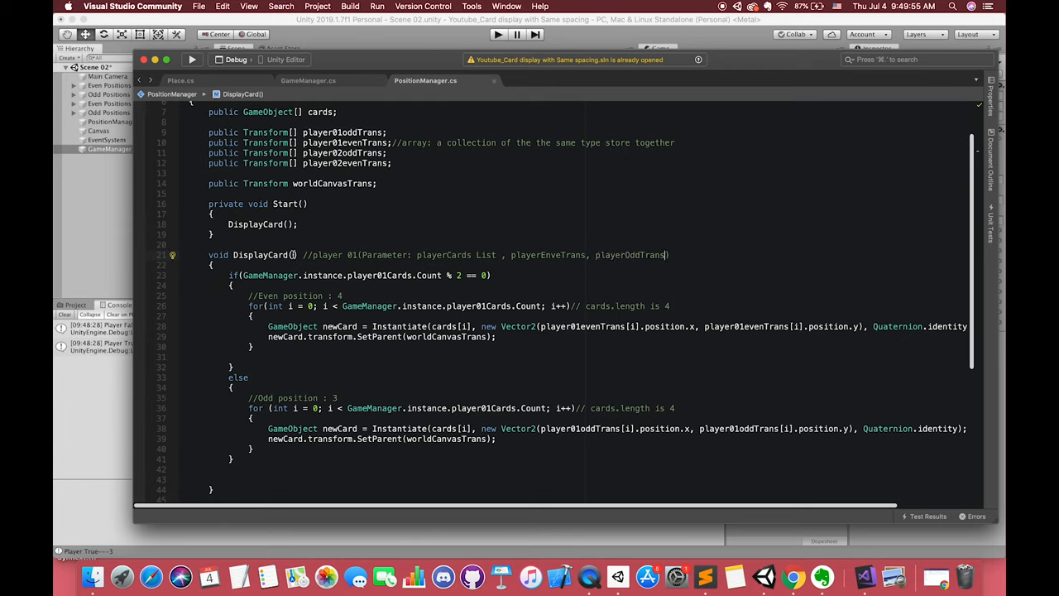
{"action": "type", "text": "List<GameObject> d"}
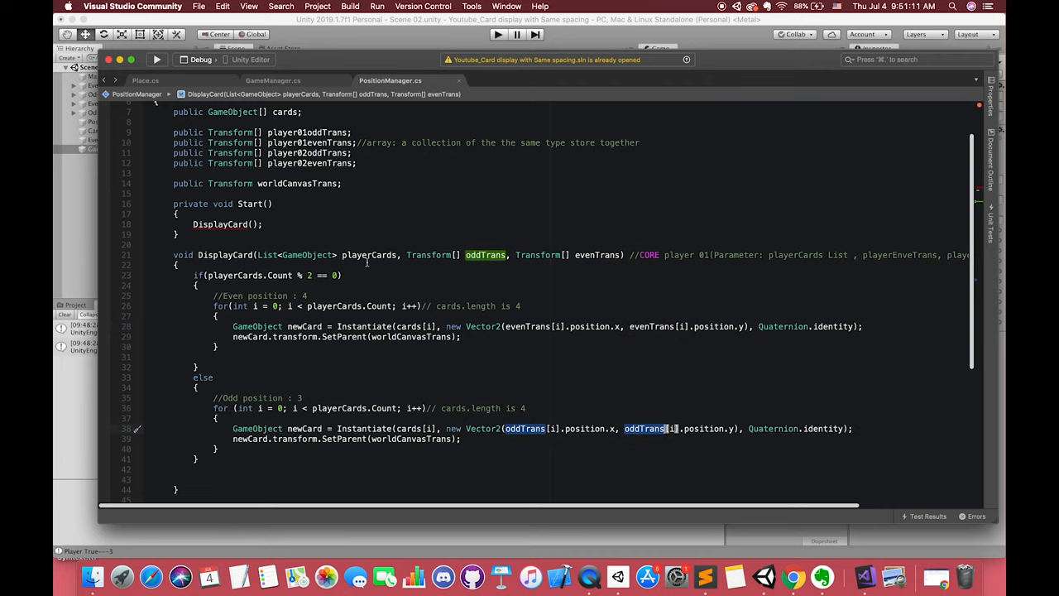
Call DisplayCard in Start with GameManager.instance.player01Cards and player 01's position arrays
{"action": "type", "text": "GameManager.instance"}
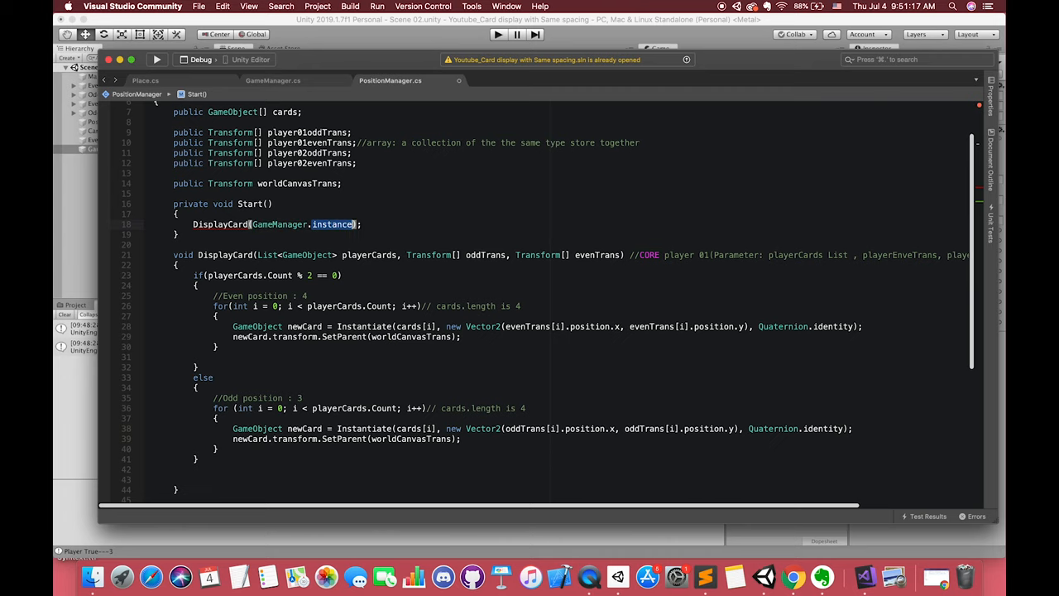
{"action": "type", "text": "player01Cards, player01"}
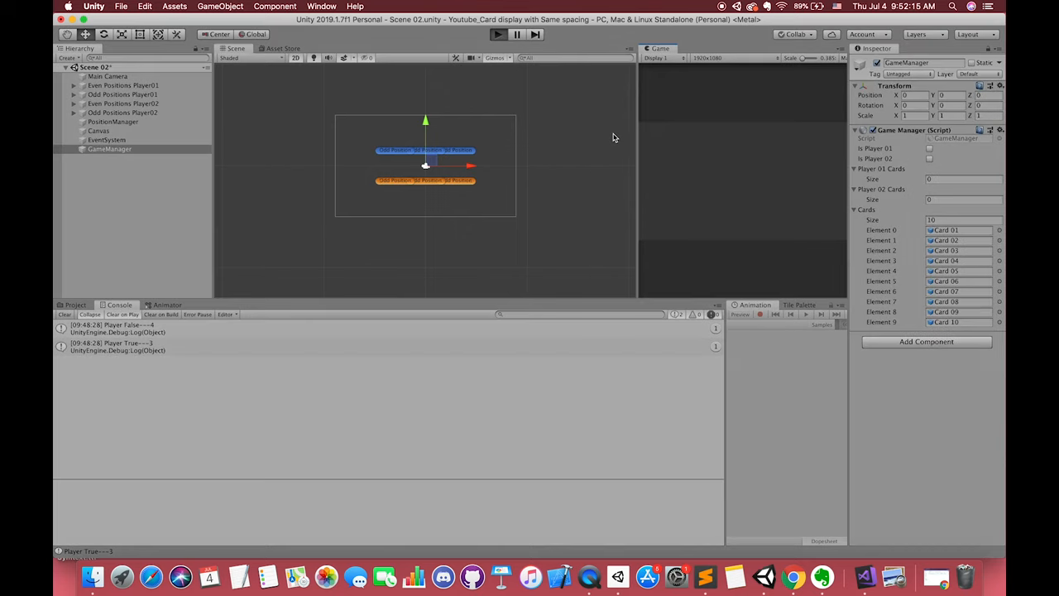
{"action": "left_click", "coordinate": [497, 33]}
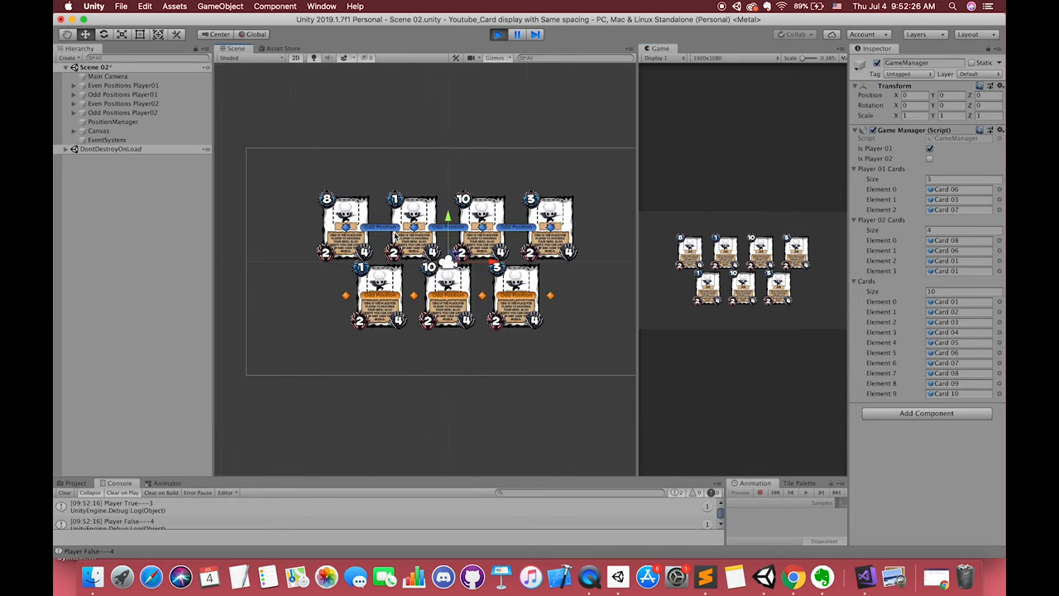
{"action": "left_click", "coordinate": [497, 33]}
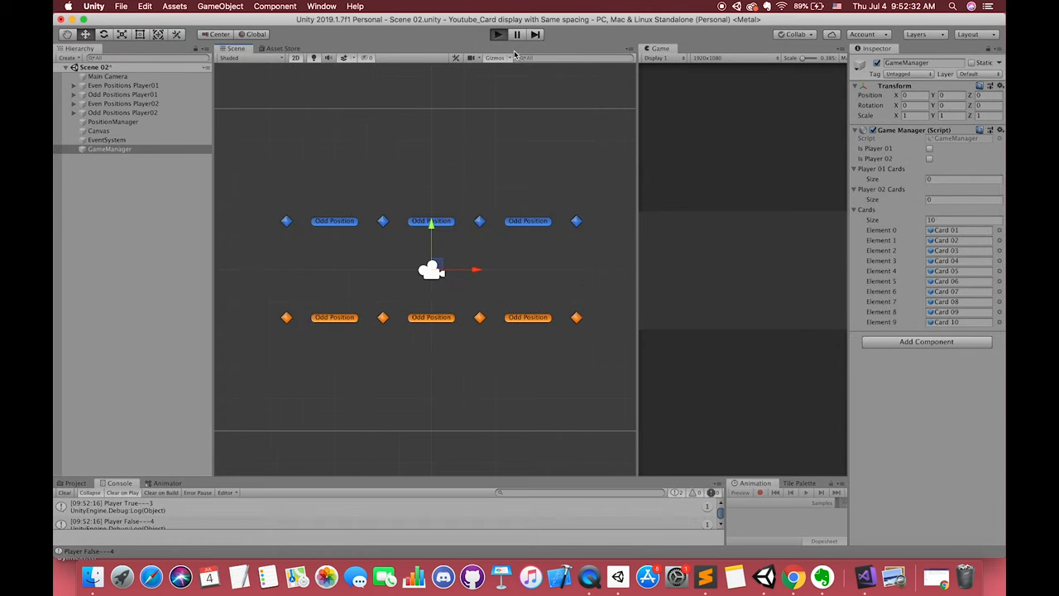
{"action": "left_click", "coordinate": [496, 33]}
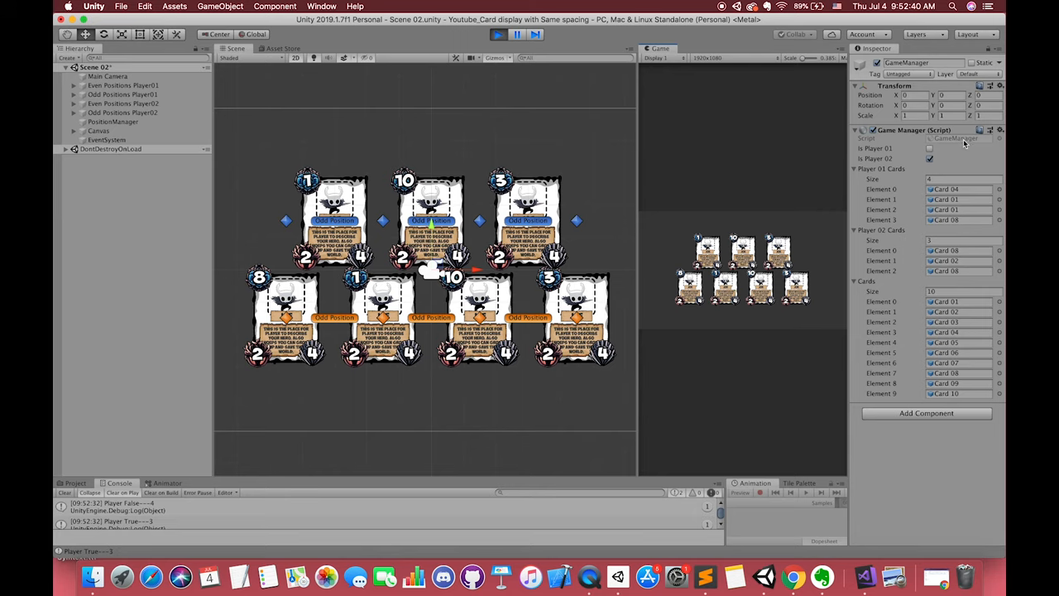
{"action": "left_click", "coordinate": [498, 34]}
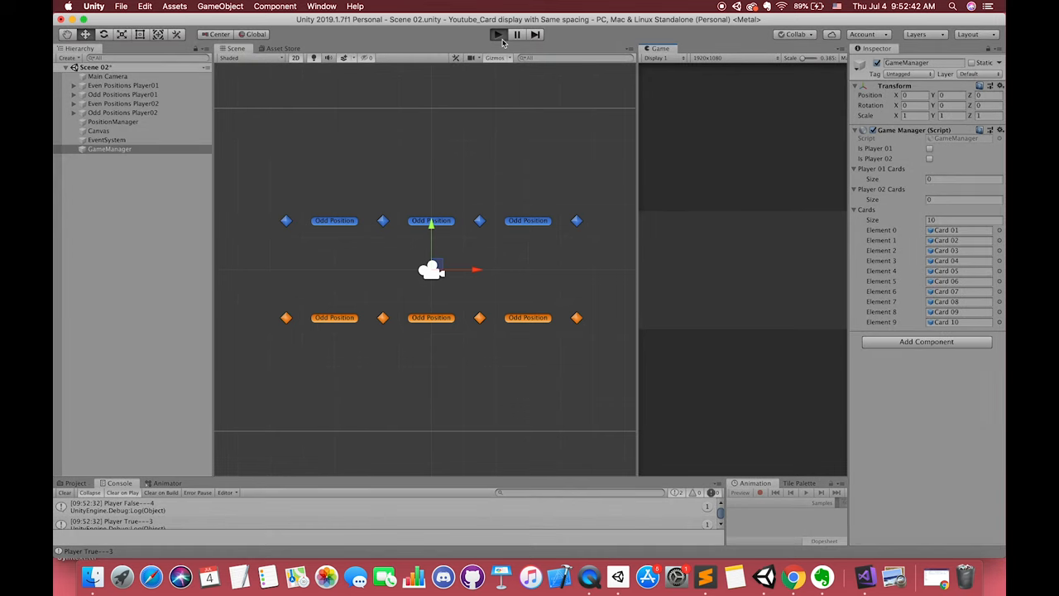
{"action": "left_click", "coordinate": [497, 33]}
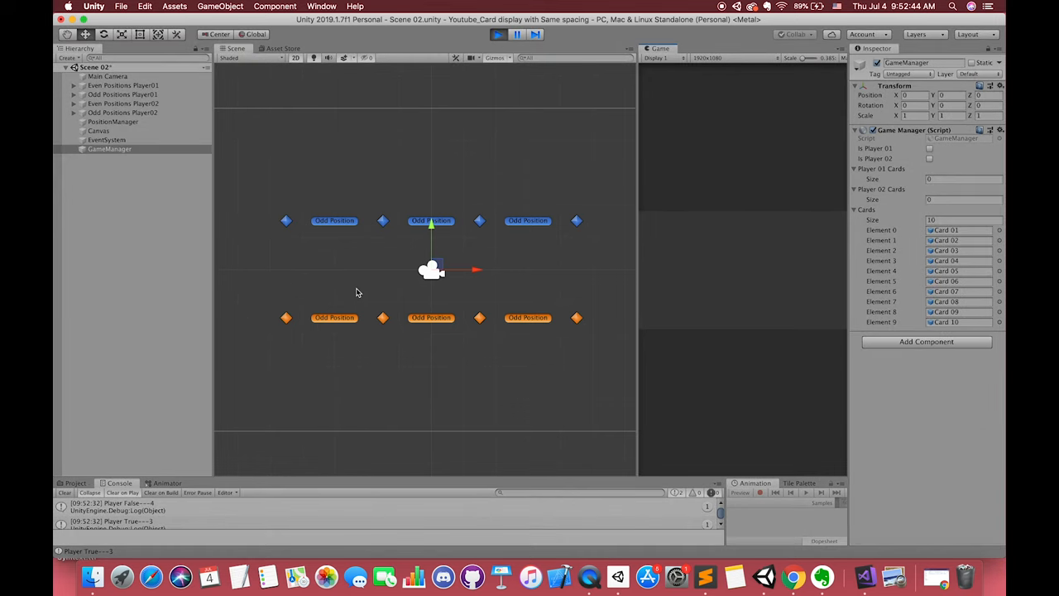
{"action": "left_click", "coordinate": [498, 33]}
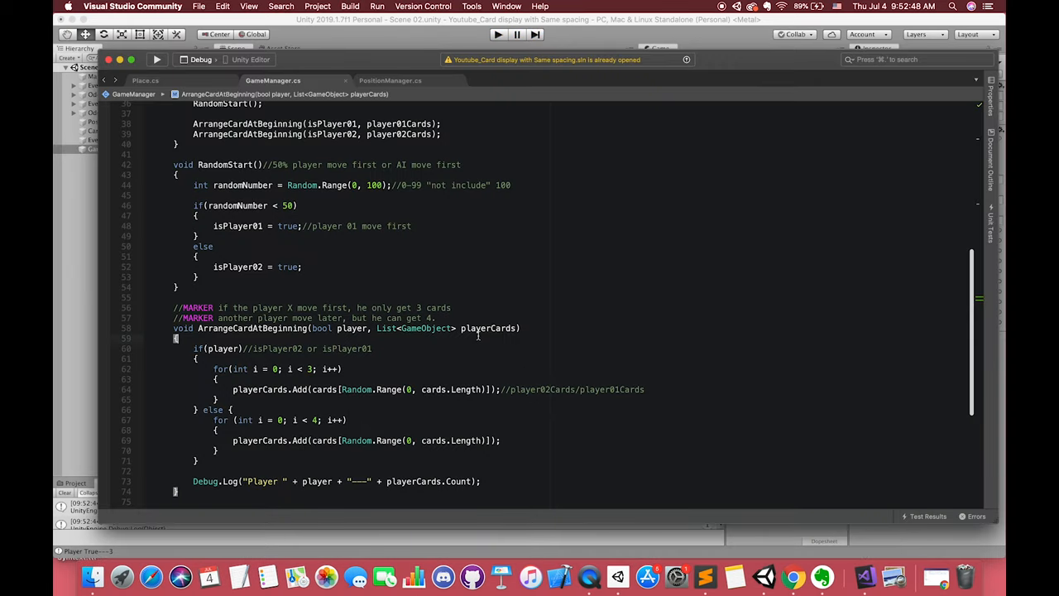
{"action": "left_click", "coordinate": [390, 80]}
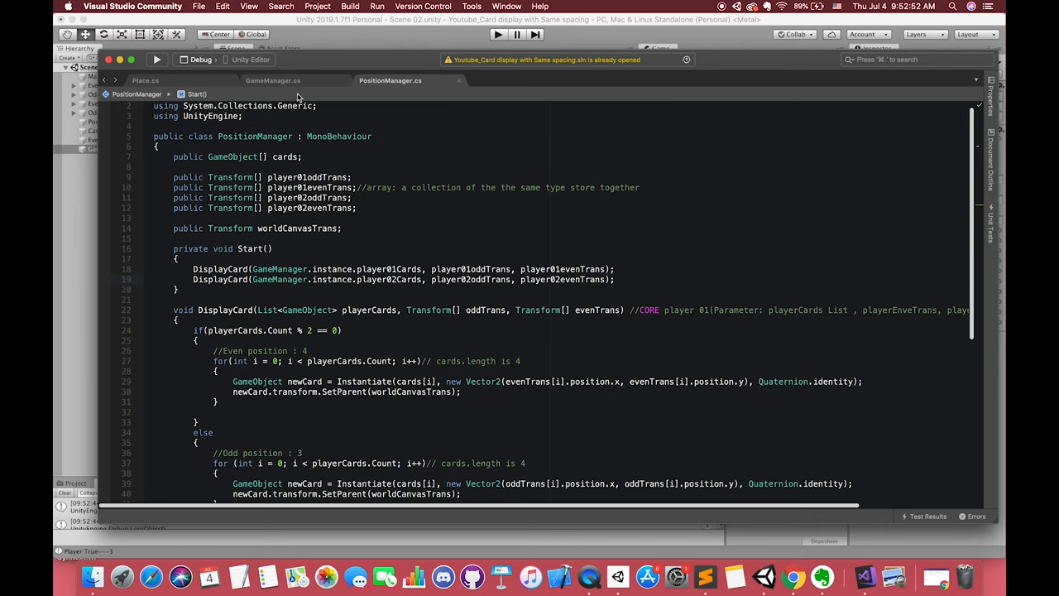
{"action": "left_click", "coordinate": [273, 79]}
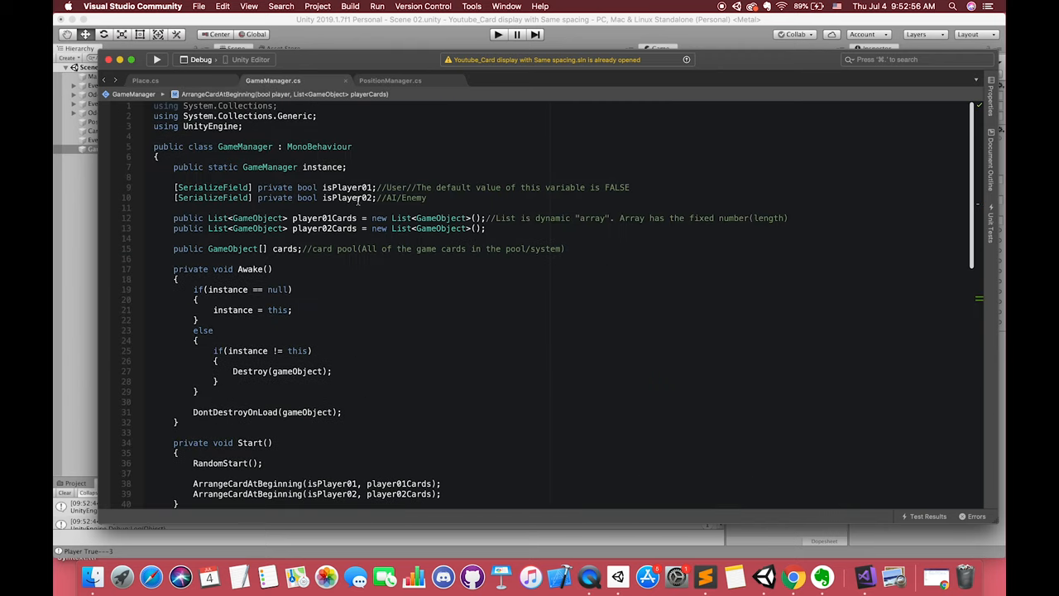
{"action": "left_click", "coordinate": [390, 79]}
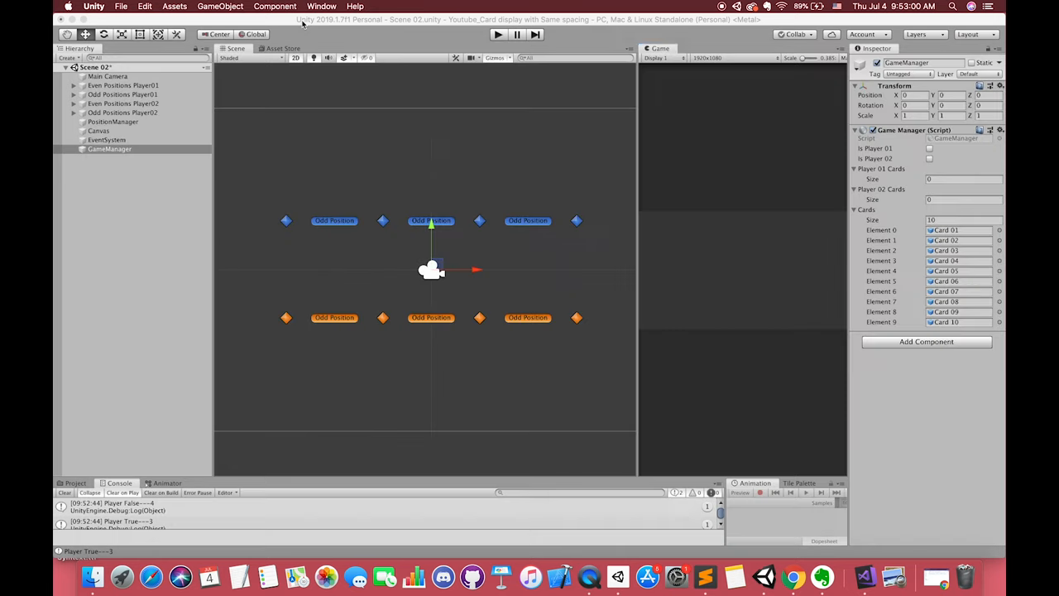
Add GameManager to the custom Script Execution Order in Project Settings
{"action": "left_click", "coordinate": [146, 7]}
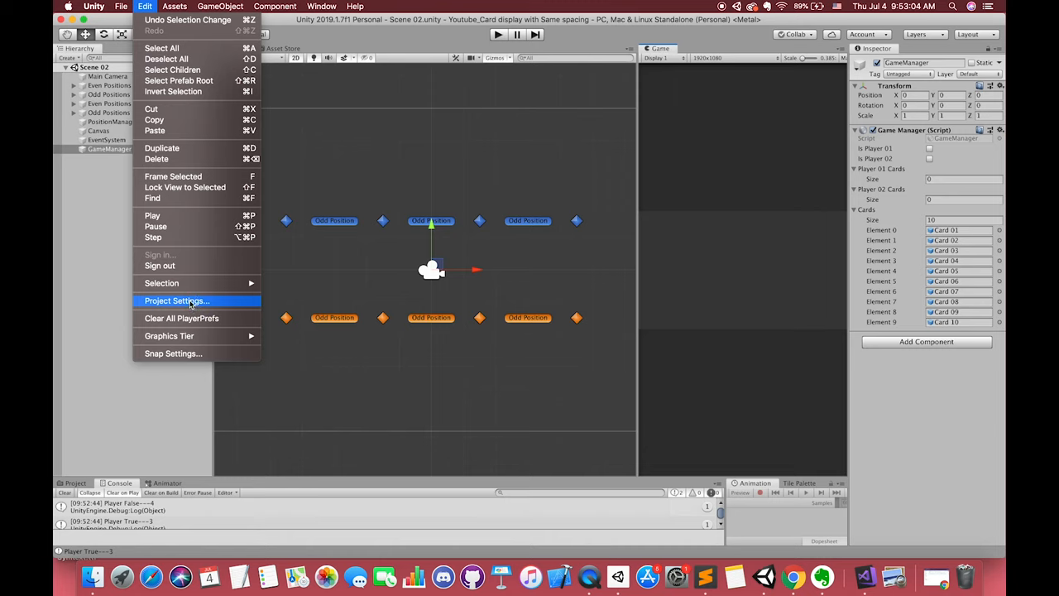
{"action": "left_click", "coordinate": [176, 301]}
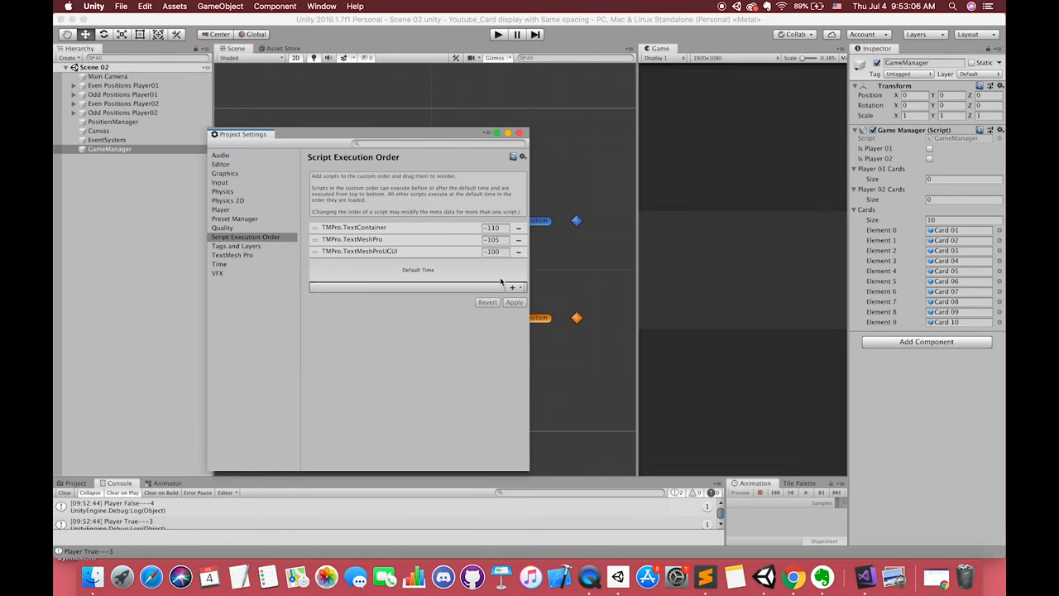
{"action": "left_click", "coordinate": [513, 288]}
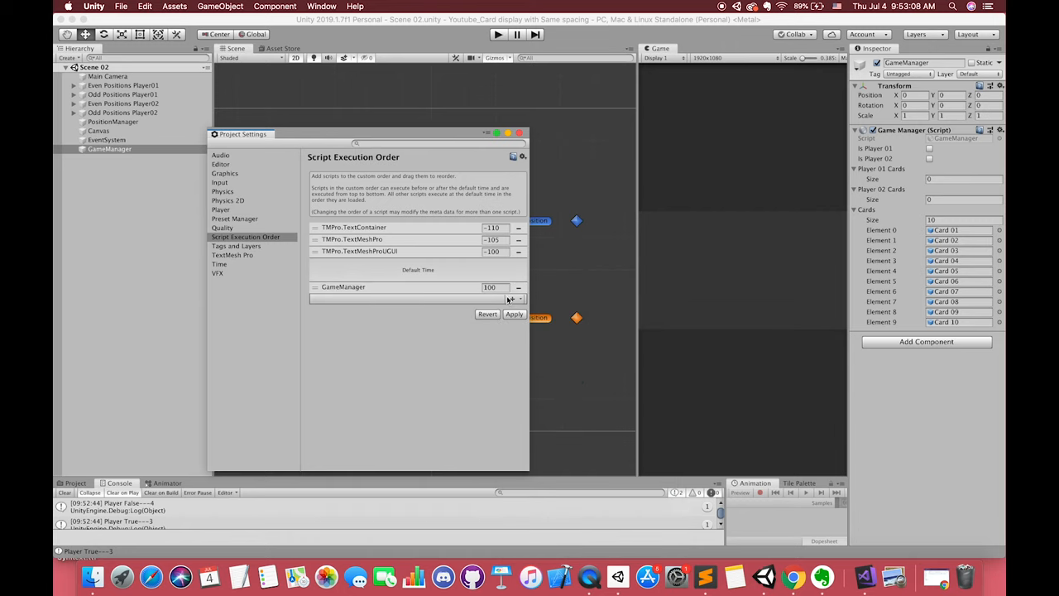
{"action": "left_click", "coordinate": [511, 298]}
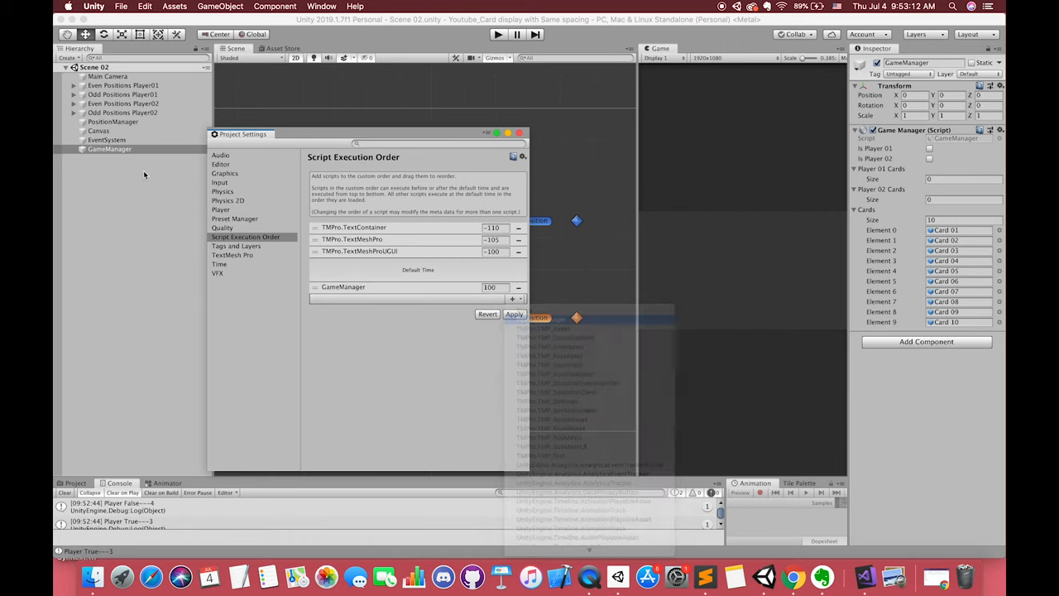
Add PositionManager to the Script Execution Order after GameManager and apply
{"action": "left_click", "coordinate": [113, 123]}
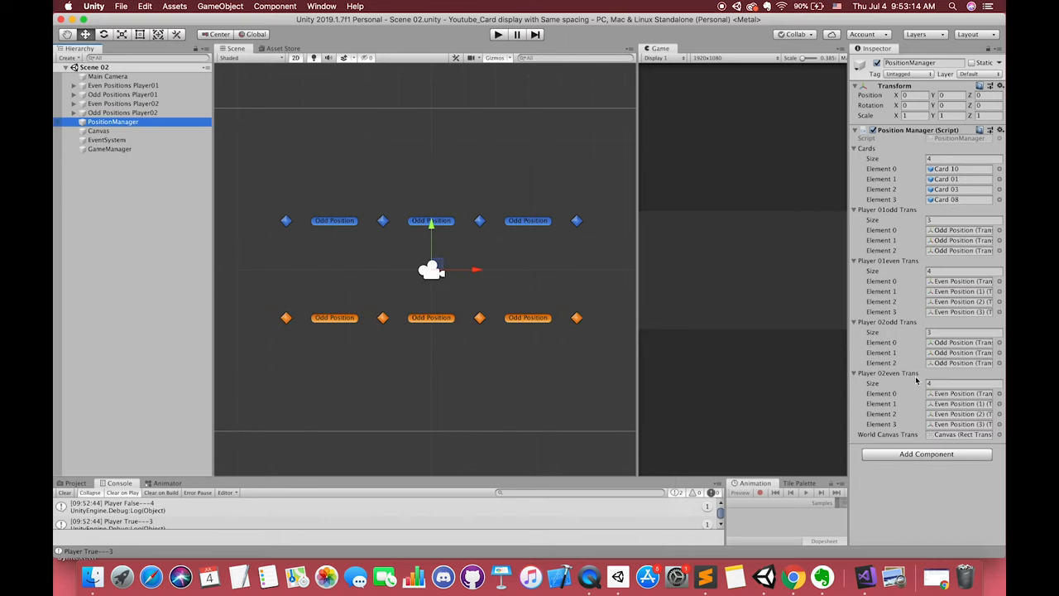
{"action": "left_click", "coordinate": [120, 6]}
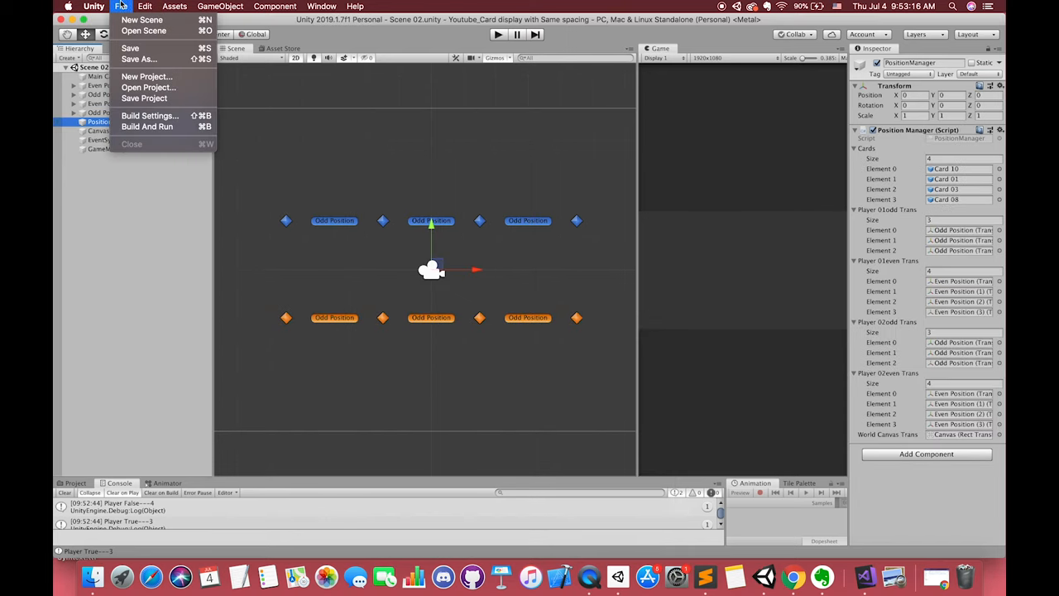
{"action": "left_click", "coordinate": [146, 7]}
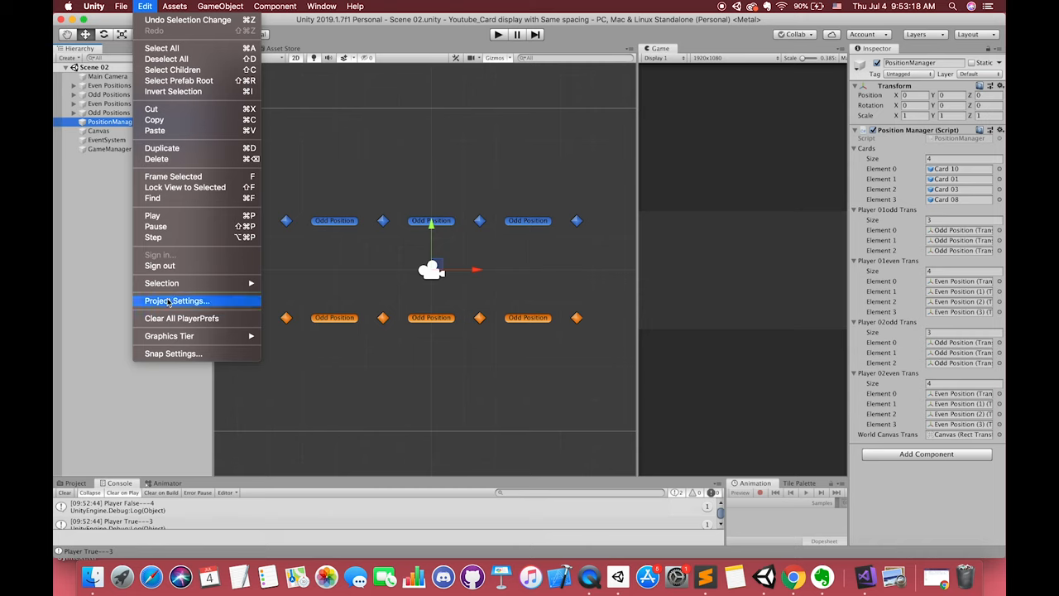
{"action": "left_click", "coordinate": [176, 301]}
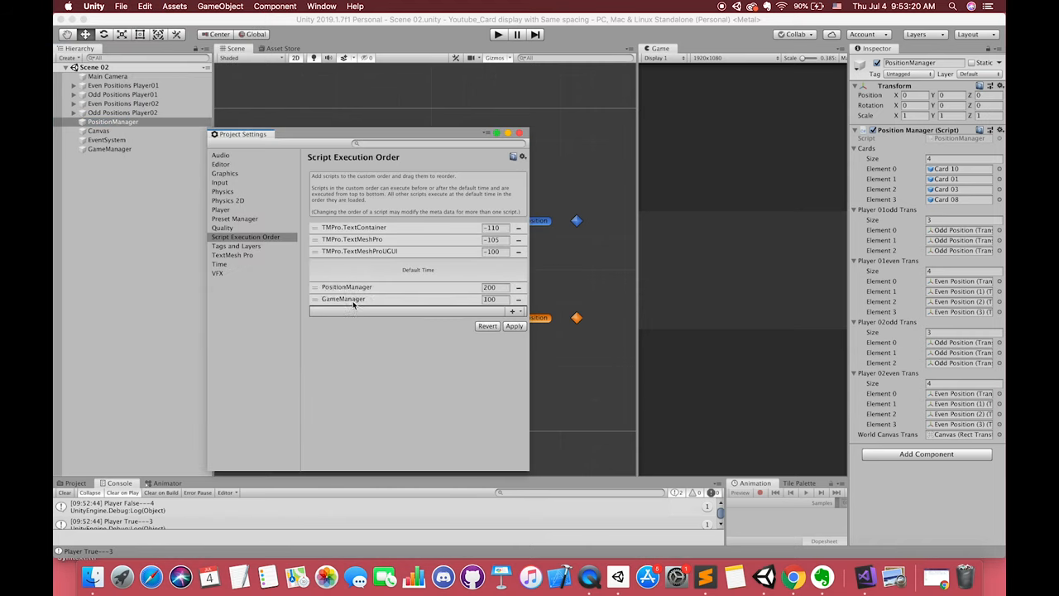
{"action": "left_click_drag", "start_coordinate": [347, 286], "coordinate": [343, 298]}
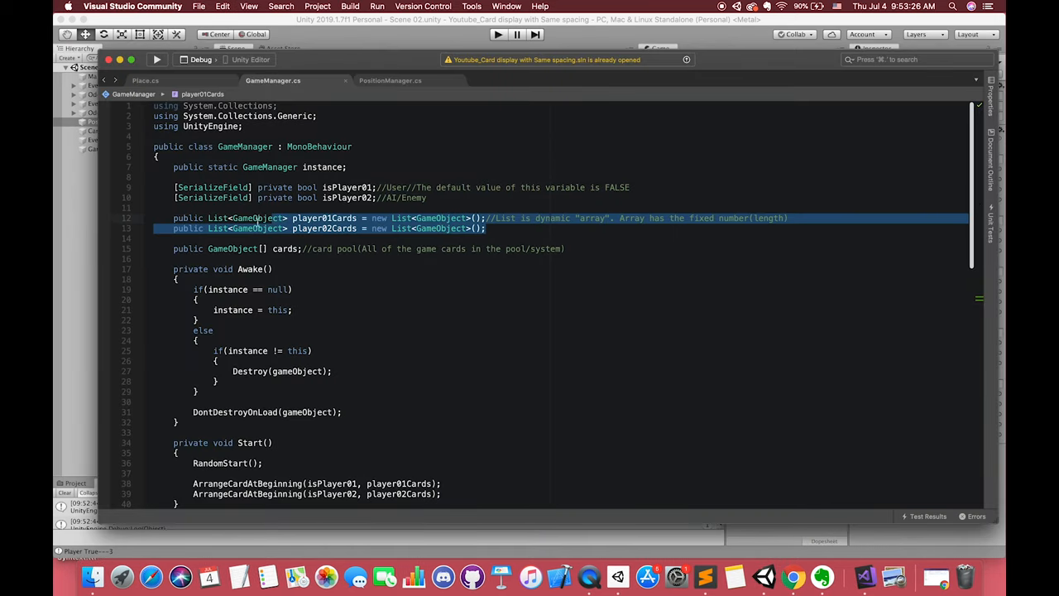
{"action": "left_click", "coordinate": [145, 7]}
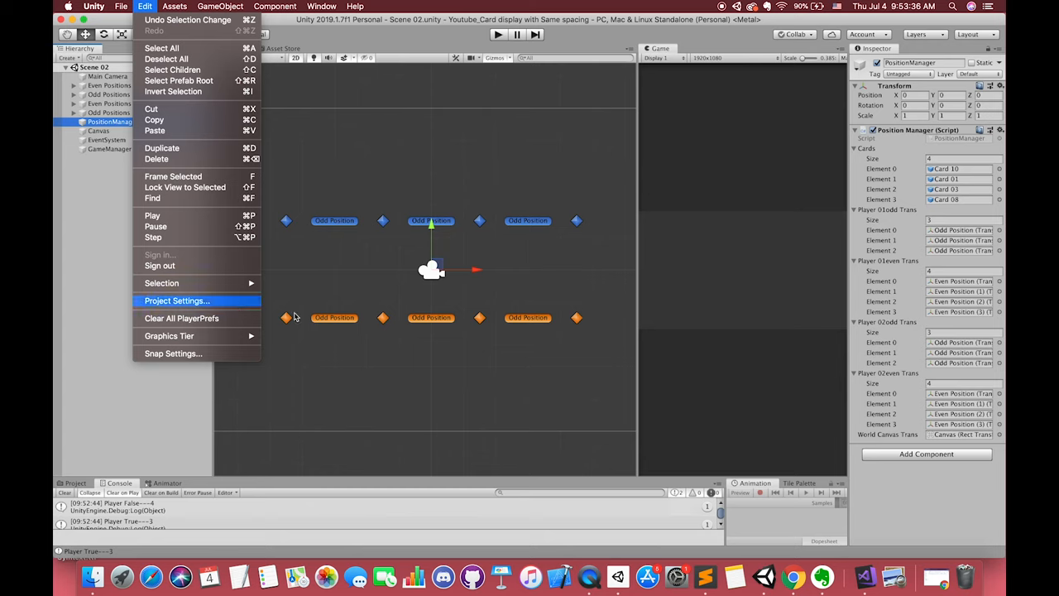
Run the scene, inspect the dealt cards and GameManager's player card arrays, then stop
{"action": "left_click", "coordinate": [175, 301]}
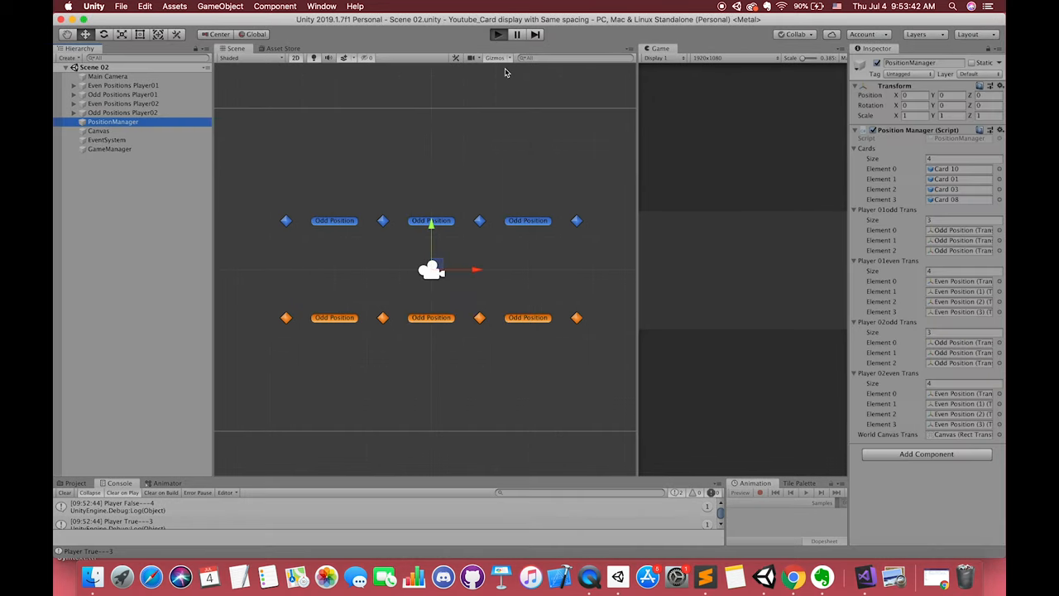
{"action": "left_click", "coordinate": [496, 33]}
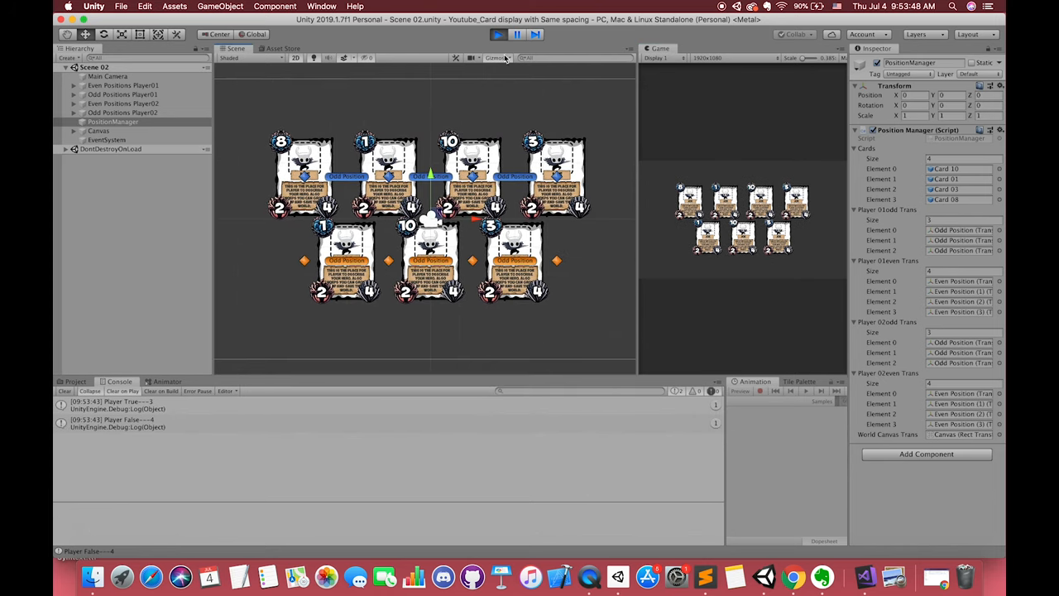
{"action": "left_click", "coordinate": [497, 34]}
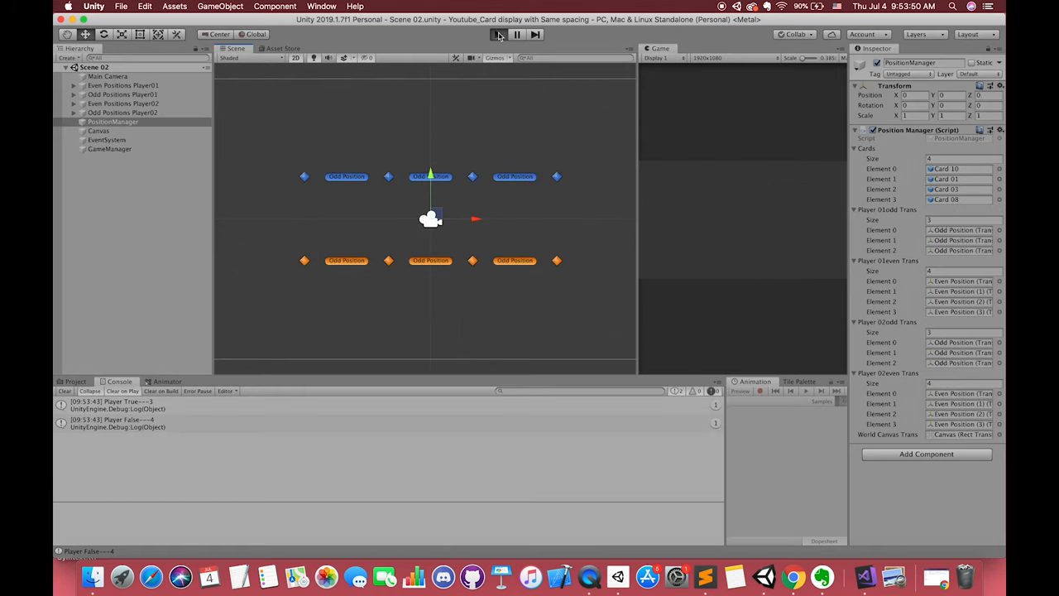
{"action": "left_click", "coordinate": [498, 33]}
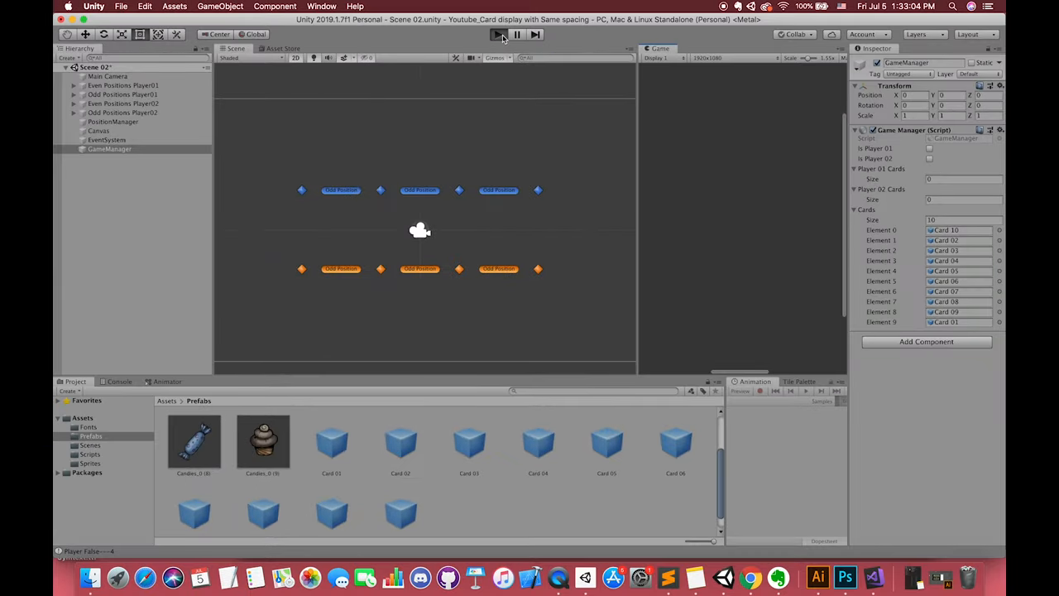
{"action": "left_click", "coordinate": [496, 33]}
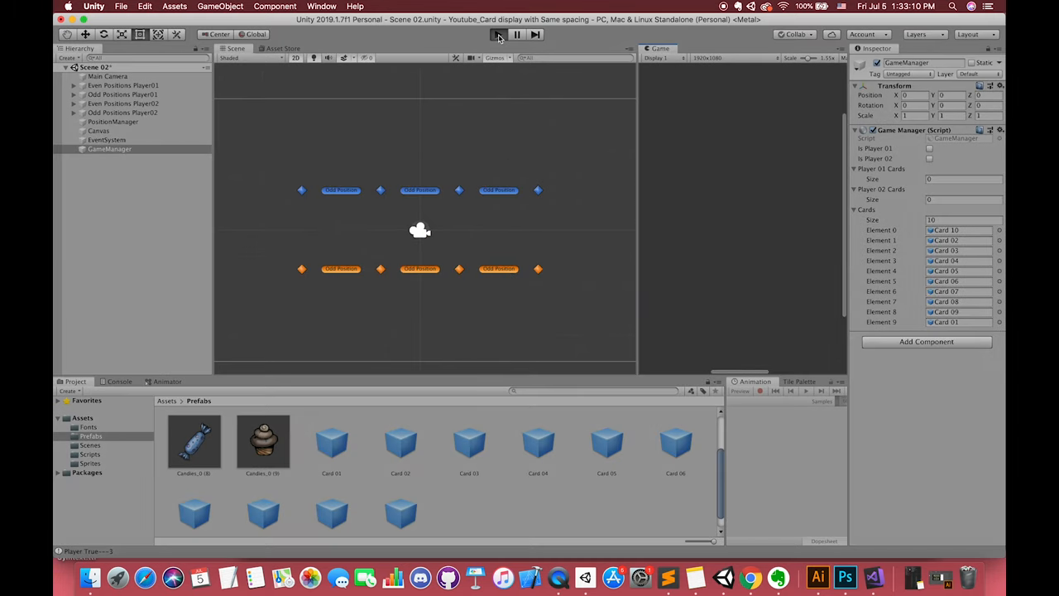
Run the scene once more to check the dealt cards, stop, and return to the code editor
{"action": "left_click", "coordinate": [499, 33]}
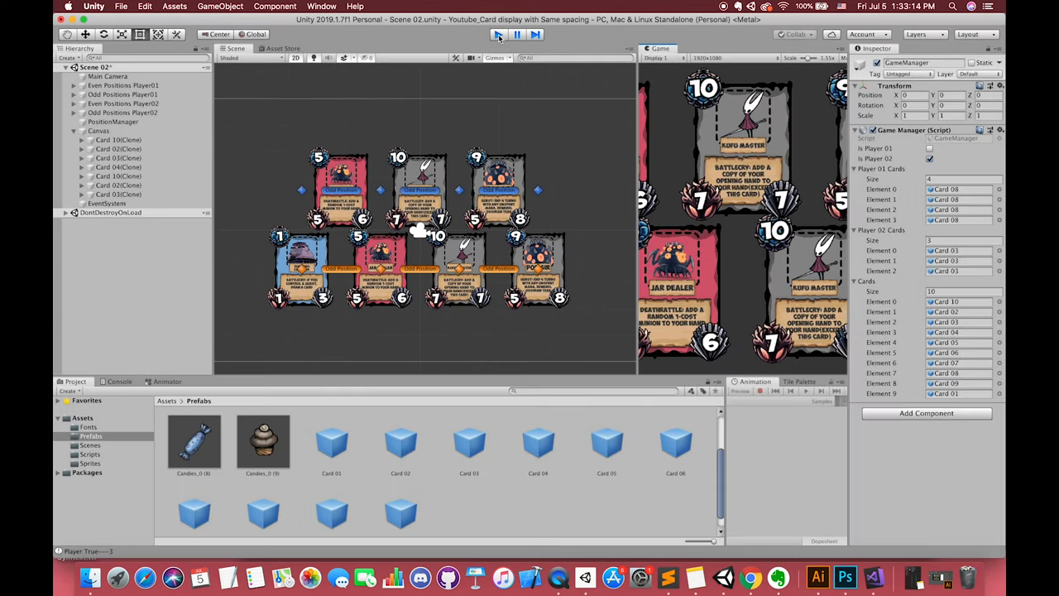
{"action": "left_click", "coordinate": [499, 33]}
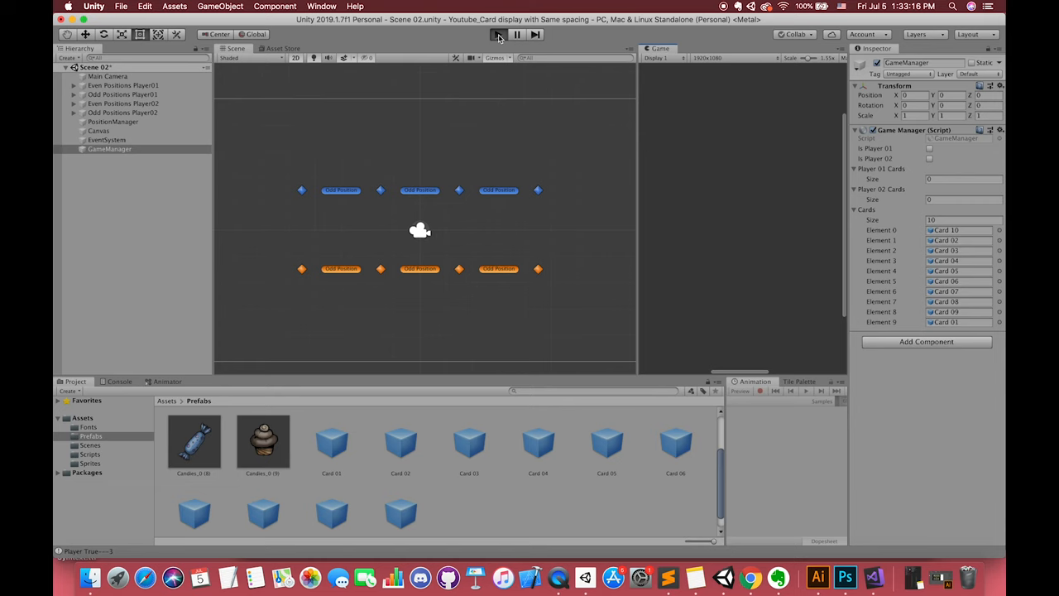
{"action": "left_click", "coordinate": [499, 34]}
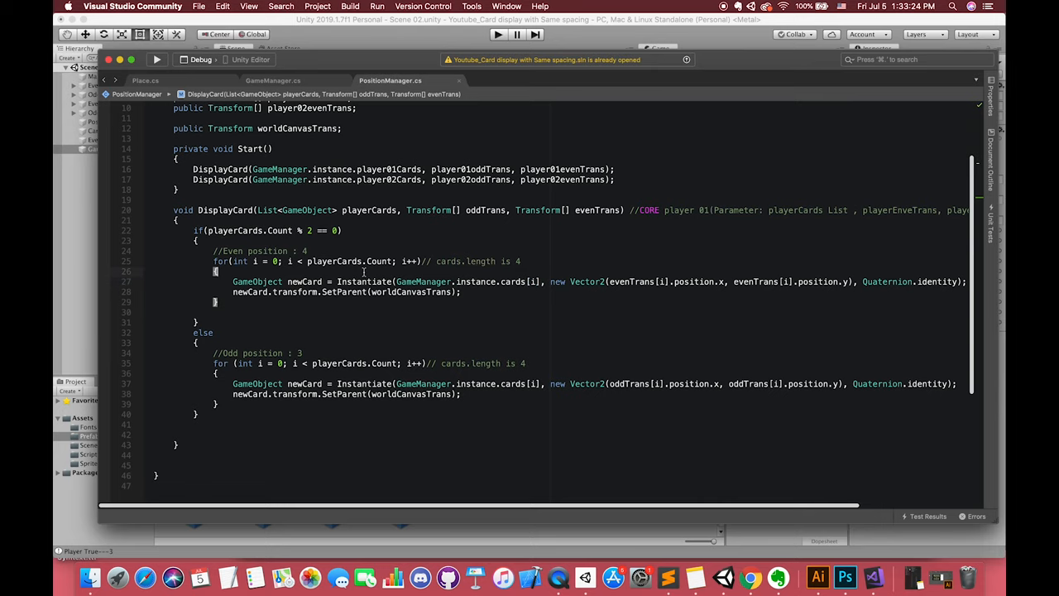
Add int randomNumber = Random.Range(0, GameManager.instance.cards.Length) and instantiate cards[randomNumber] in both loops
{"action": "left_click", "coordinate": [273, 80]}
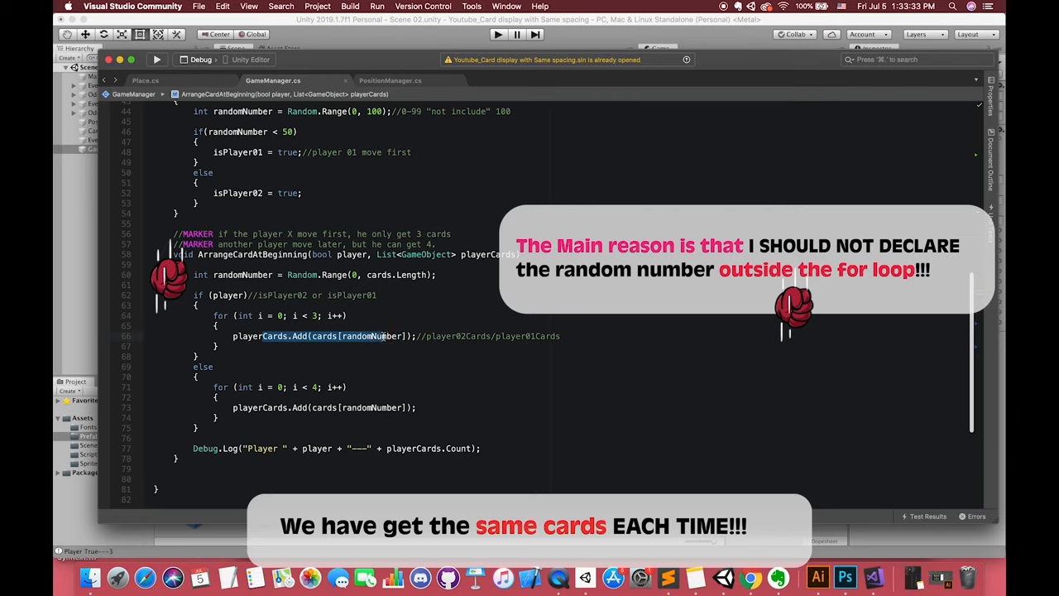
{"action": "left_click", "coordinate": [391, 79]}
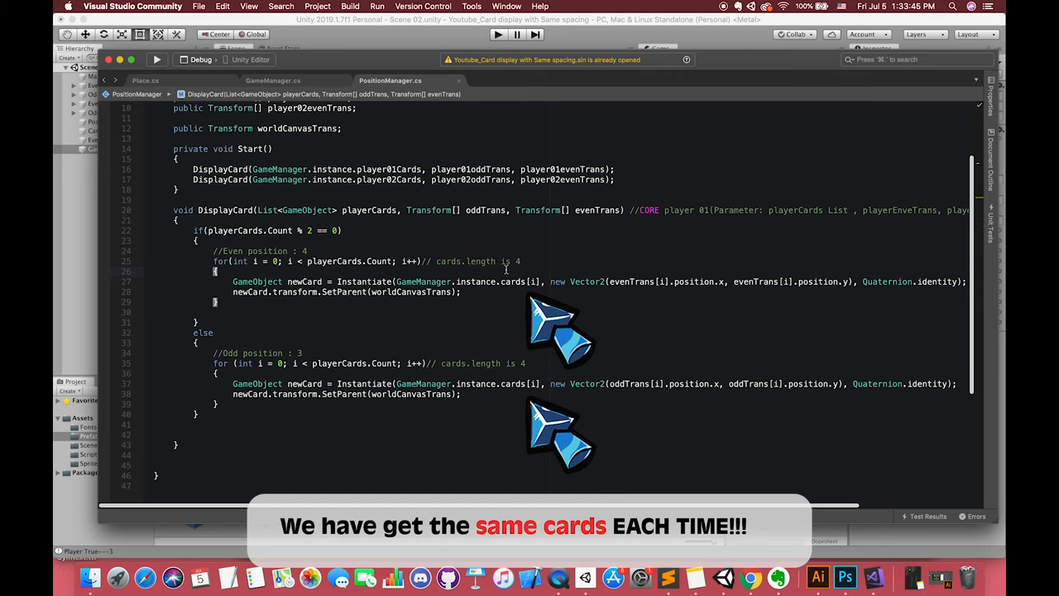
{"action": "type", "text": "int randomNumber"}
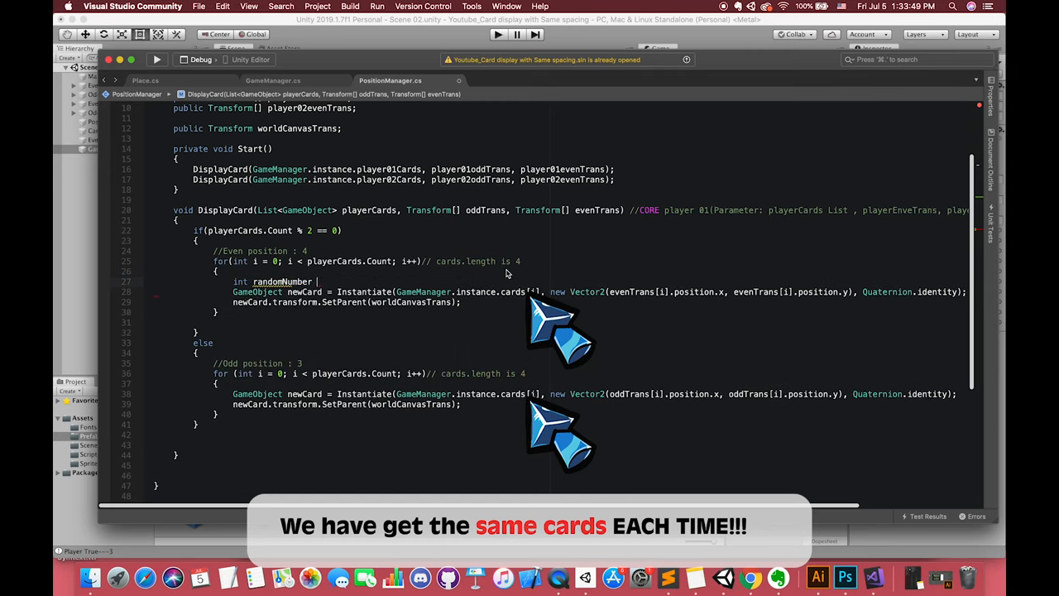
{"action": "type", "text": "Random.Range("}
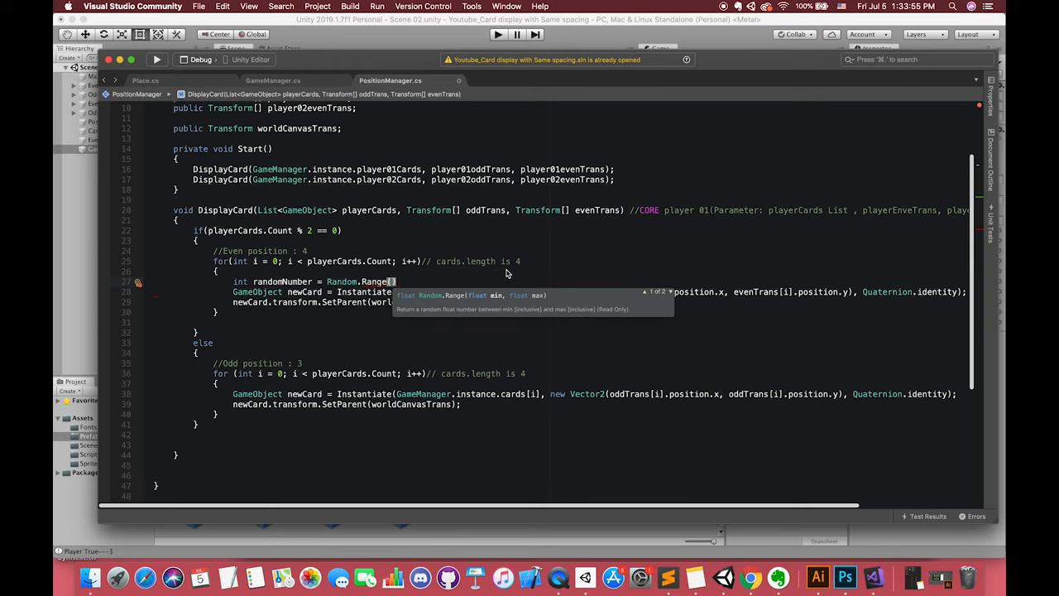
{"action": "type", "text": "GameManager.in"}
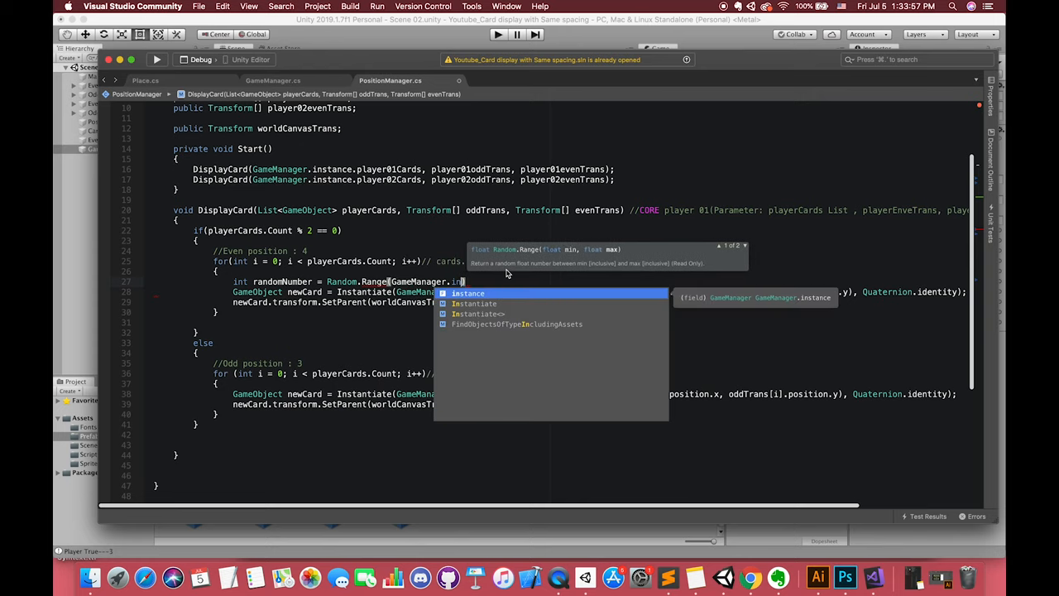
{"action": "type", "text": "cards.Length);"}
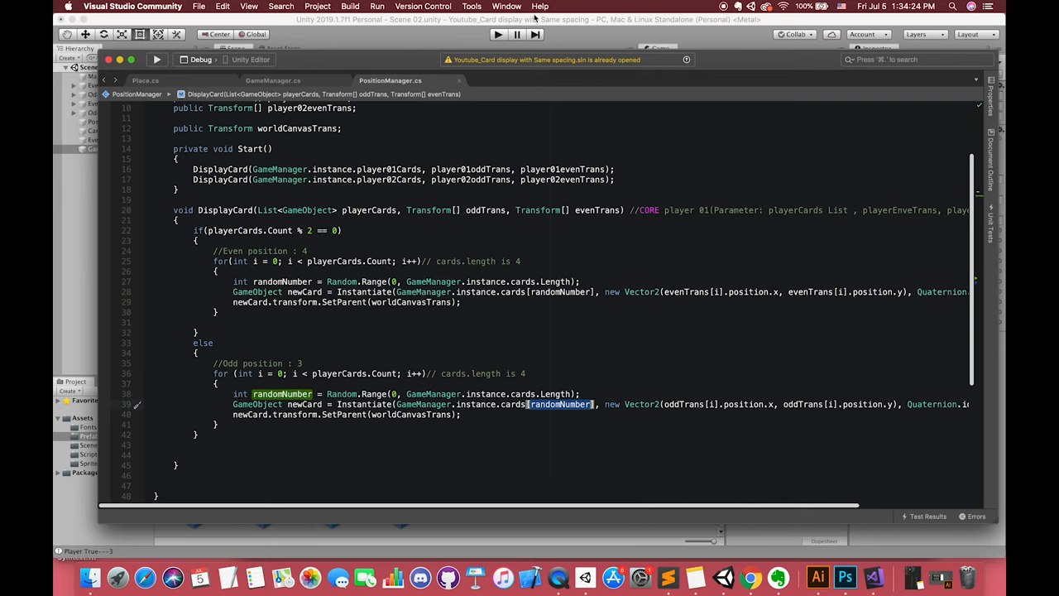
{"action": "left_click", "coordinate": [497, 33]}
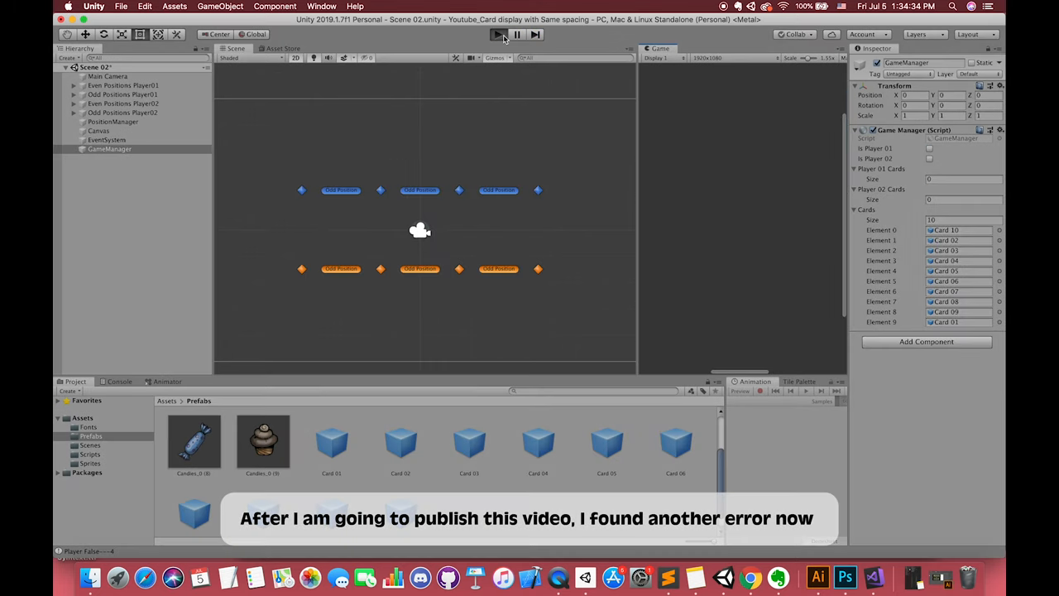
{"action": "left_click", "coordinate": [499, 33]}
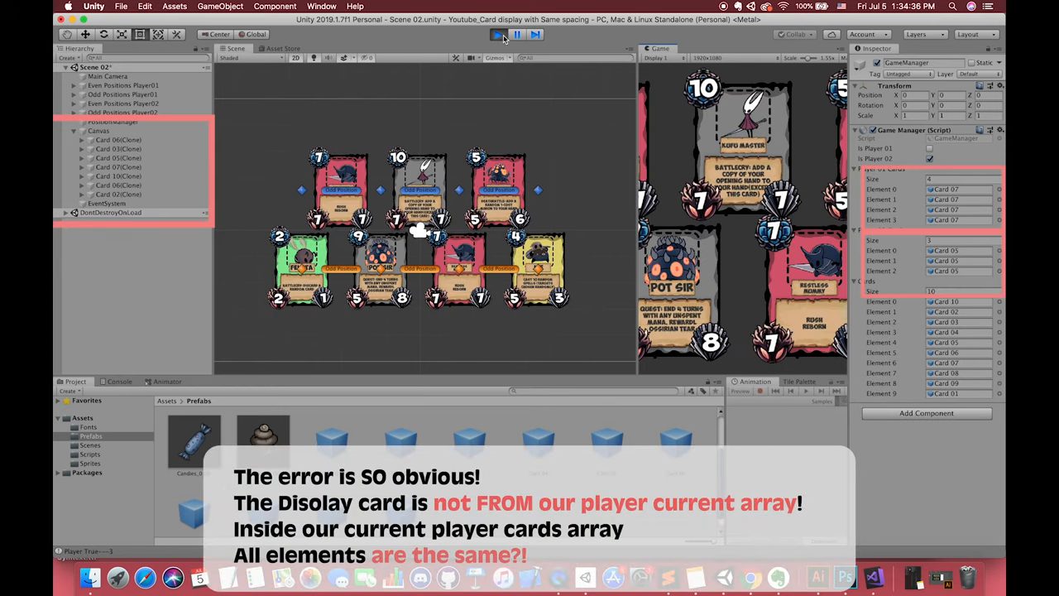
{"action": "mouse_move", "coordinate": [493, 47]}
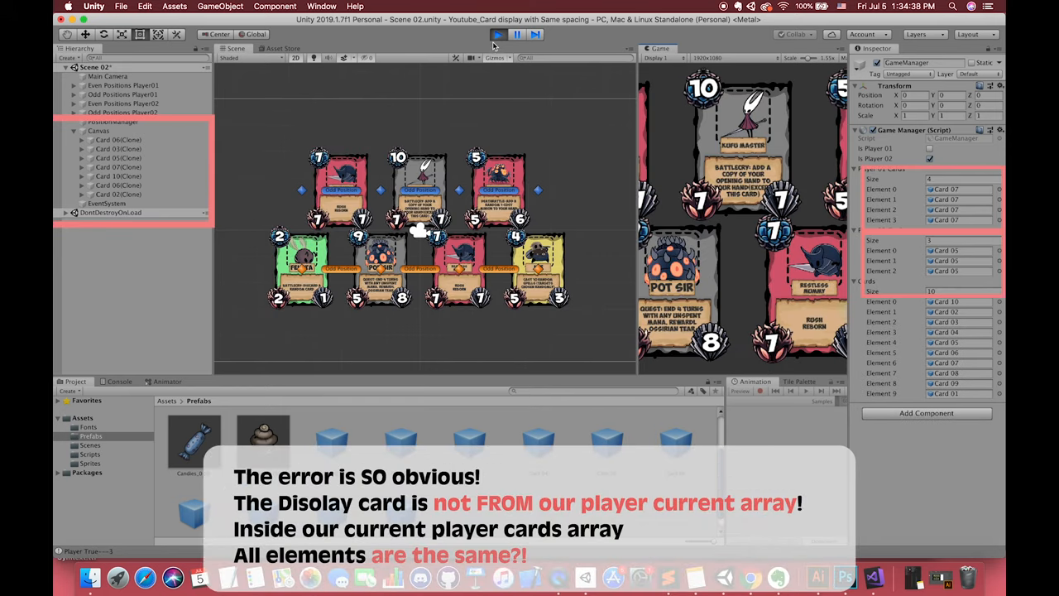
{"action": "left_click", "coordinate": [516, 33]}
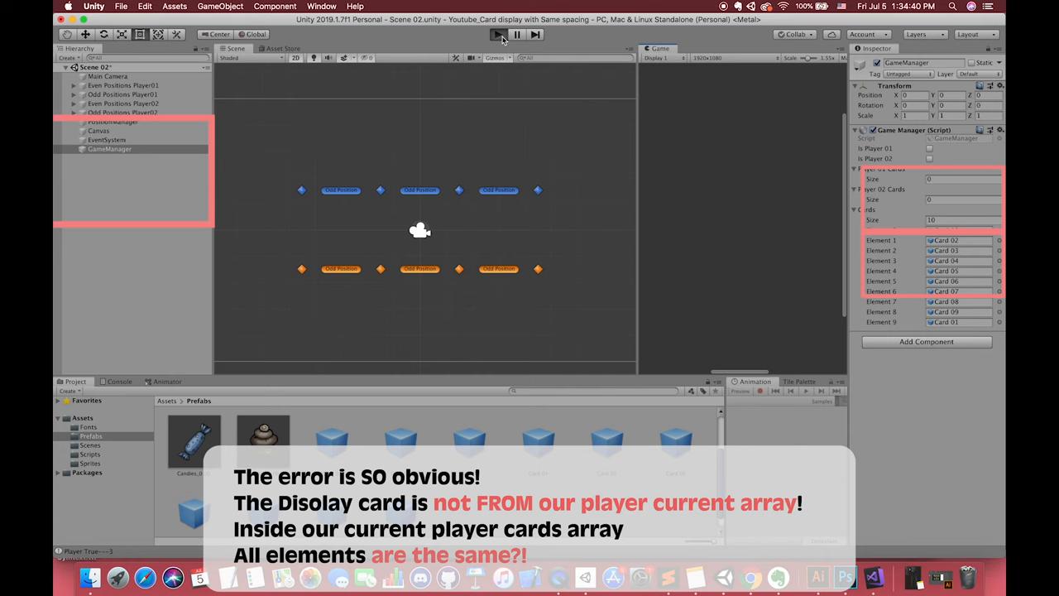
{"action": "left_click", "coordinate": [498, 33]}
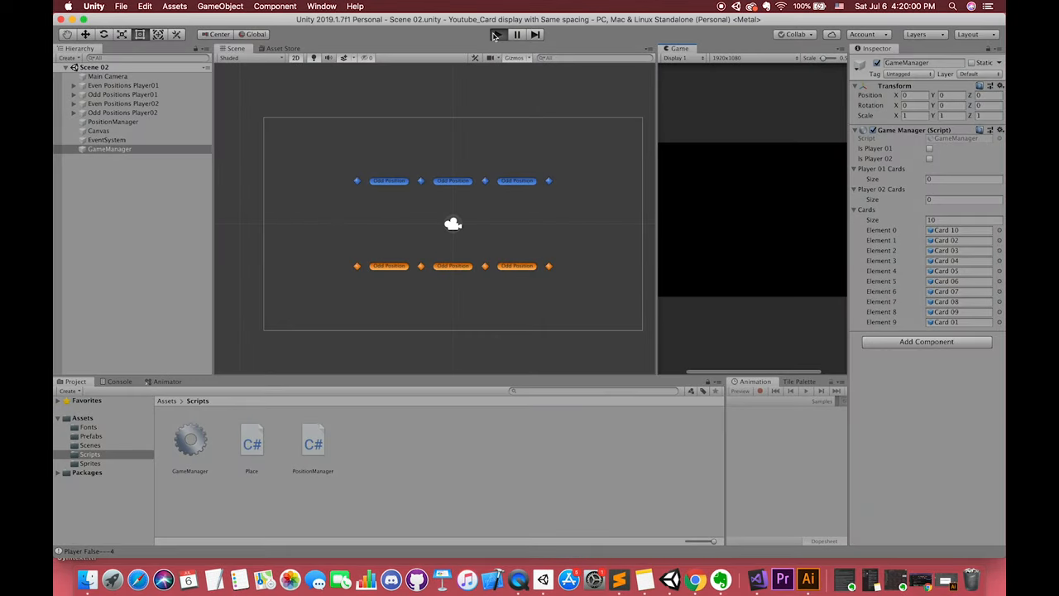
{"action": "left_click", "coordinate": [497, 33]}
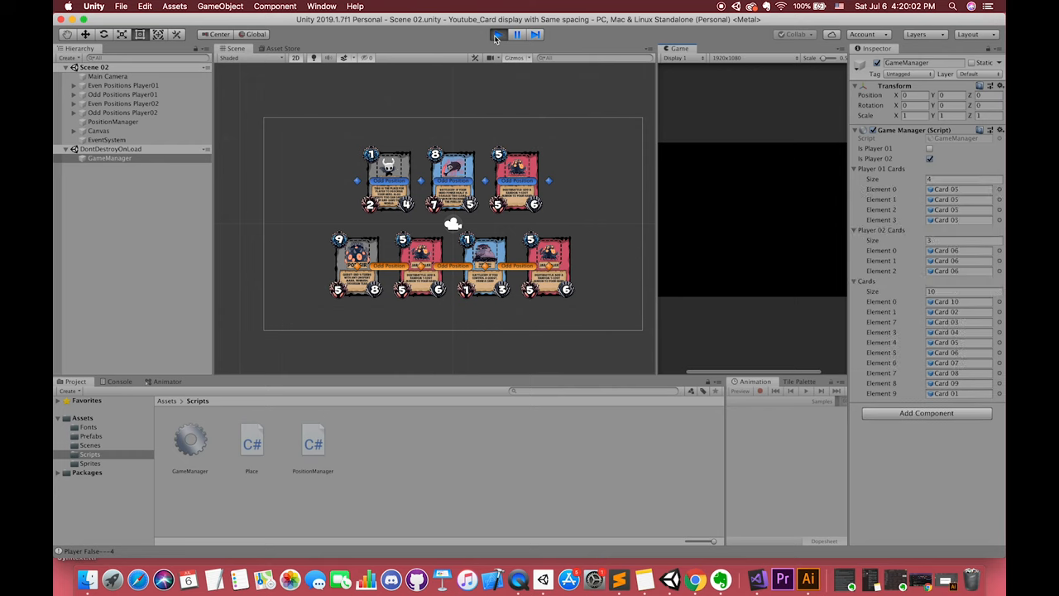
{"action": "left_click", "coordinate": [496, 33]}
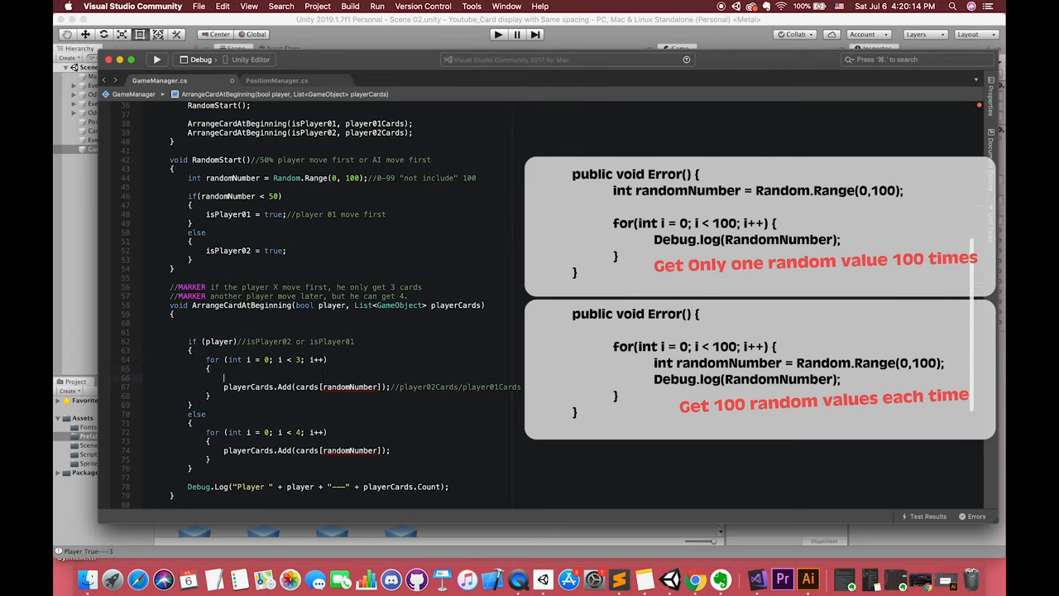
Add int randomNumber = Random.Range(0, cards.Length); inside both loops of ArrangeCardAtBeginning
{"action": "type", "text": "int randomNumber = Random.Range(0, cards.Length);"}
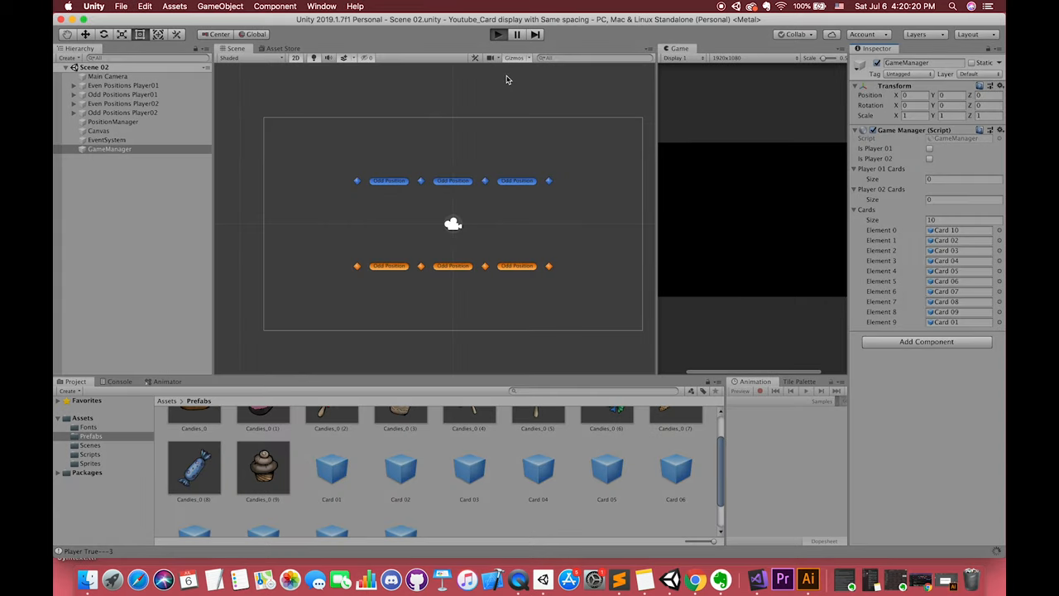
{"action": "left_click", "coordinate": [497, 33]}
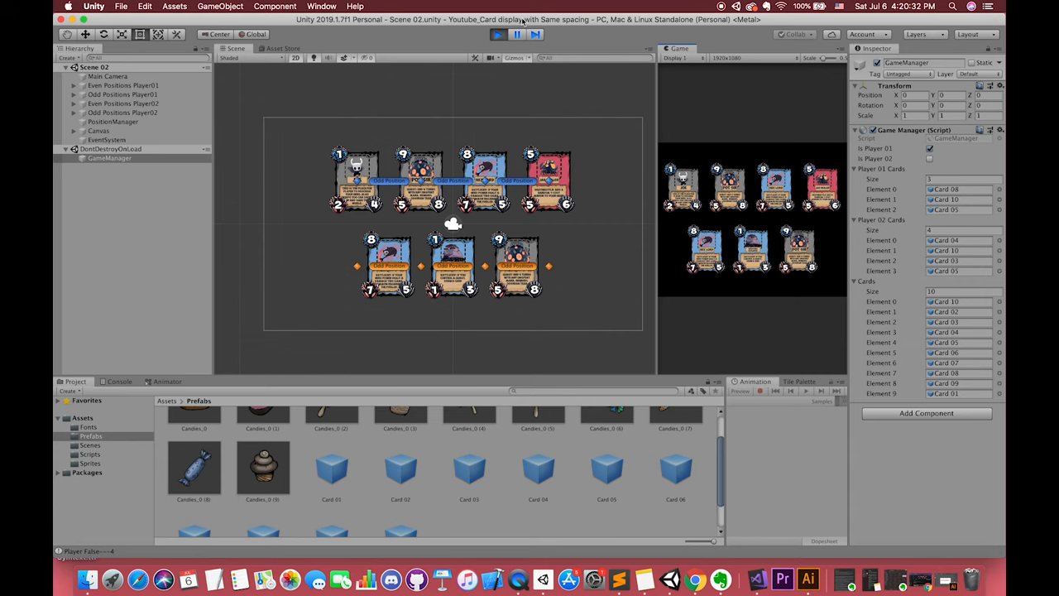
{"action": "left_click", "coordinate": [758, 577]}
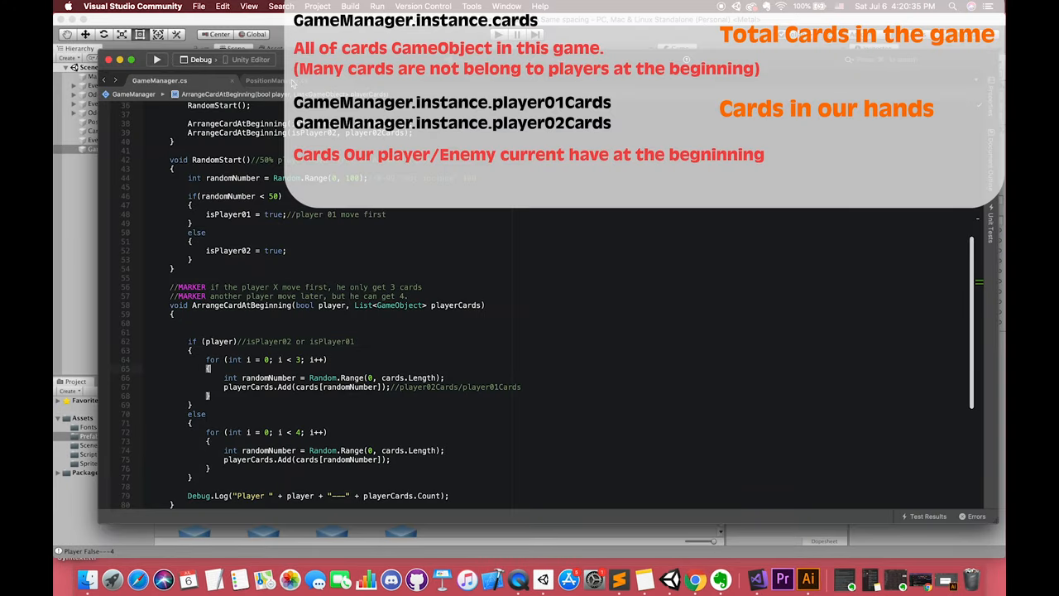
Use Random.Range(0, playerCards.Count) and Instantiate(playerCards[randomNumber]) in both DisplayCard loops
{"action": "left_click", "coordinate": [275, 80]}
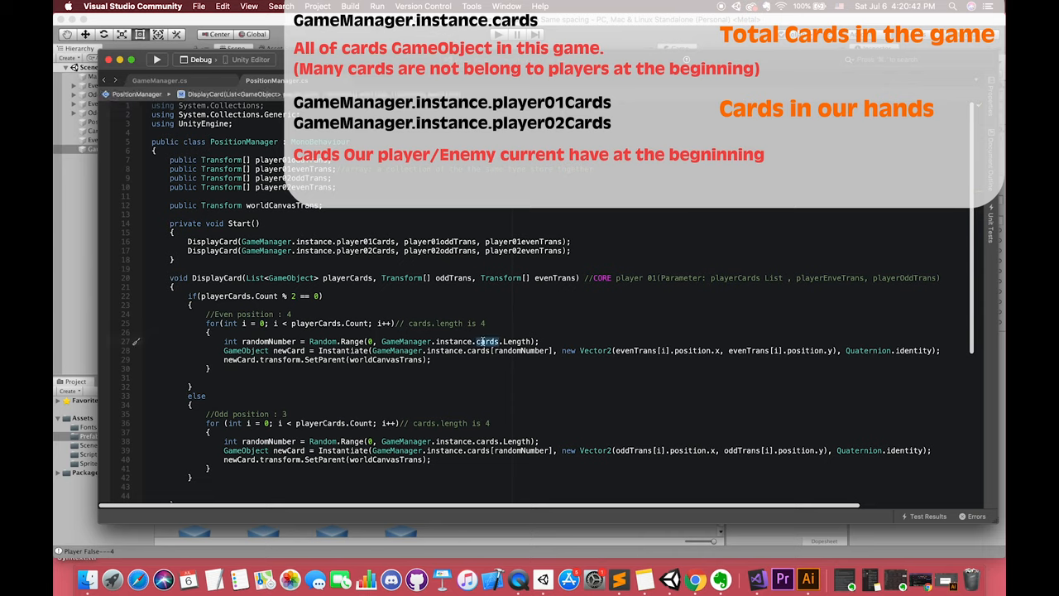
{"action": "type", "text": "player01C"}
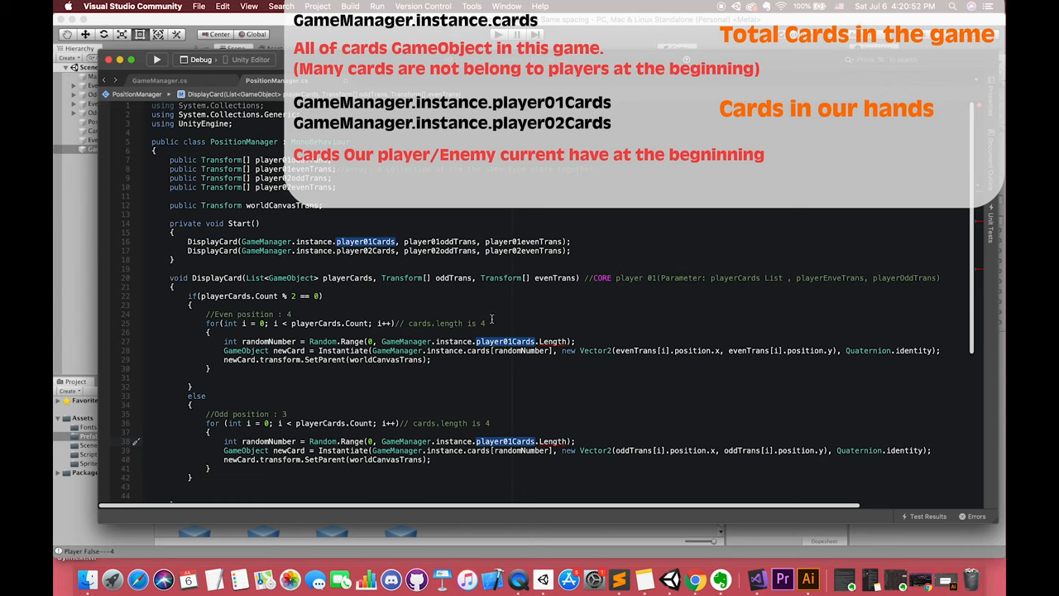
{"action": "mouse_move", "coordinate": [351, 288]}
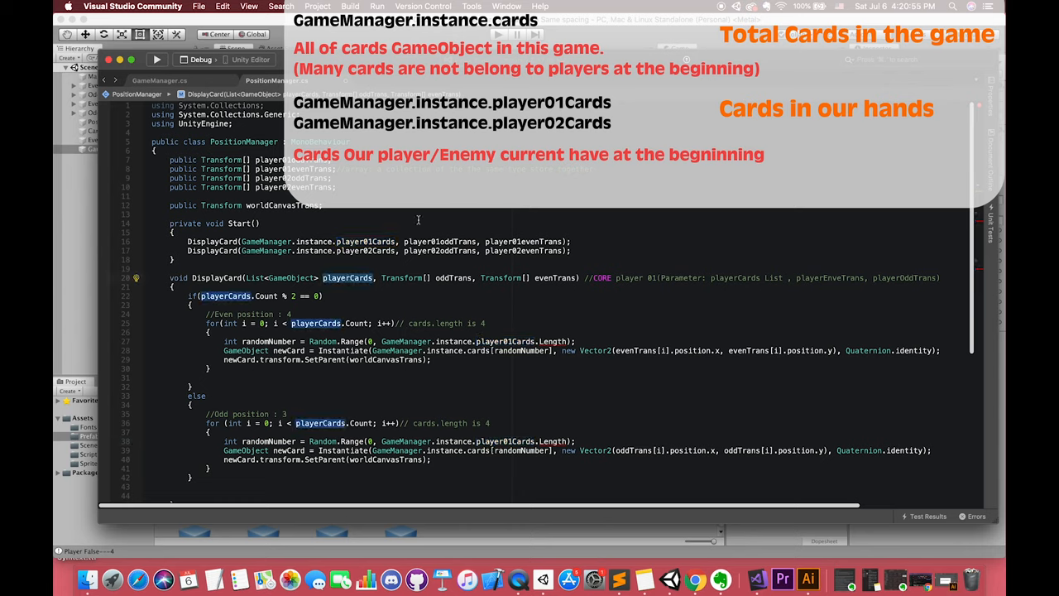
{"action": "mouse_move", "coordinate": [377, 232]}
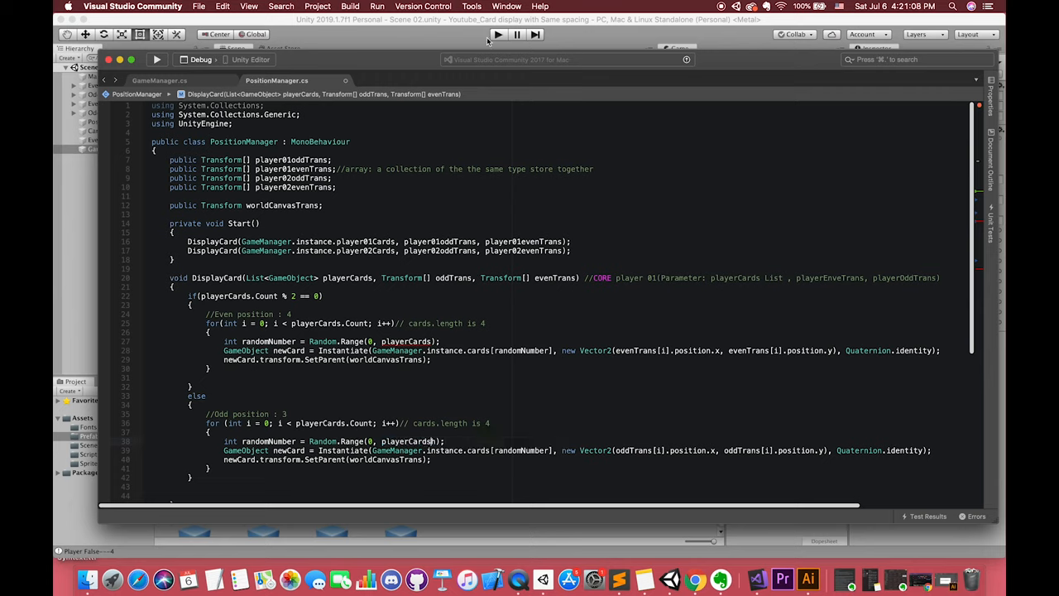
{"action": "mouse_move", "coordinate": [390, 359]}
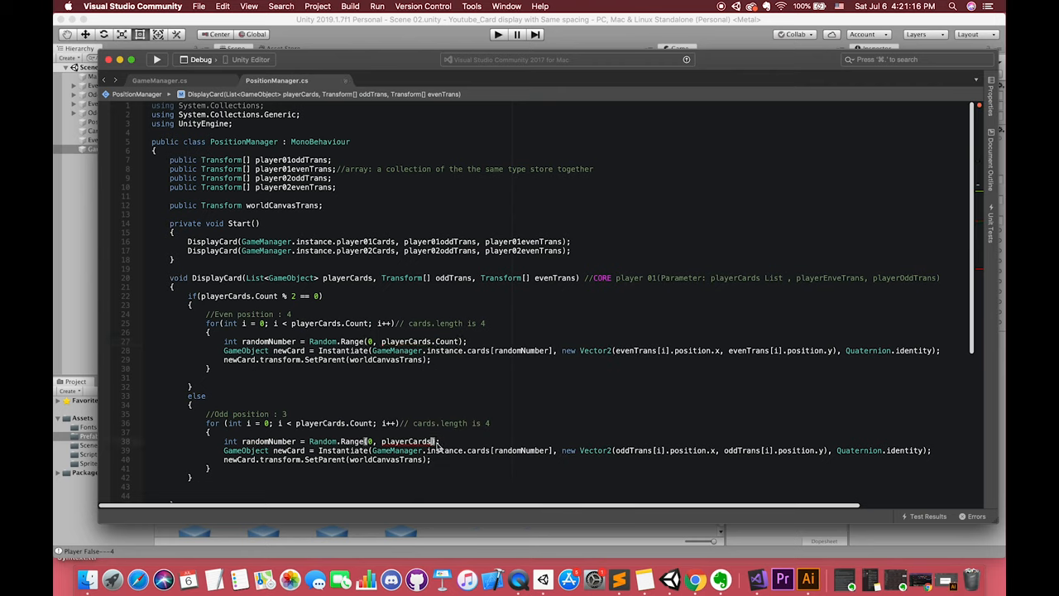
{"action": "type", "text": ".Count"}
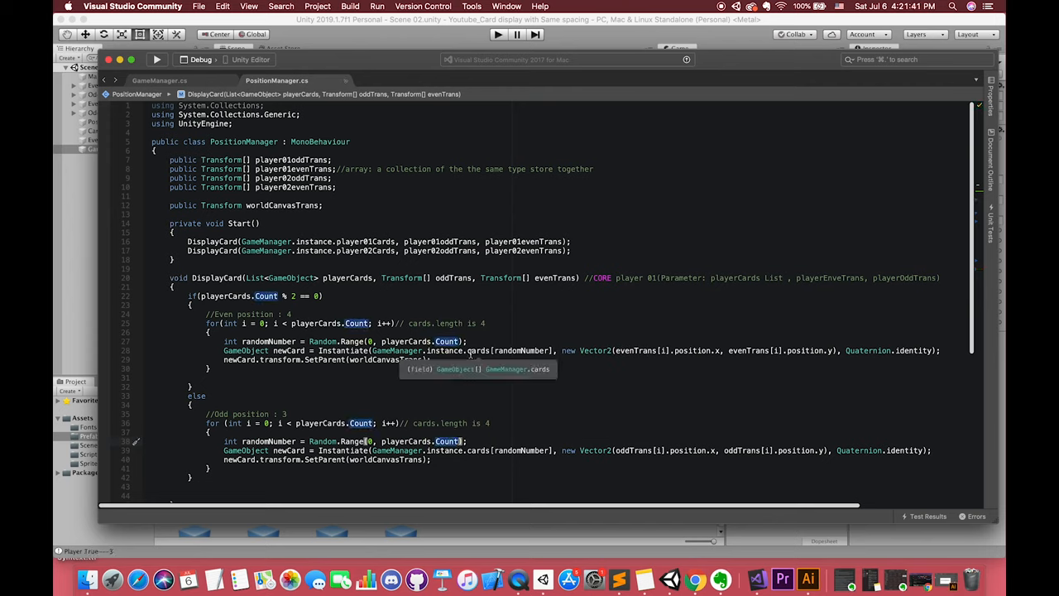
{"action": "mouse_move", "coordinate": [473, 351]}
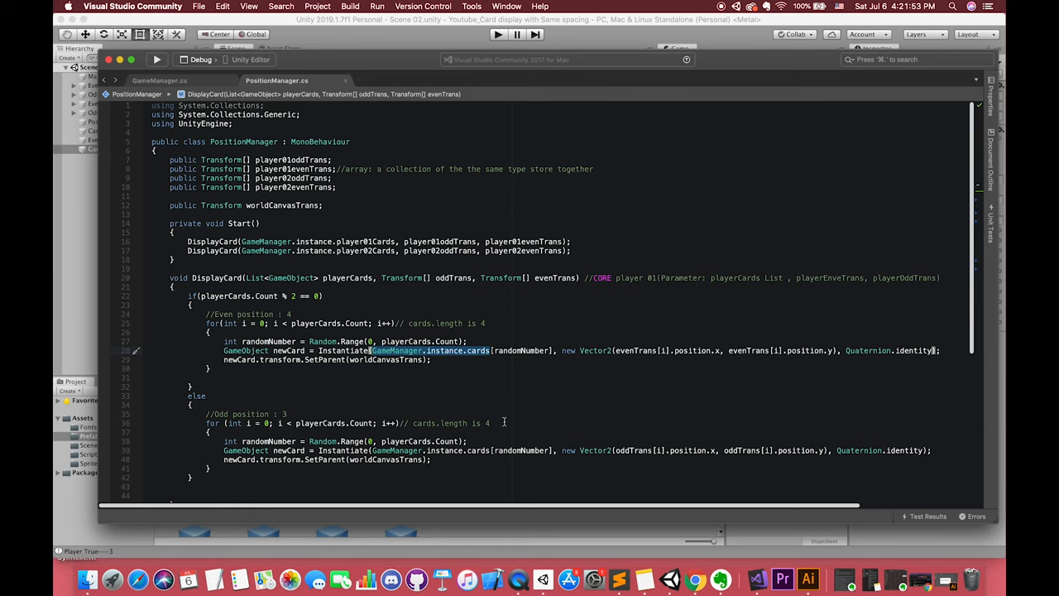
{"action": "type", "text": "playerC"}
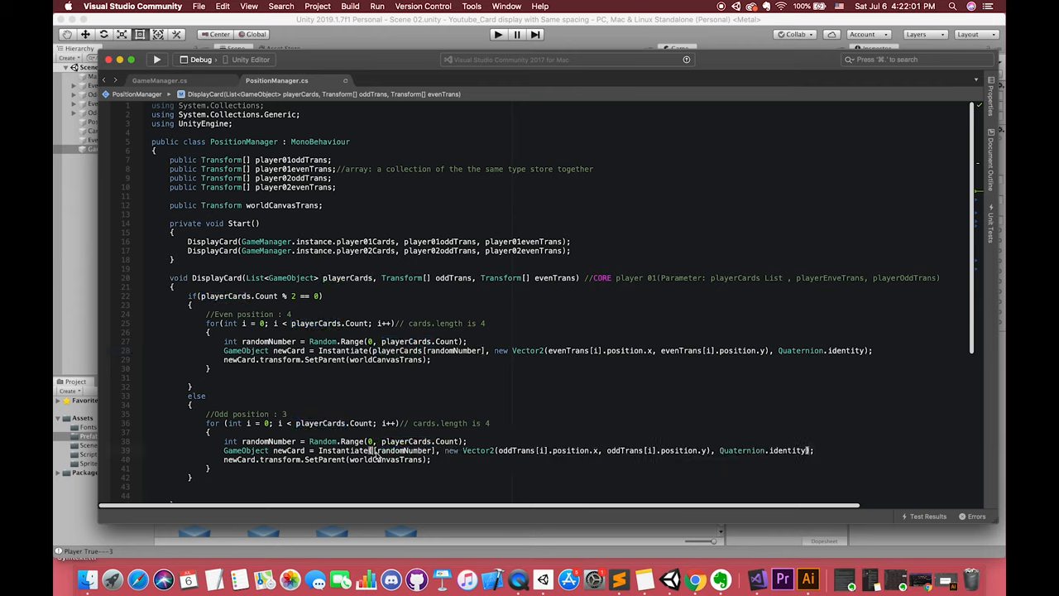
{"action": "type", "text": "player"}
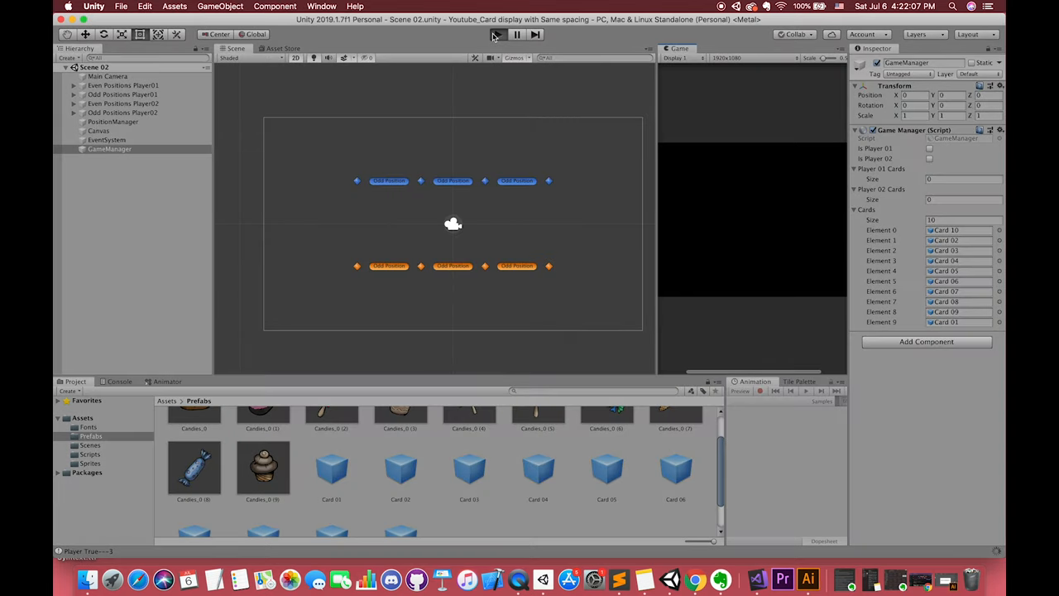
{"action": "left_click", "coordinate": [497, 33]}
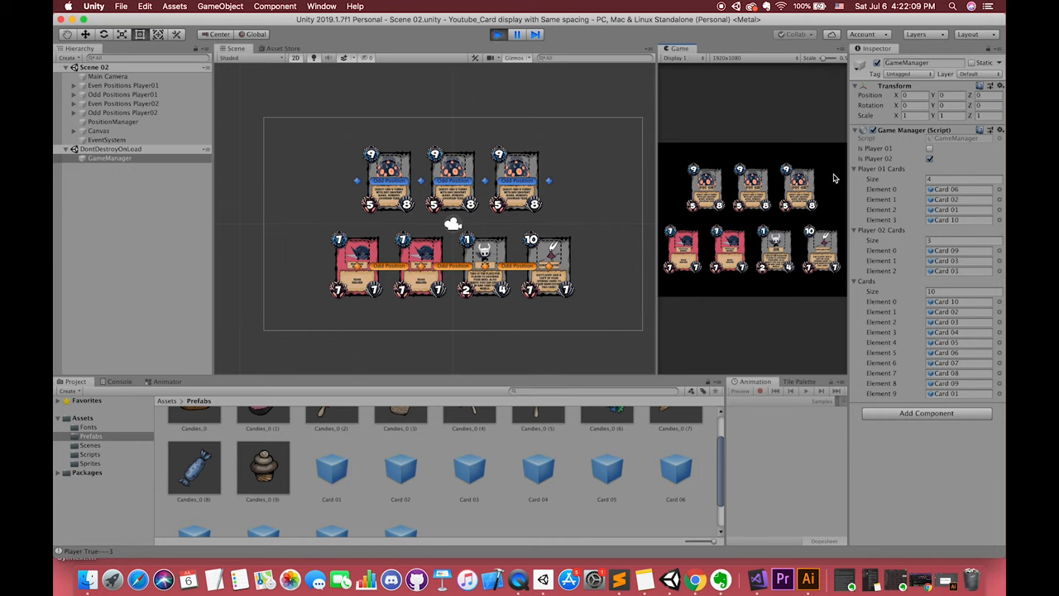
{"action": "mouse_move", "coordinate": [791, 189]}
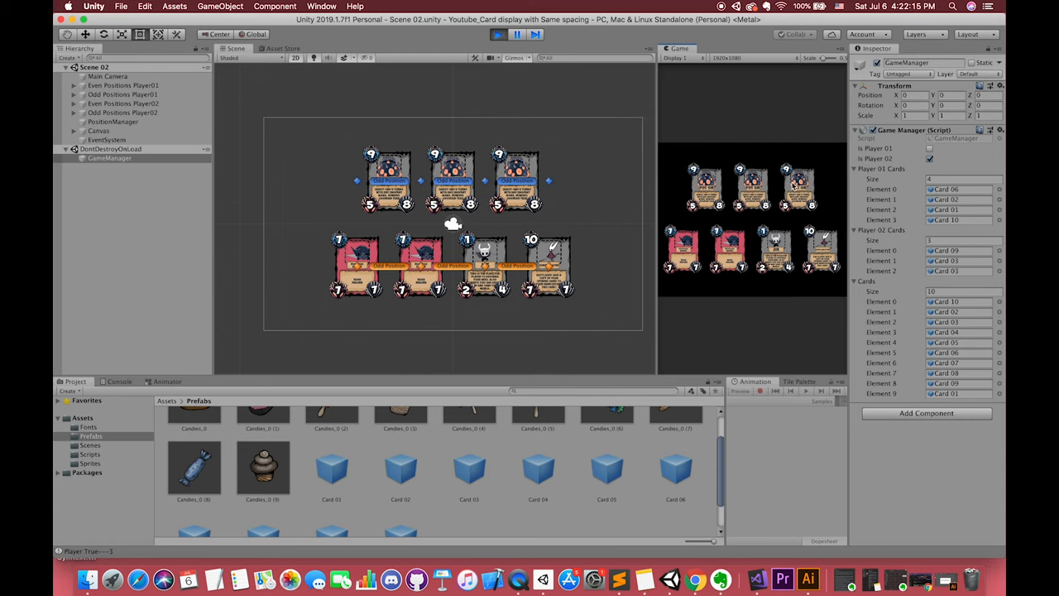
{"action": "left_click", "coordinate": [499, 33]}
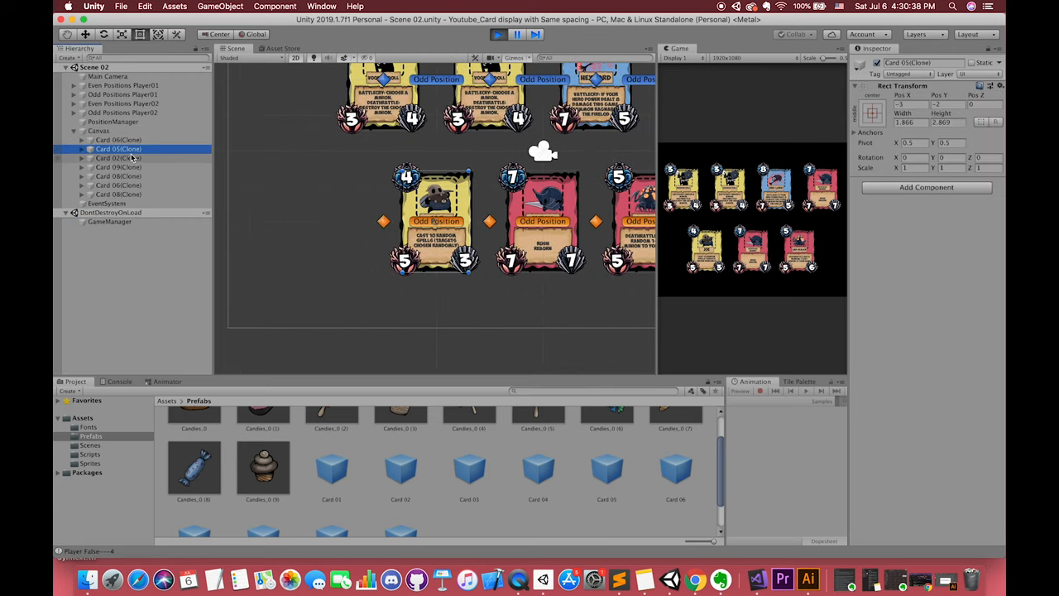
{"action": "left_click", "coordinate": [110, 222]}
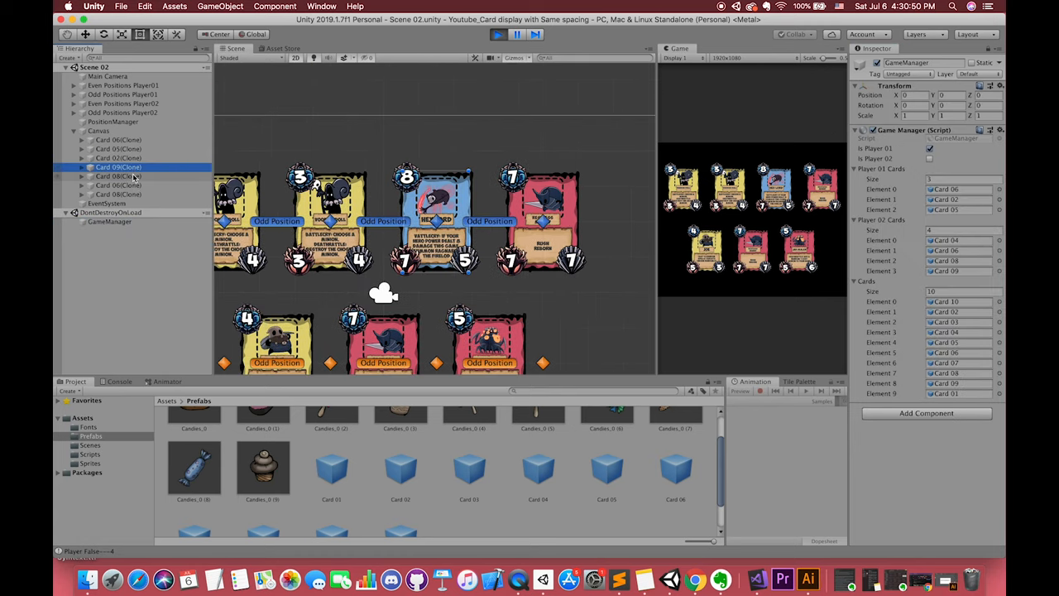
{"action": "left_click", "coordinate": [498, 33]}
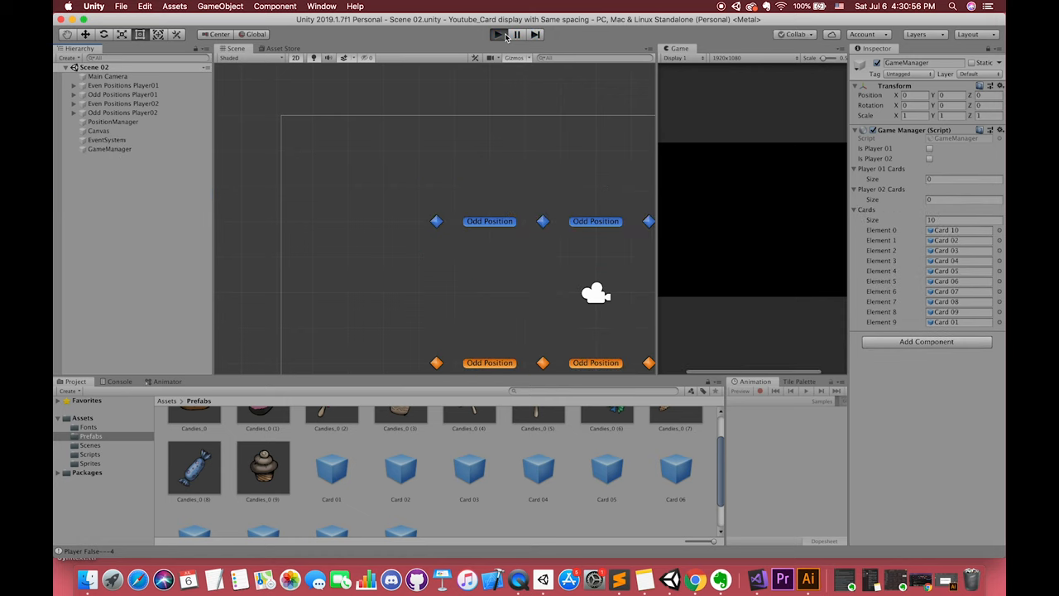
{"action": "left_click", "coordinate": [498, 33]}
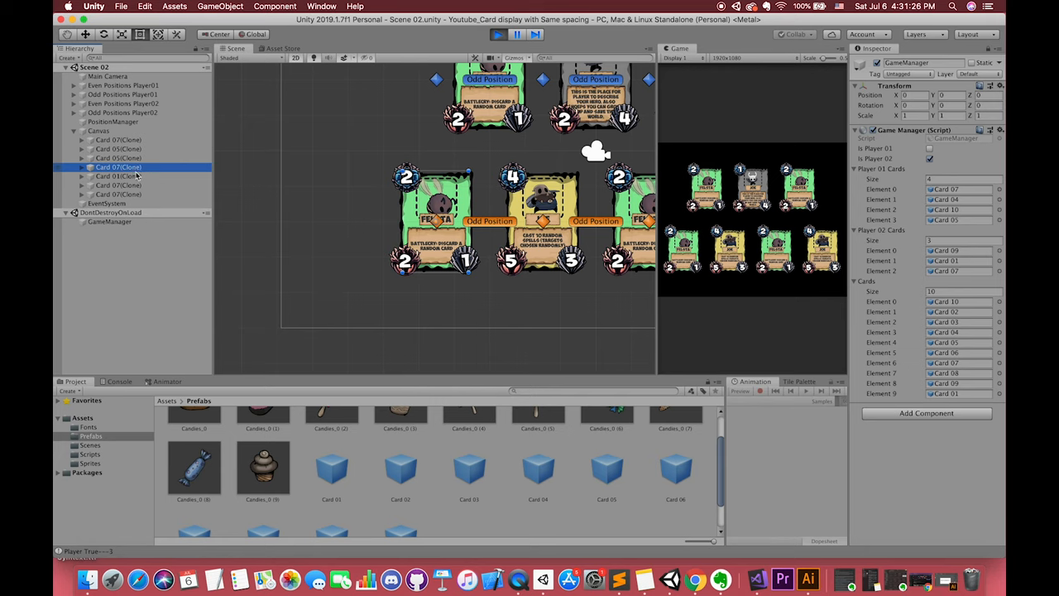
{"action": "left_click", "coordinate": [498, 33]}
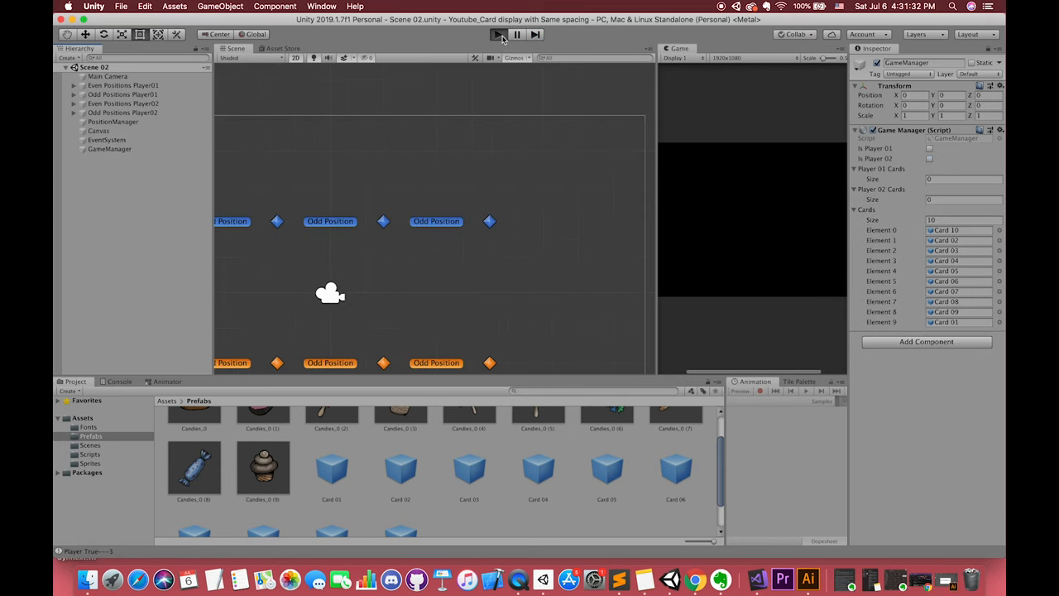
{"action": "left_click", "coordinate": [496, 33]}
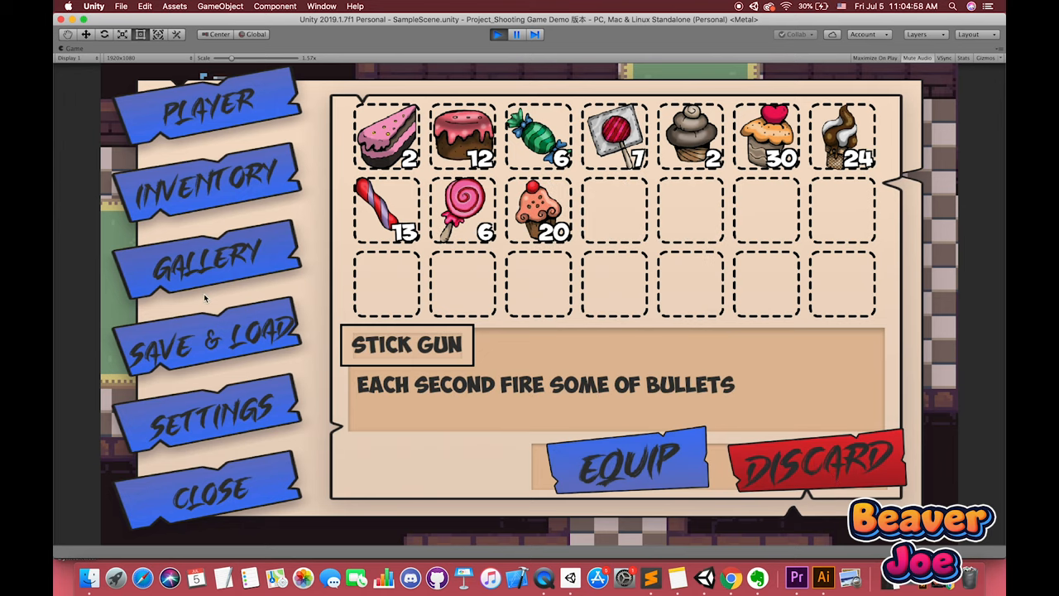
Visit the SAVE & LOAD, SETTINGS and INVENTORY pages, then CLOSE the menu to resume play
{"action": "left_click", "coordinate": [212, 339]}
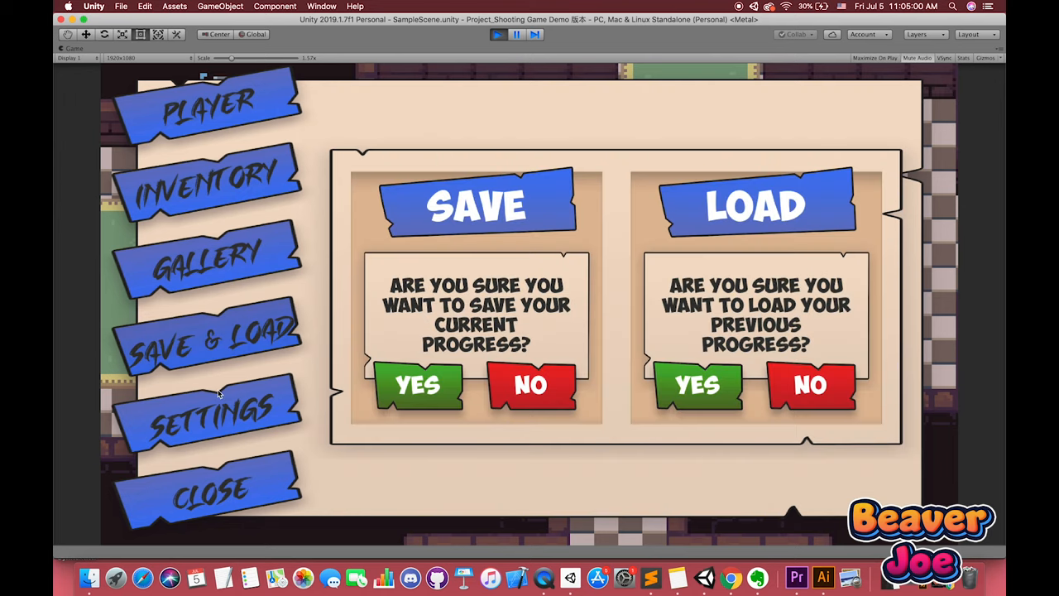
{"action": "left_click", "coordinate": [206, 410]}
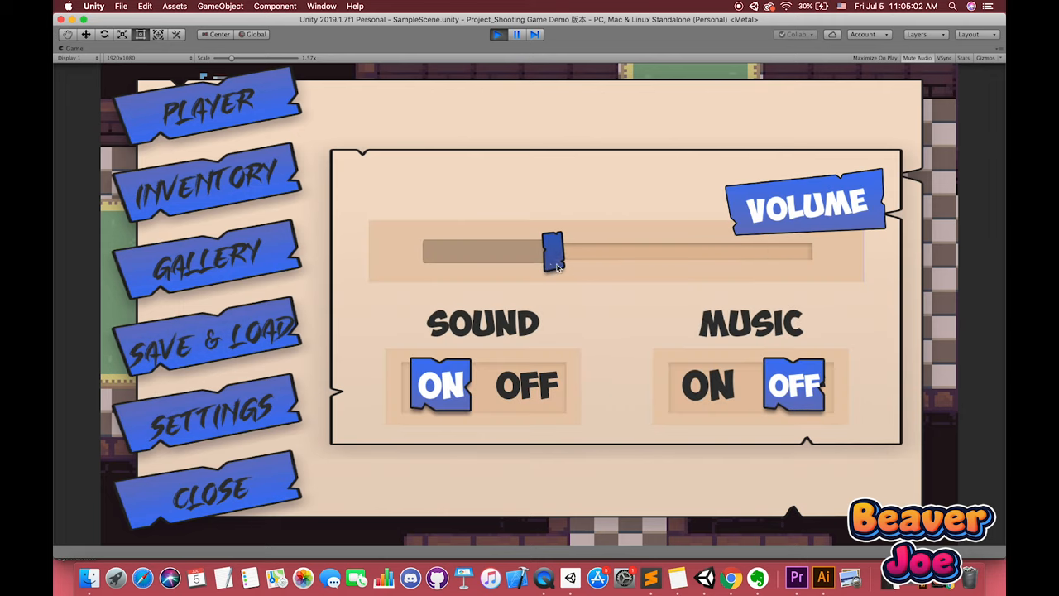
{"action": "left_click", "coordinate": [207, 179]}
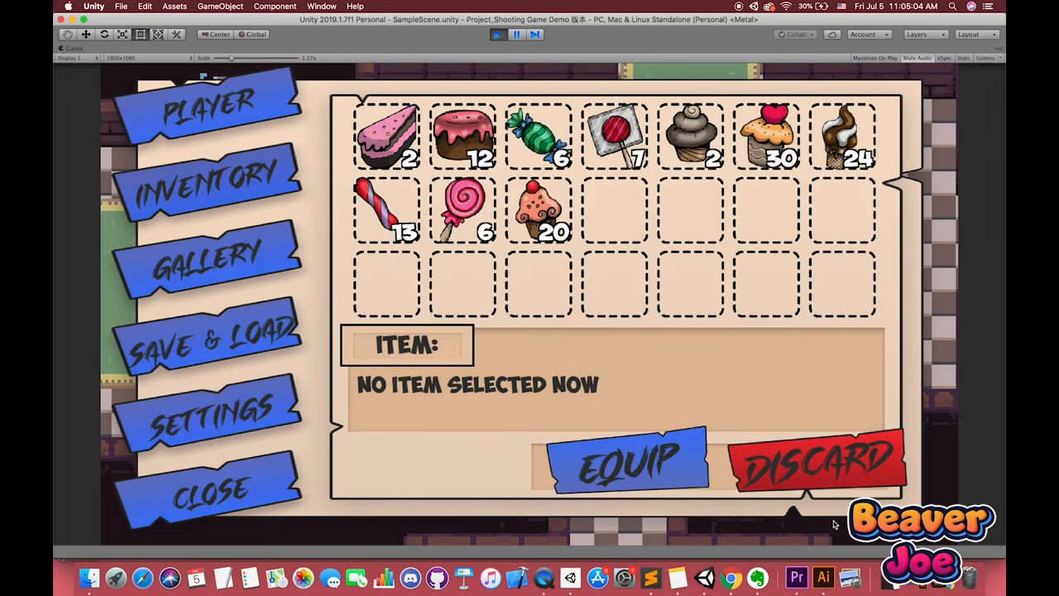
{"action": "left_click", "coordinate": [212, 488]}
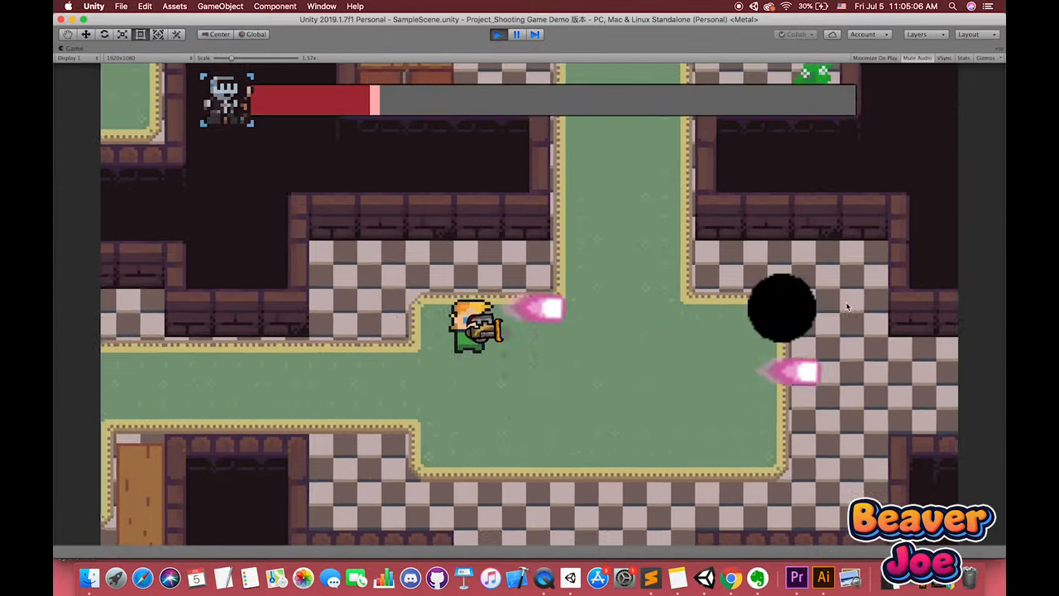